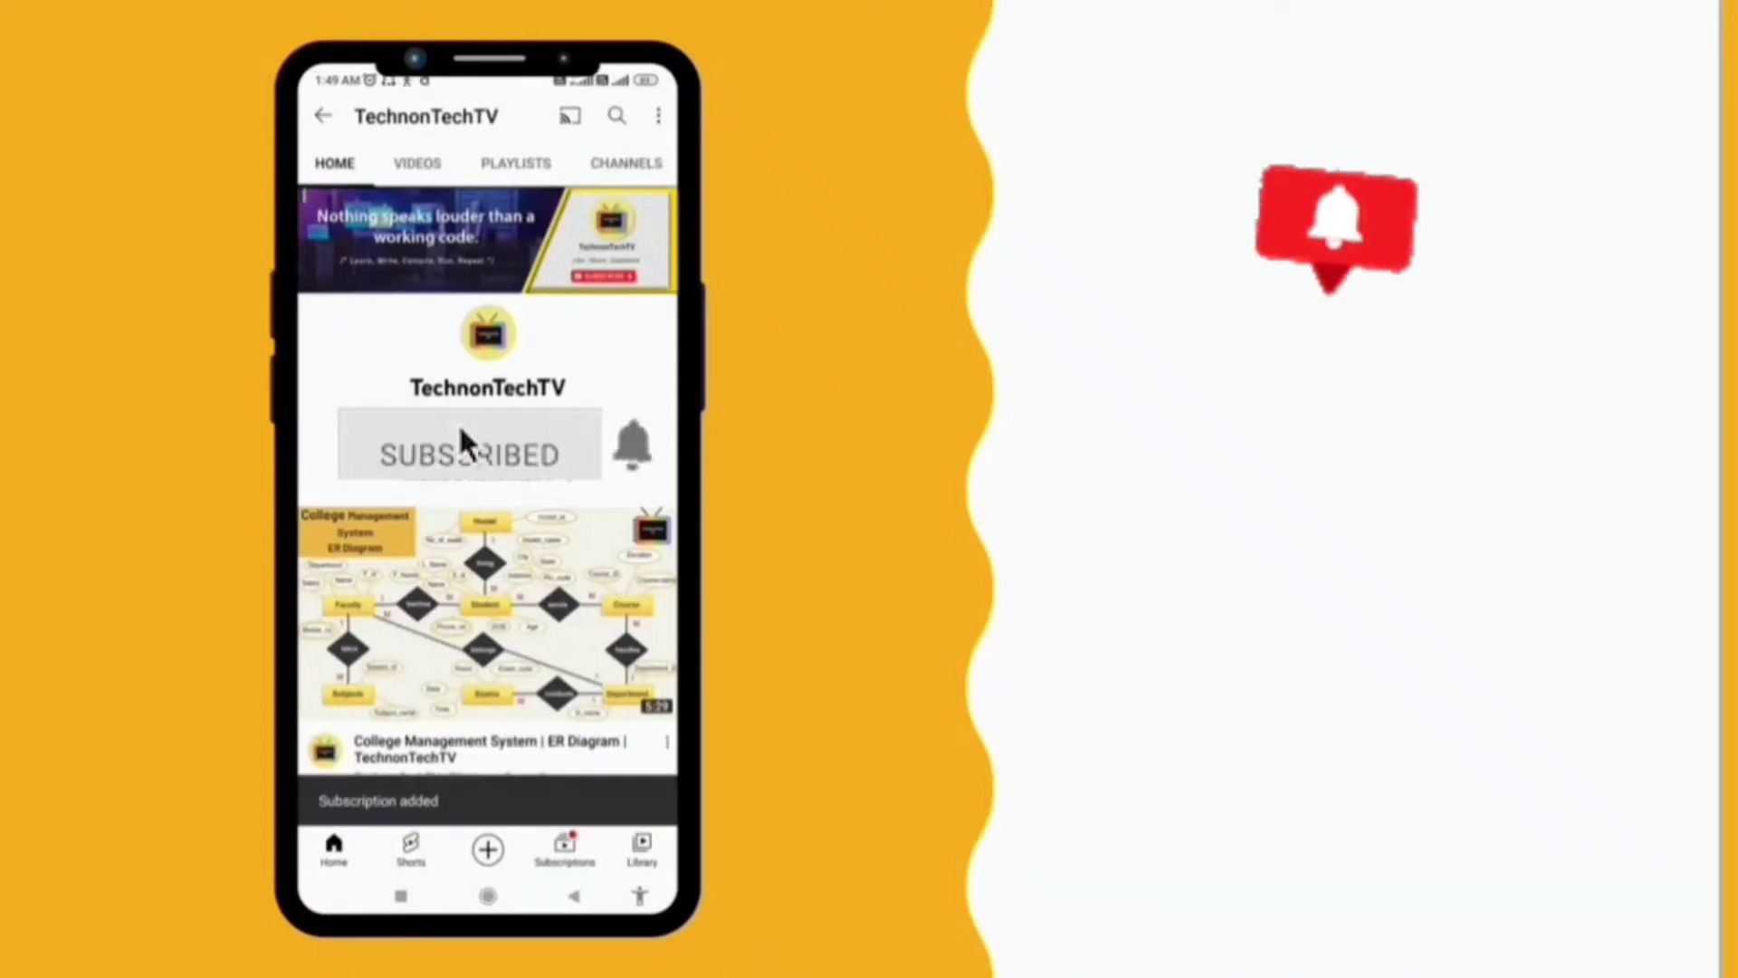
Launch Notepad from a Start menu search for 'n', giving a blank untitled document
left_click(633, 445)
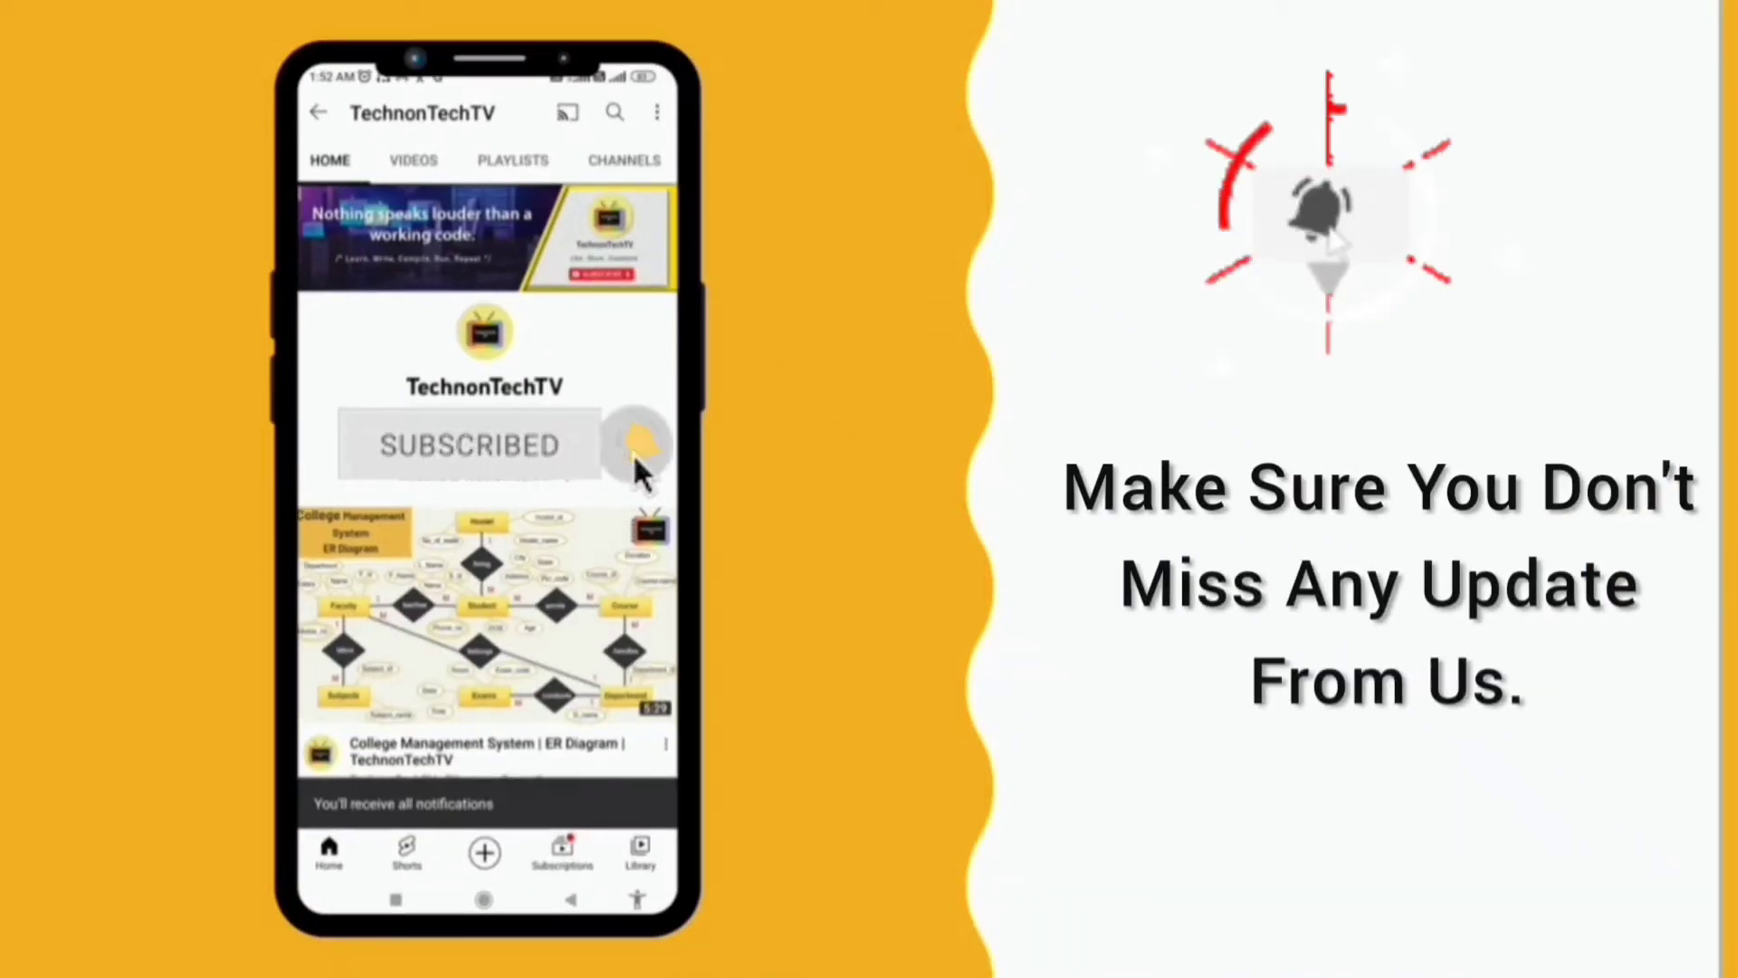
left_click(634, 444)
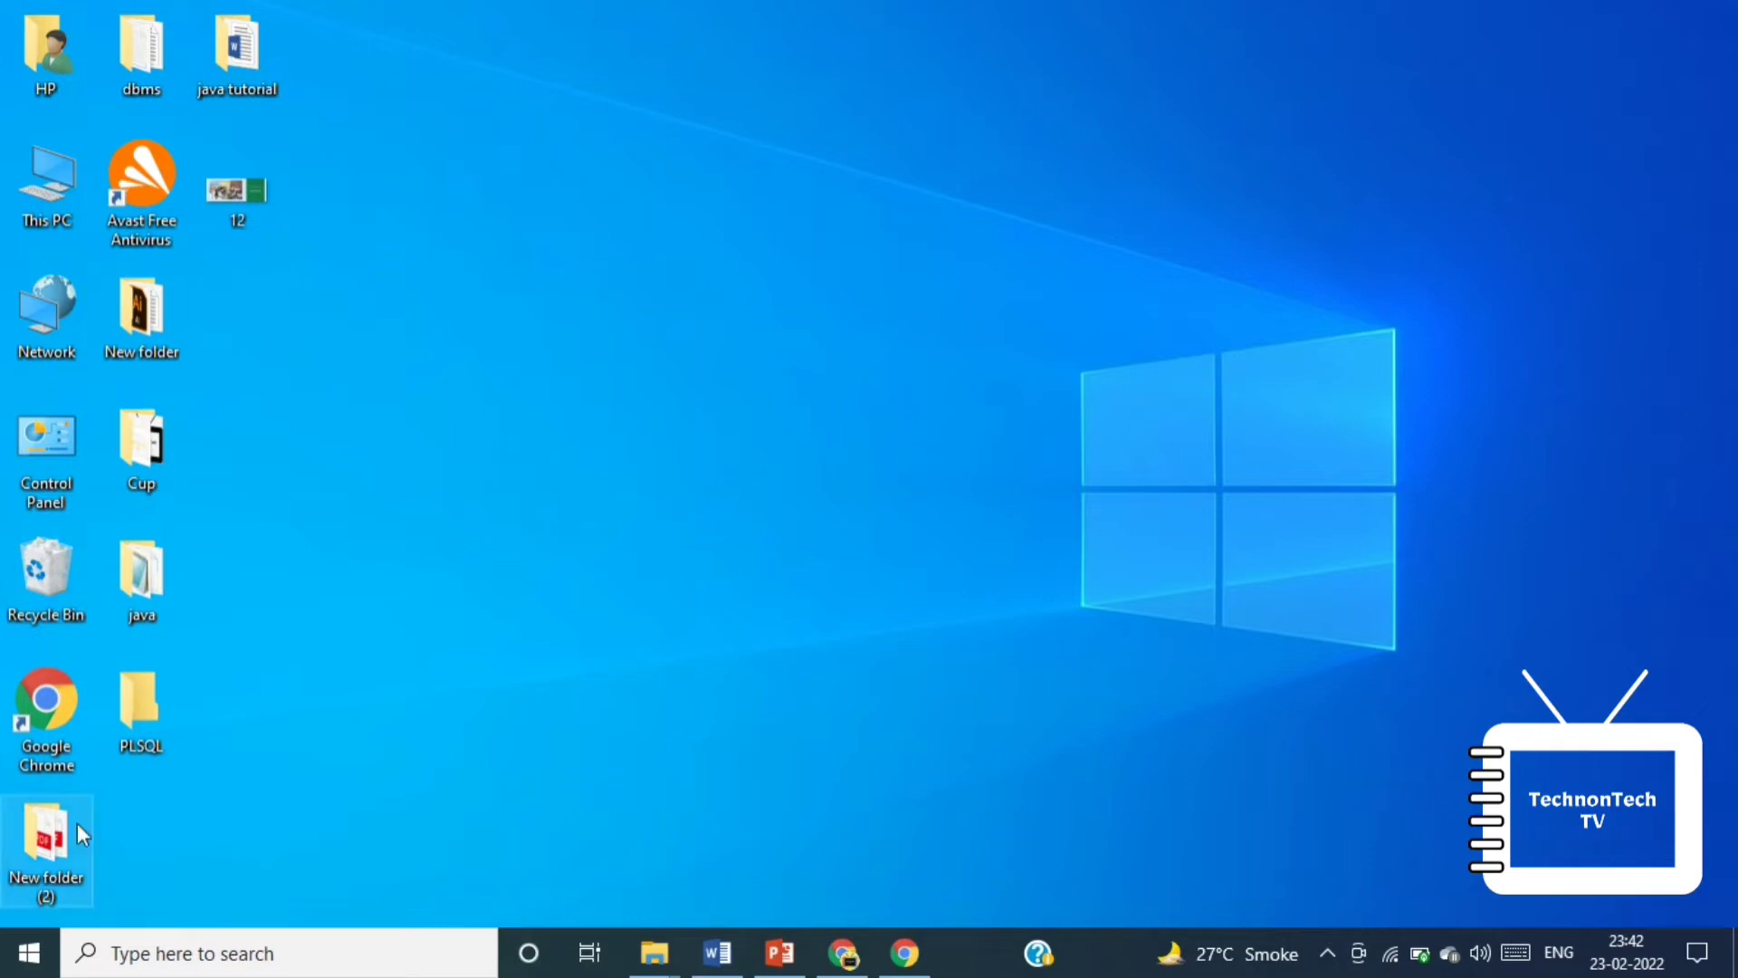
type("n")
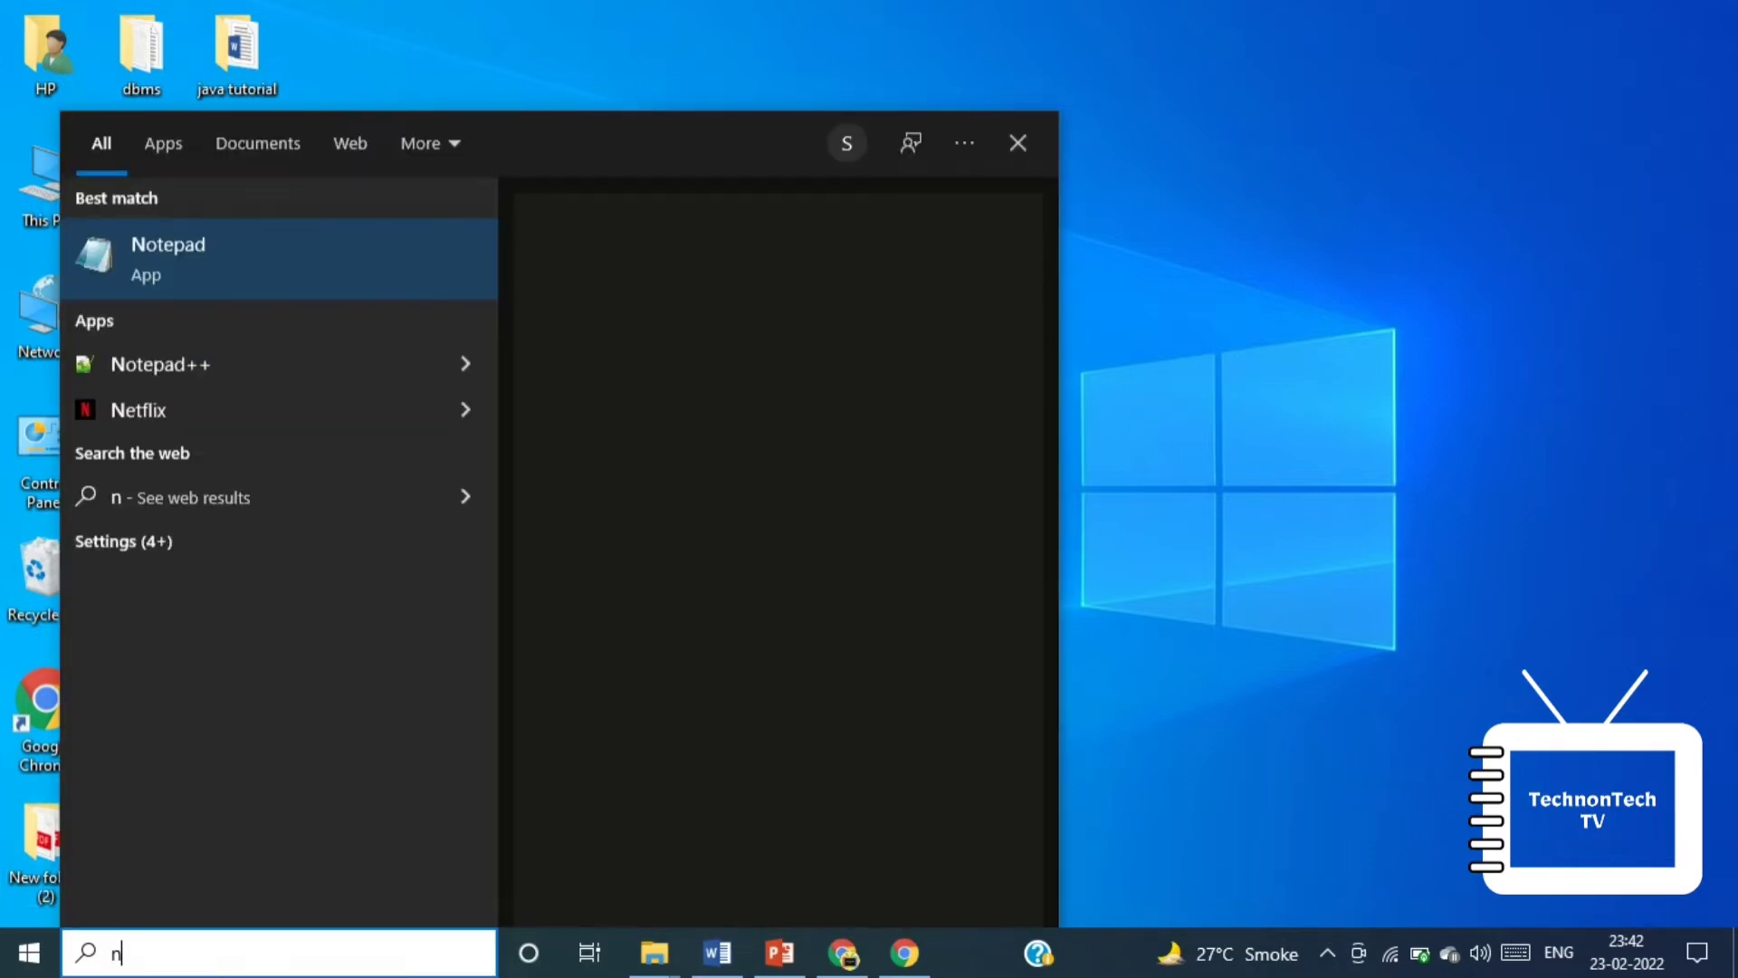
left_click(166, 258)
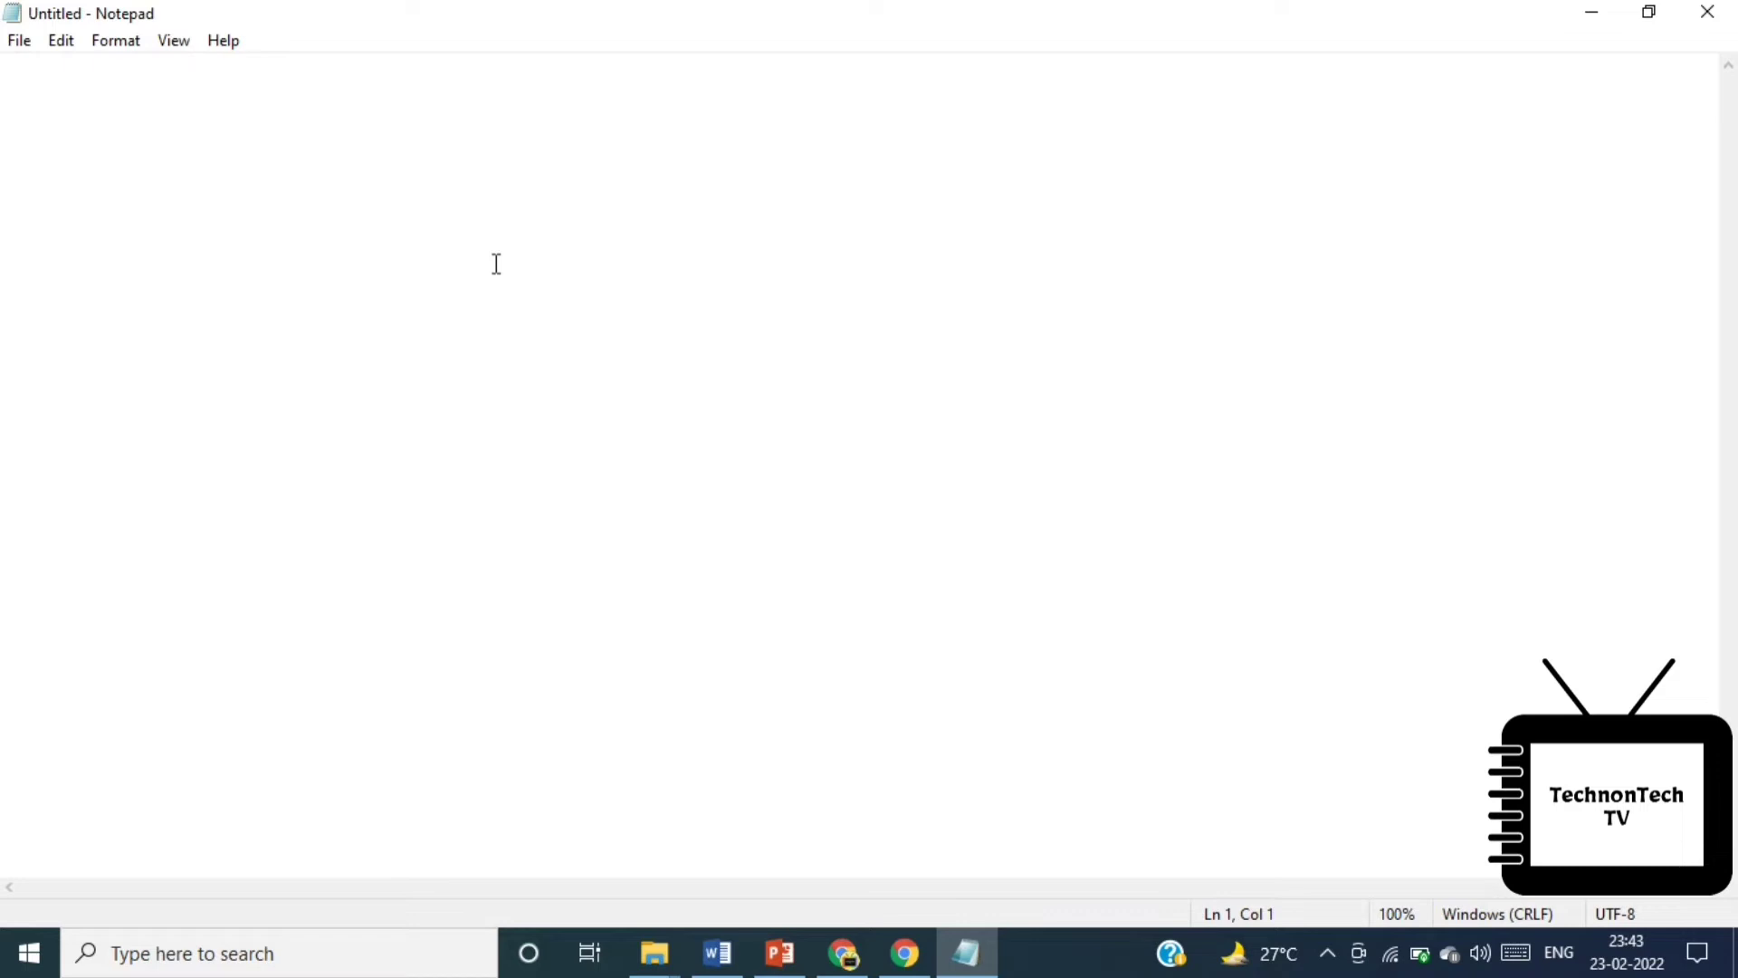
Write the DECLARE section with counter number := 0 and BEGIN
type("DECLARE")
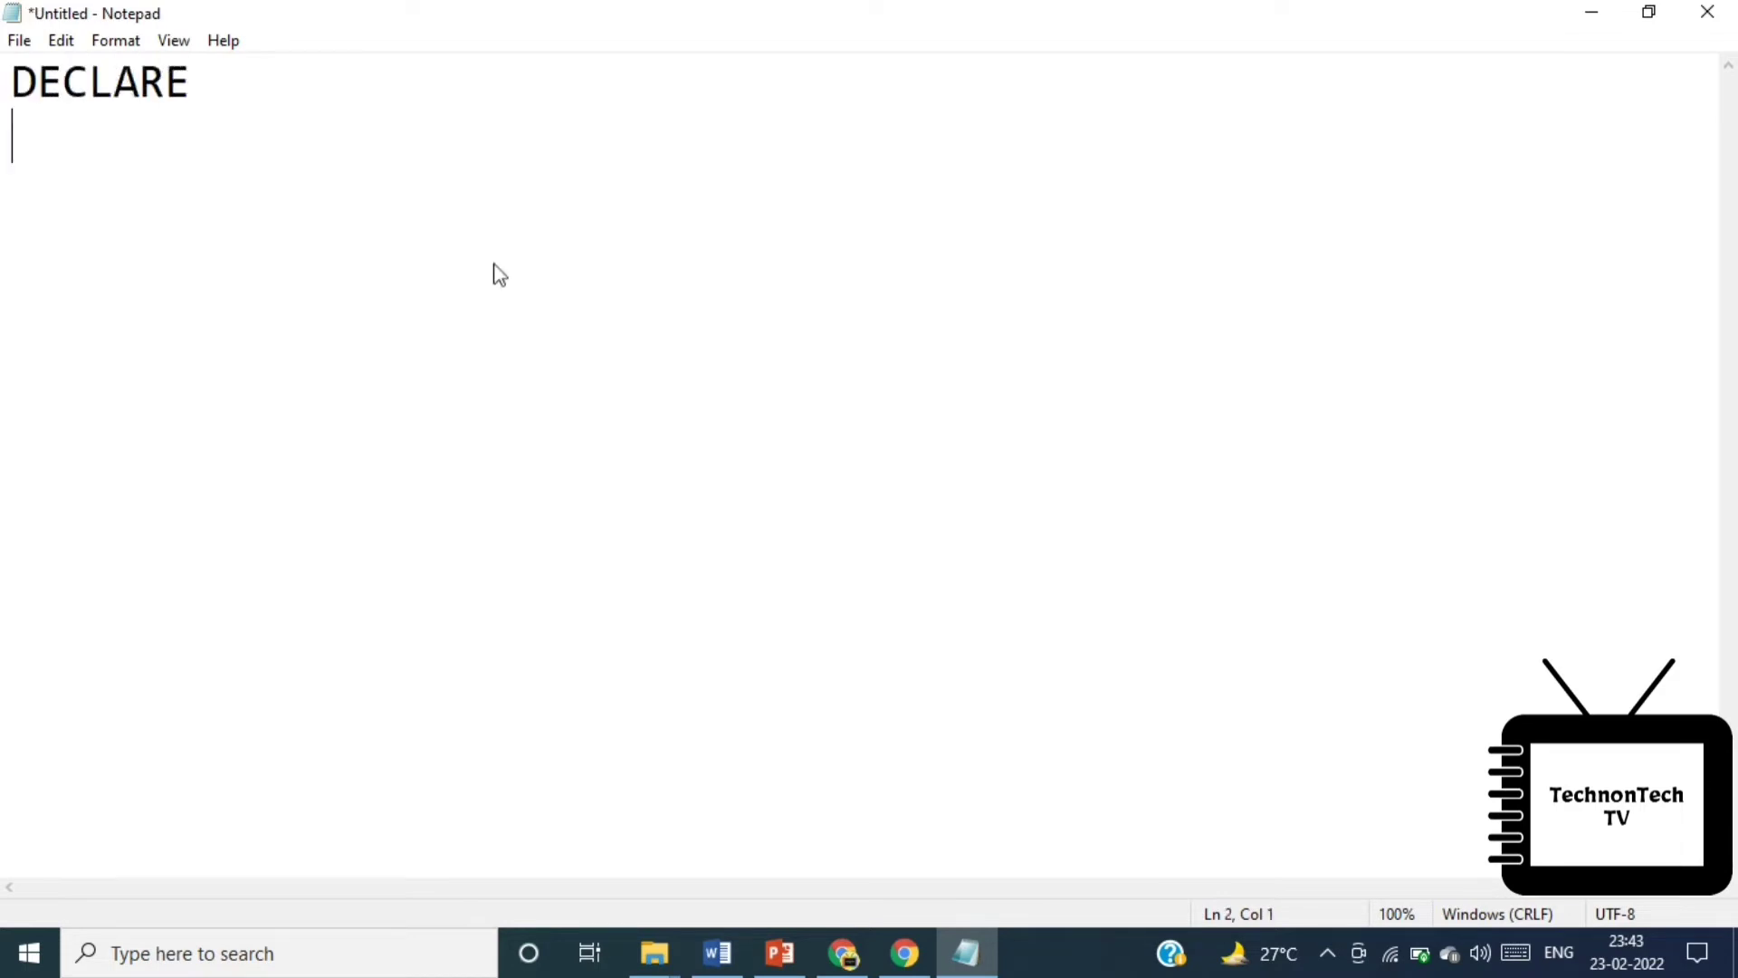
type("\" \"")
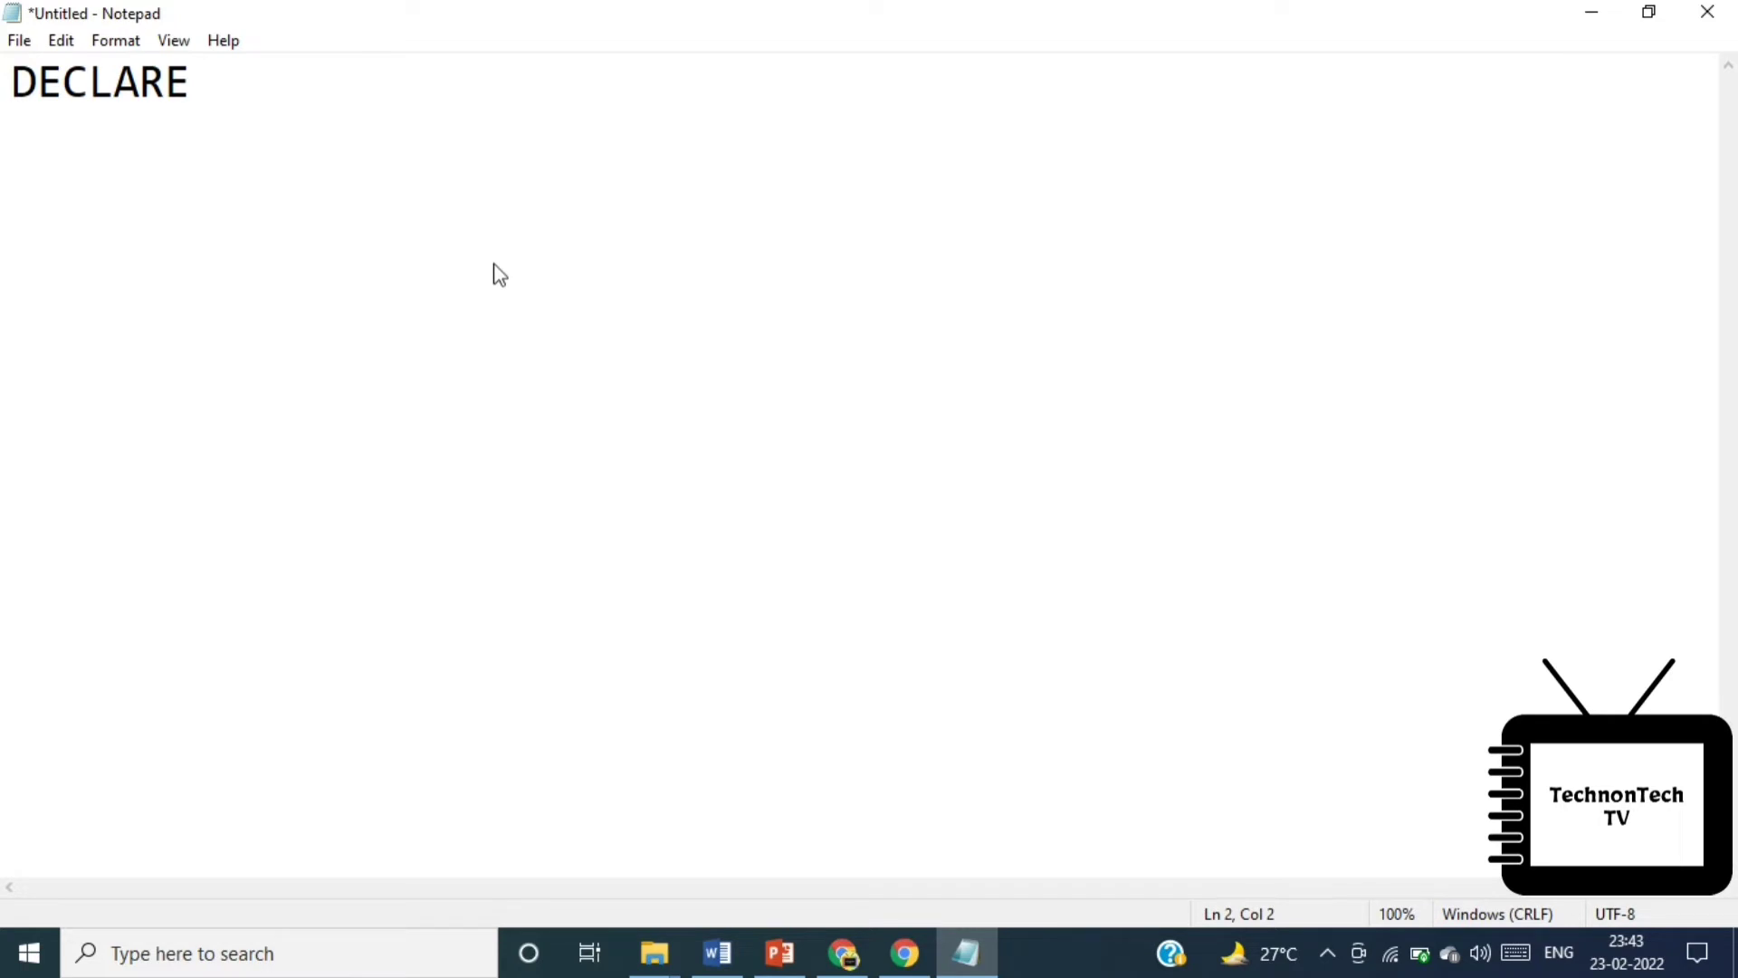
type("counter")
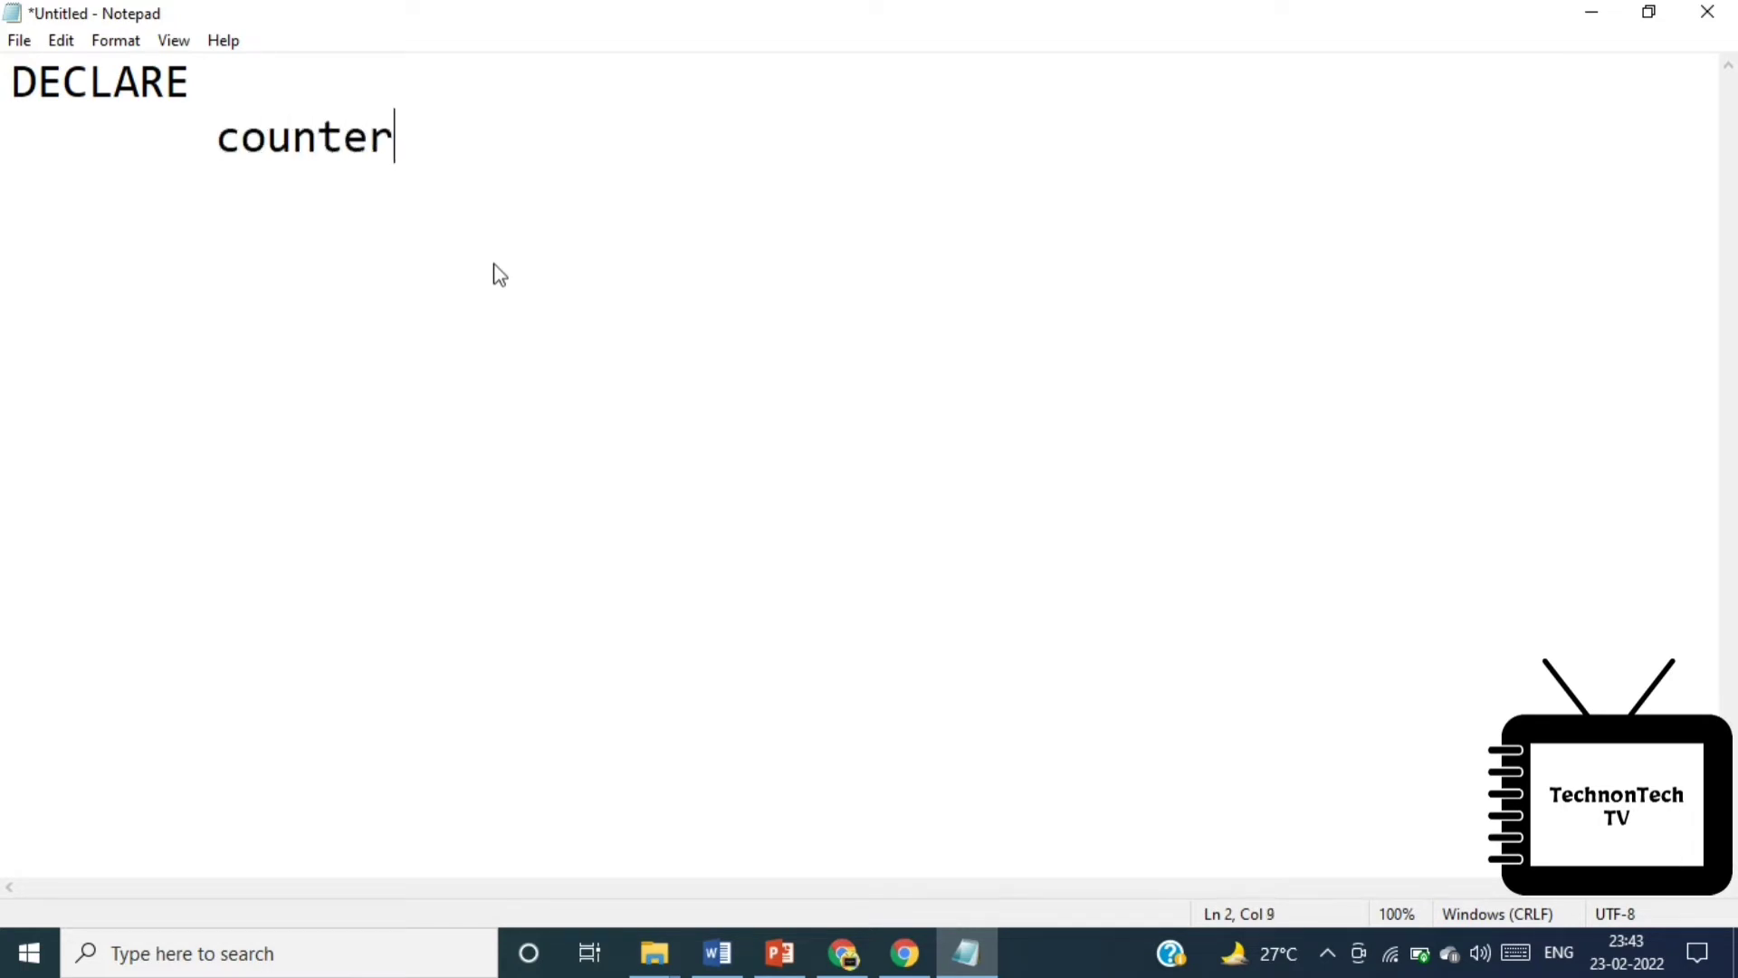
type("number")
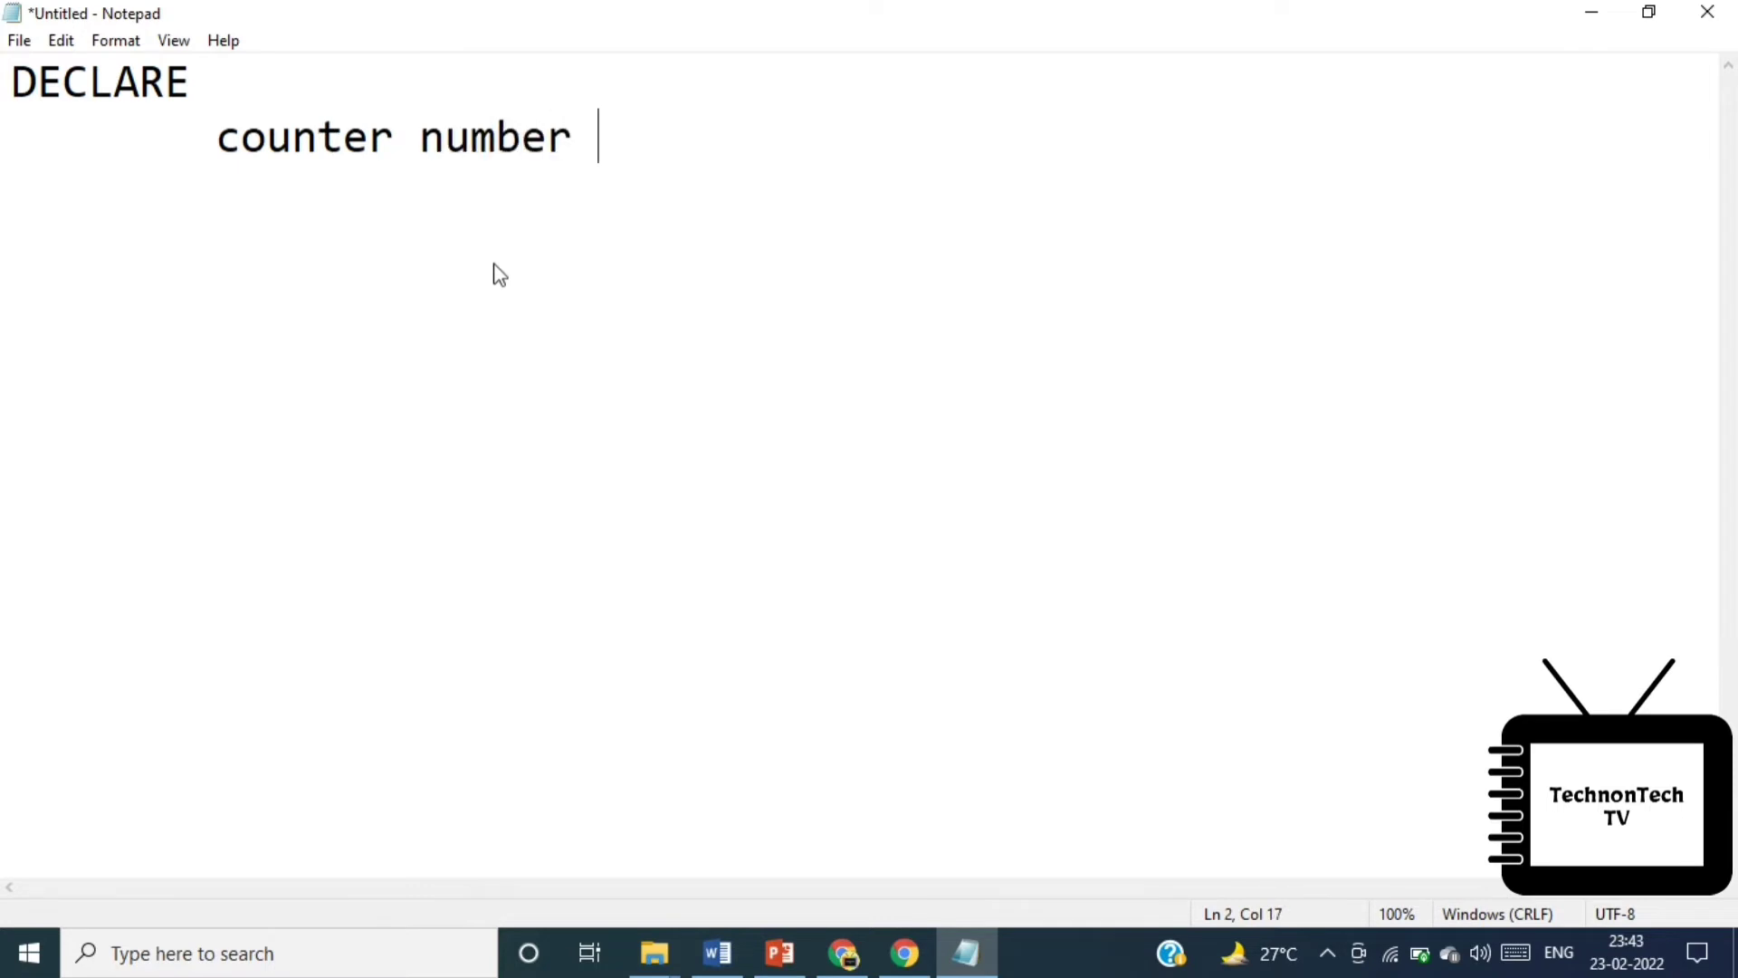
type(":= 0;")
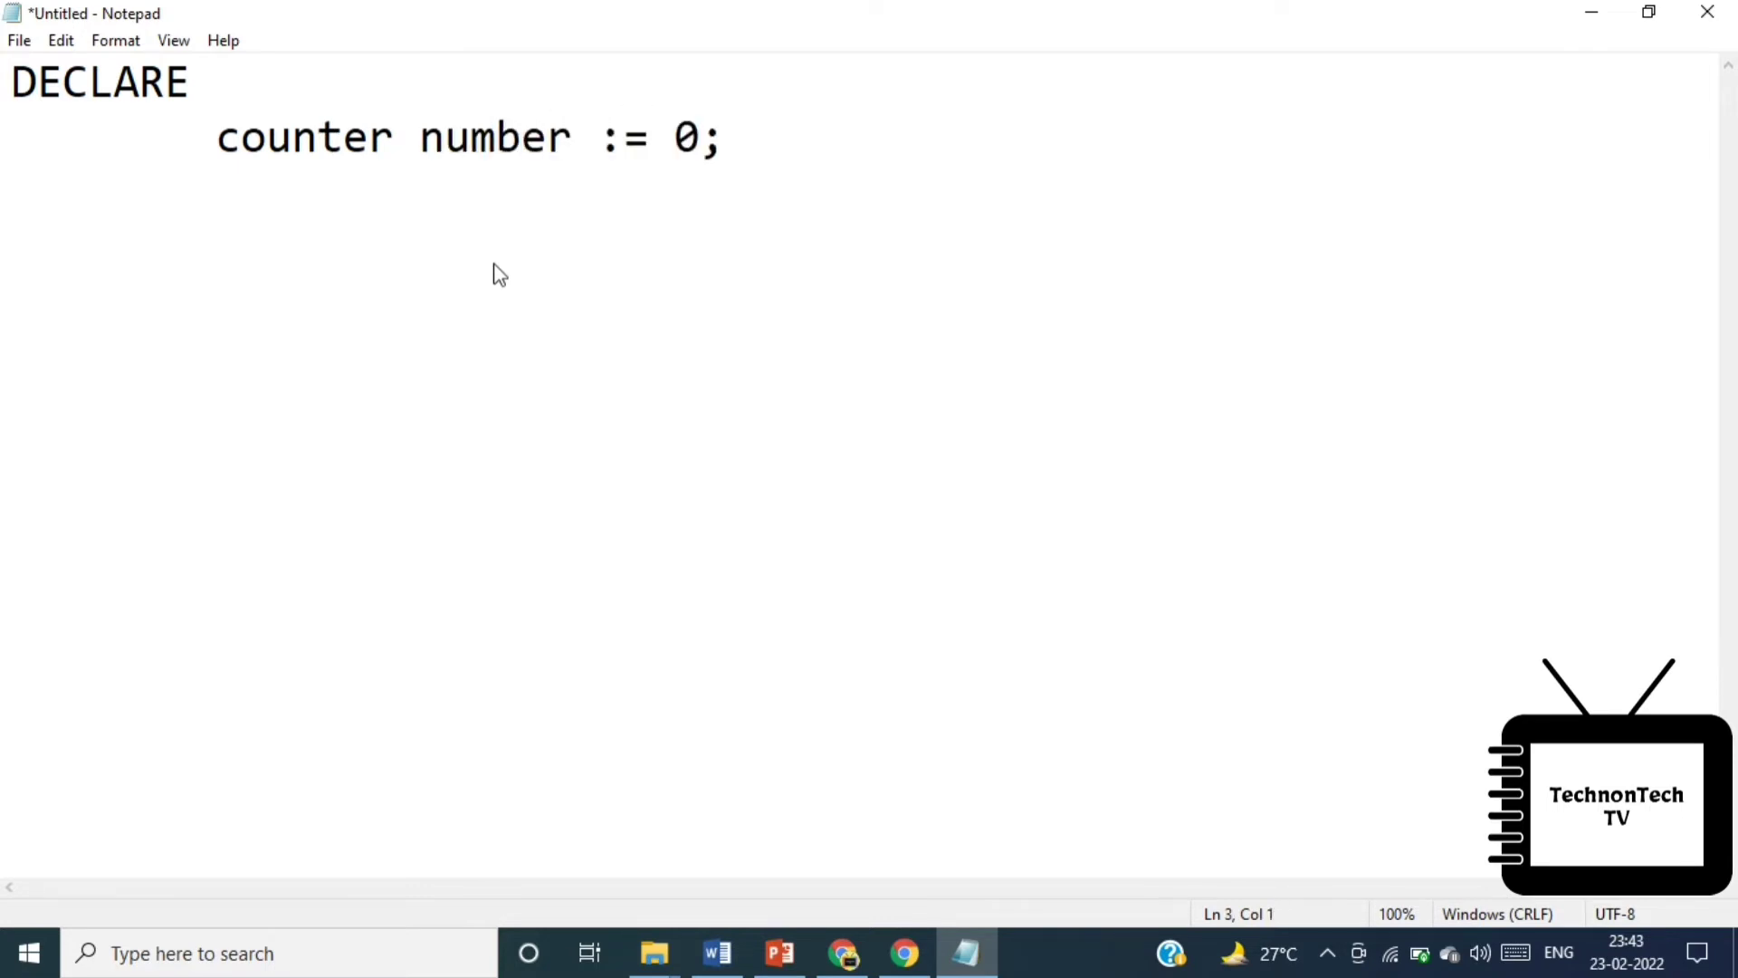
type("BEGIN")
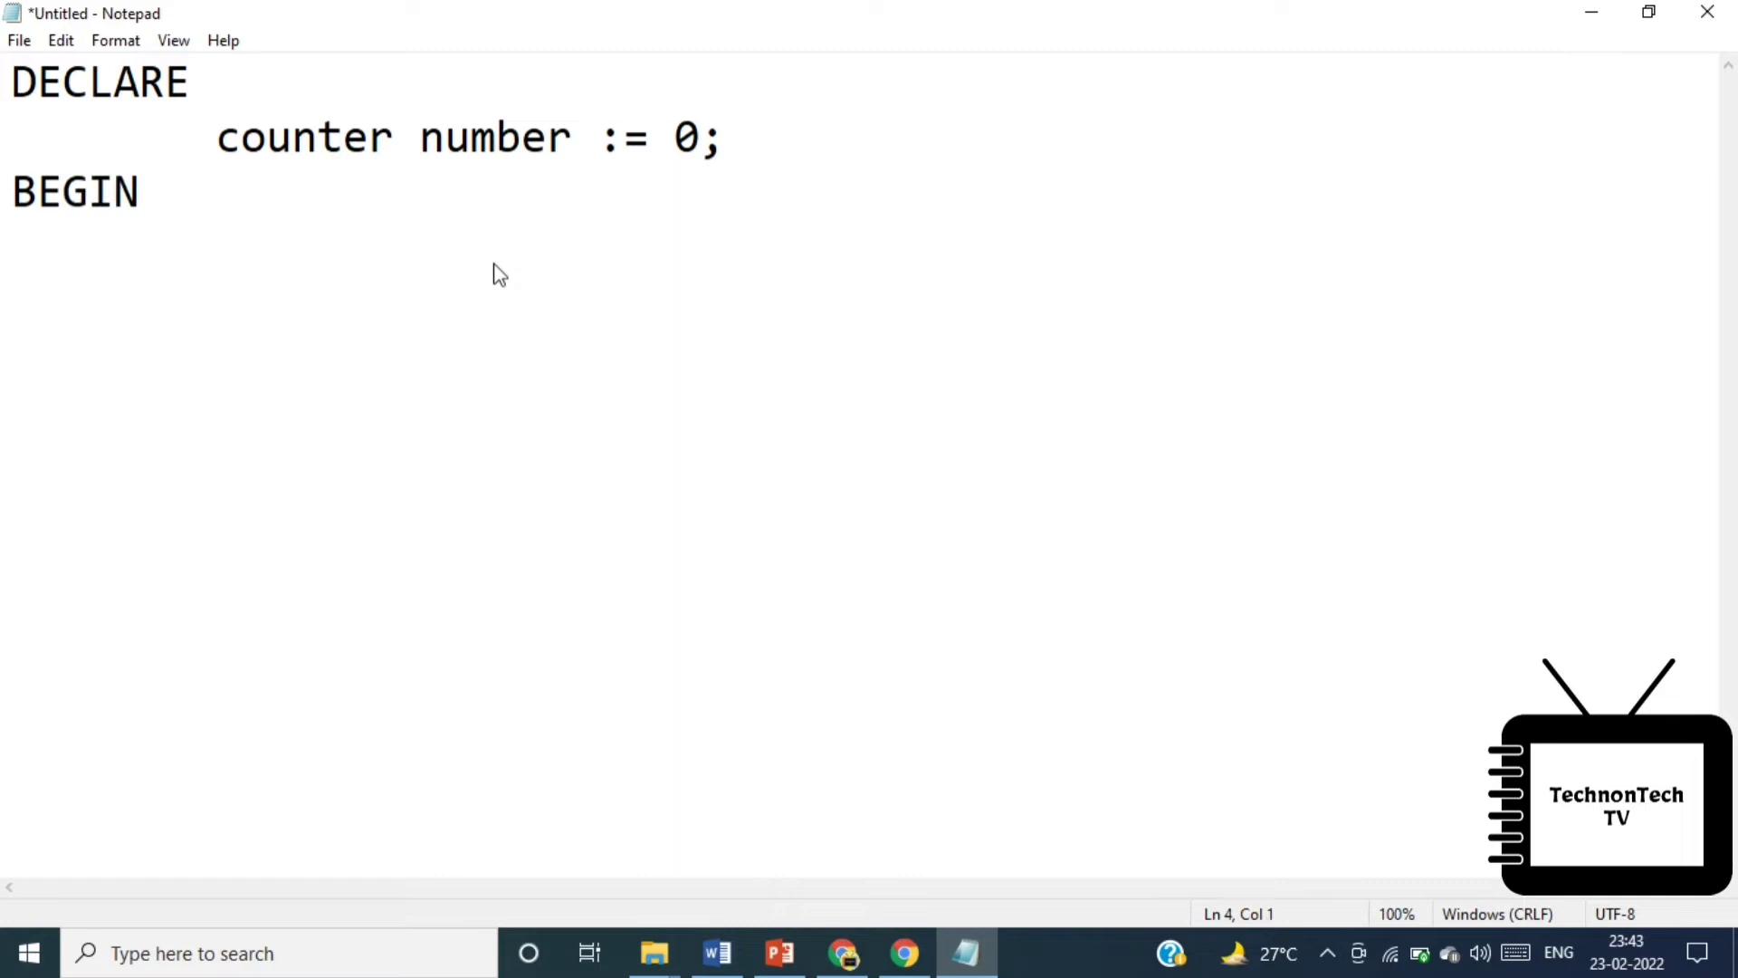
Write the LOOP that increments counter and exits via IF counter > 3 THEN EXIT; END IF
type("LOOP")
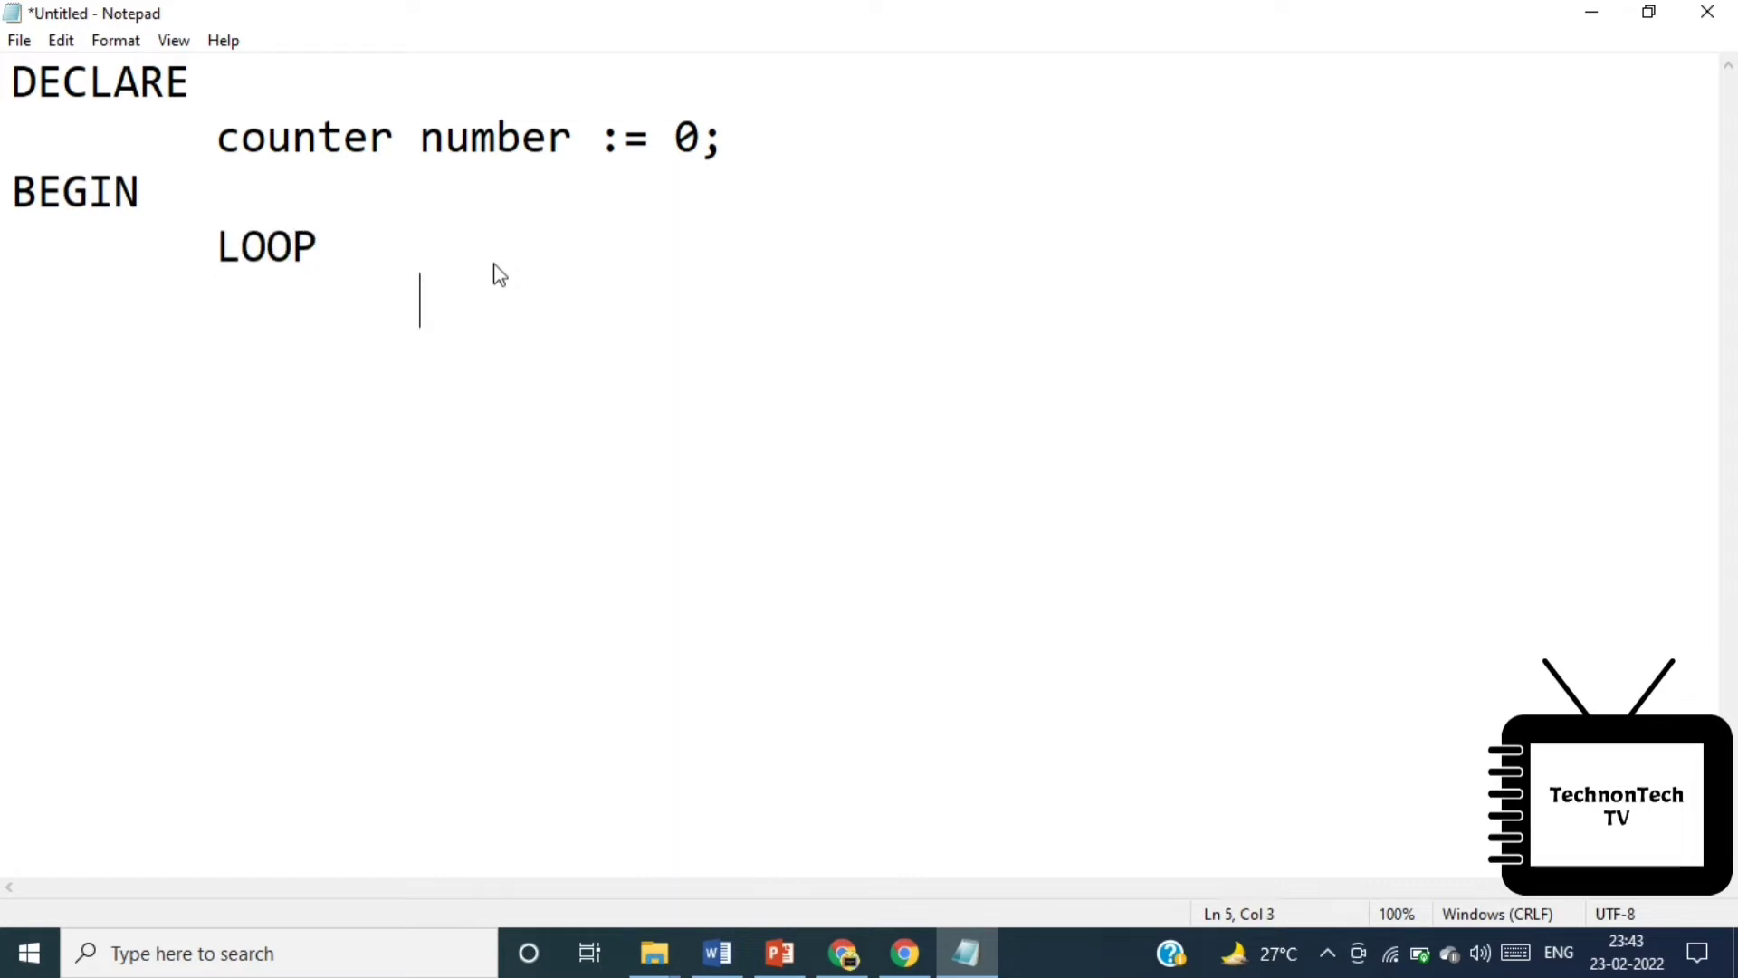
type("counter :=")
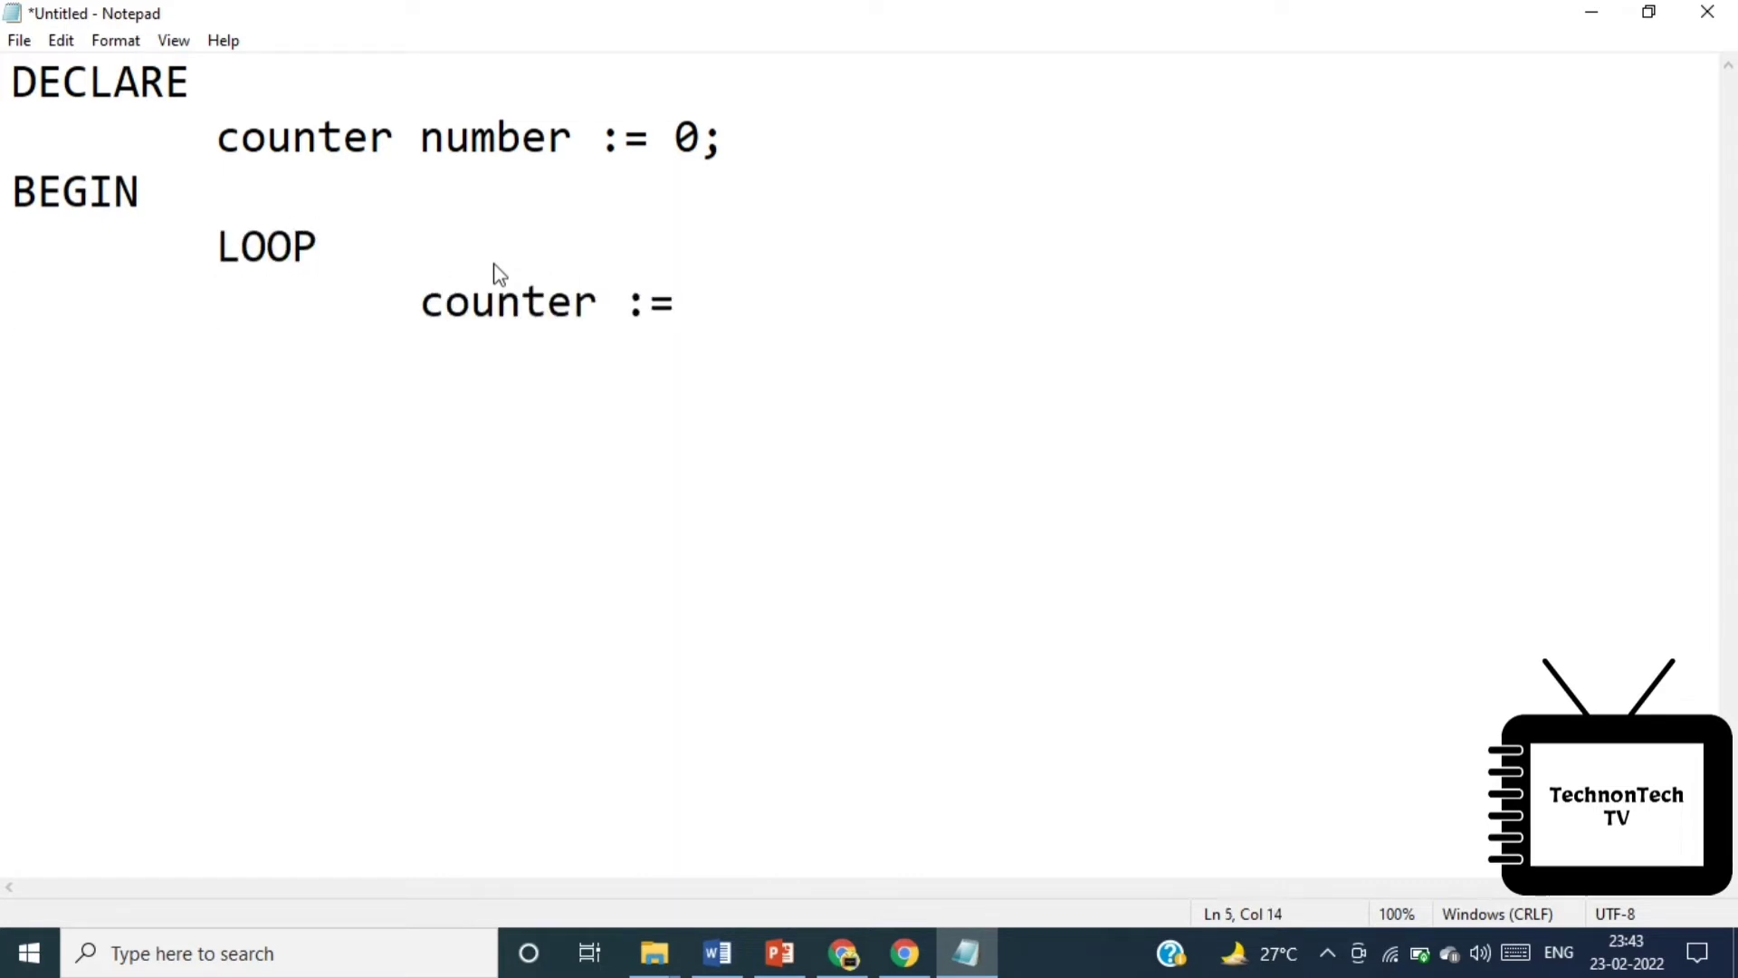
type("counter + 1;")
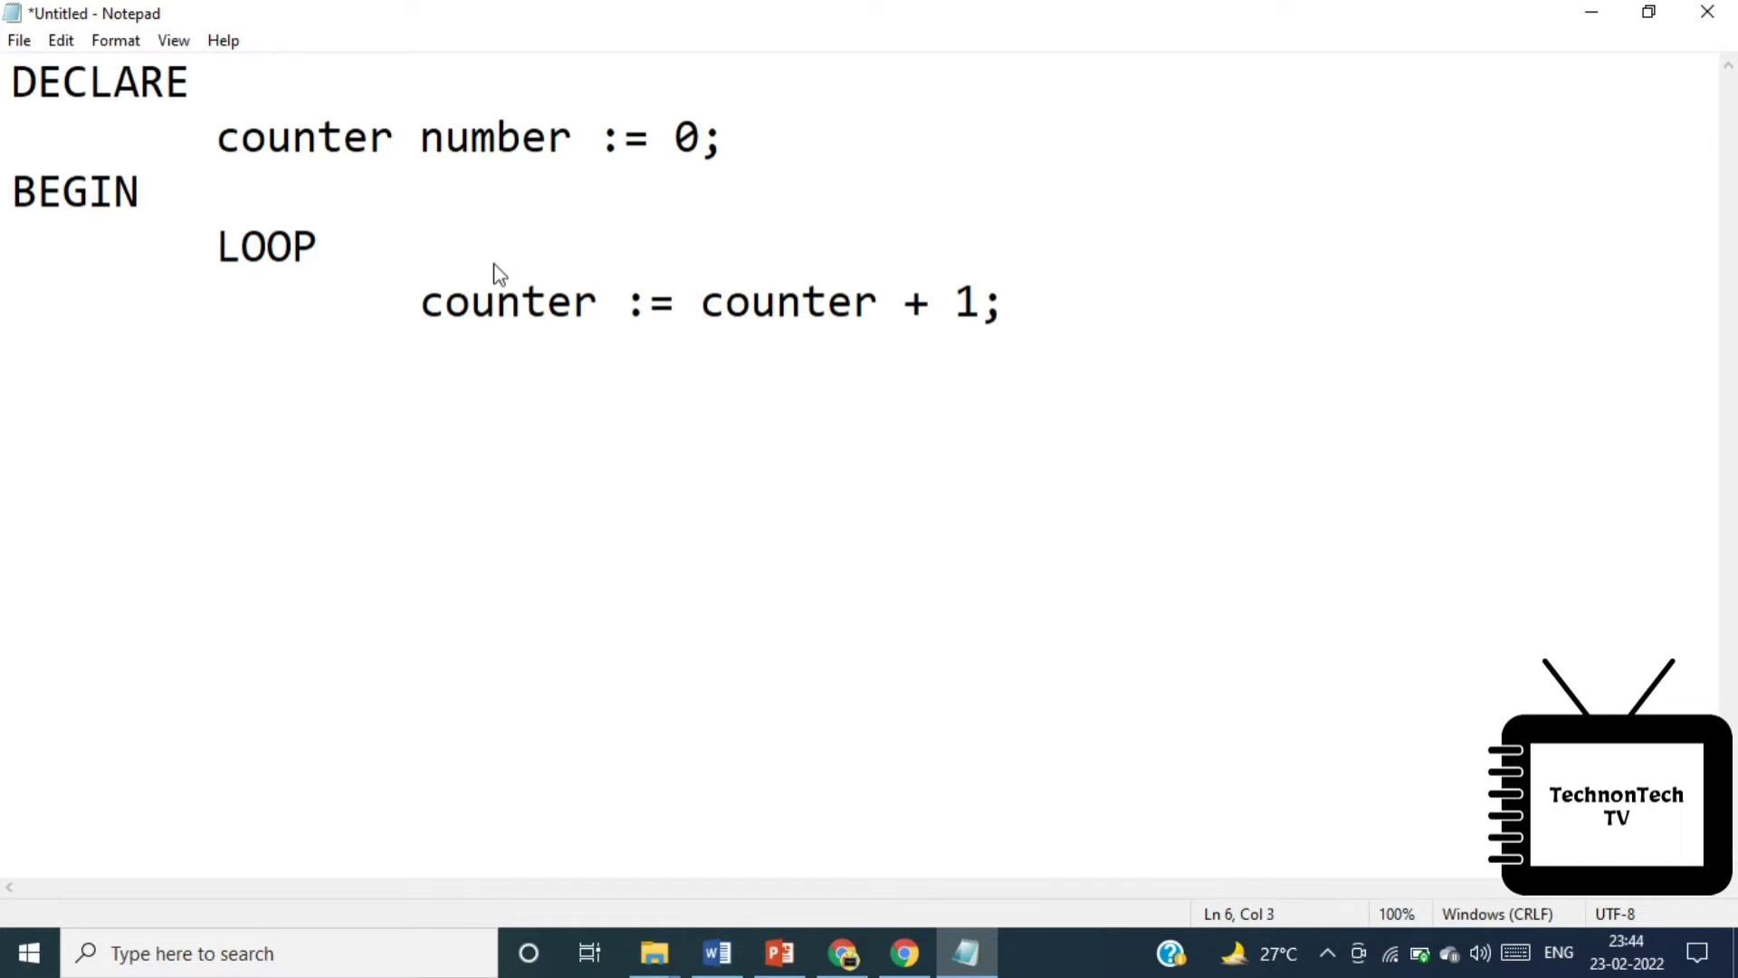
type("if counter > 3 the")
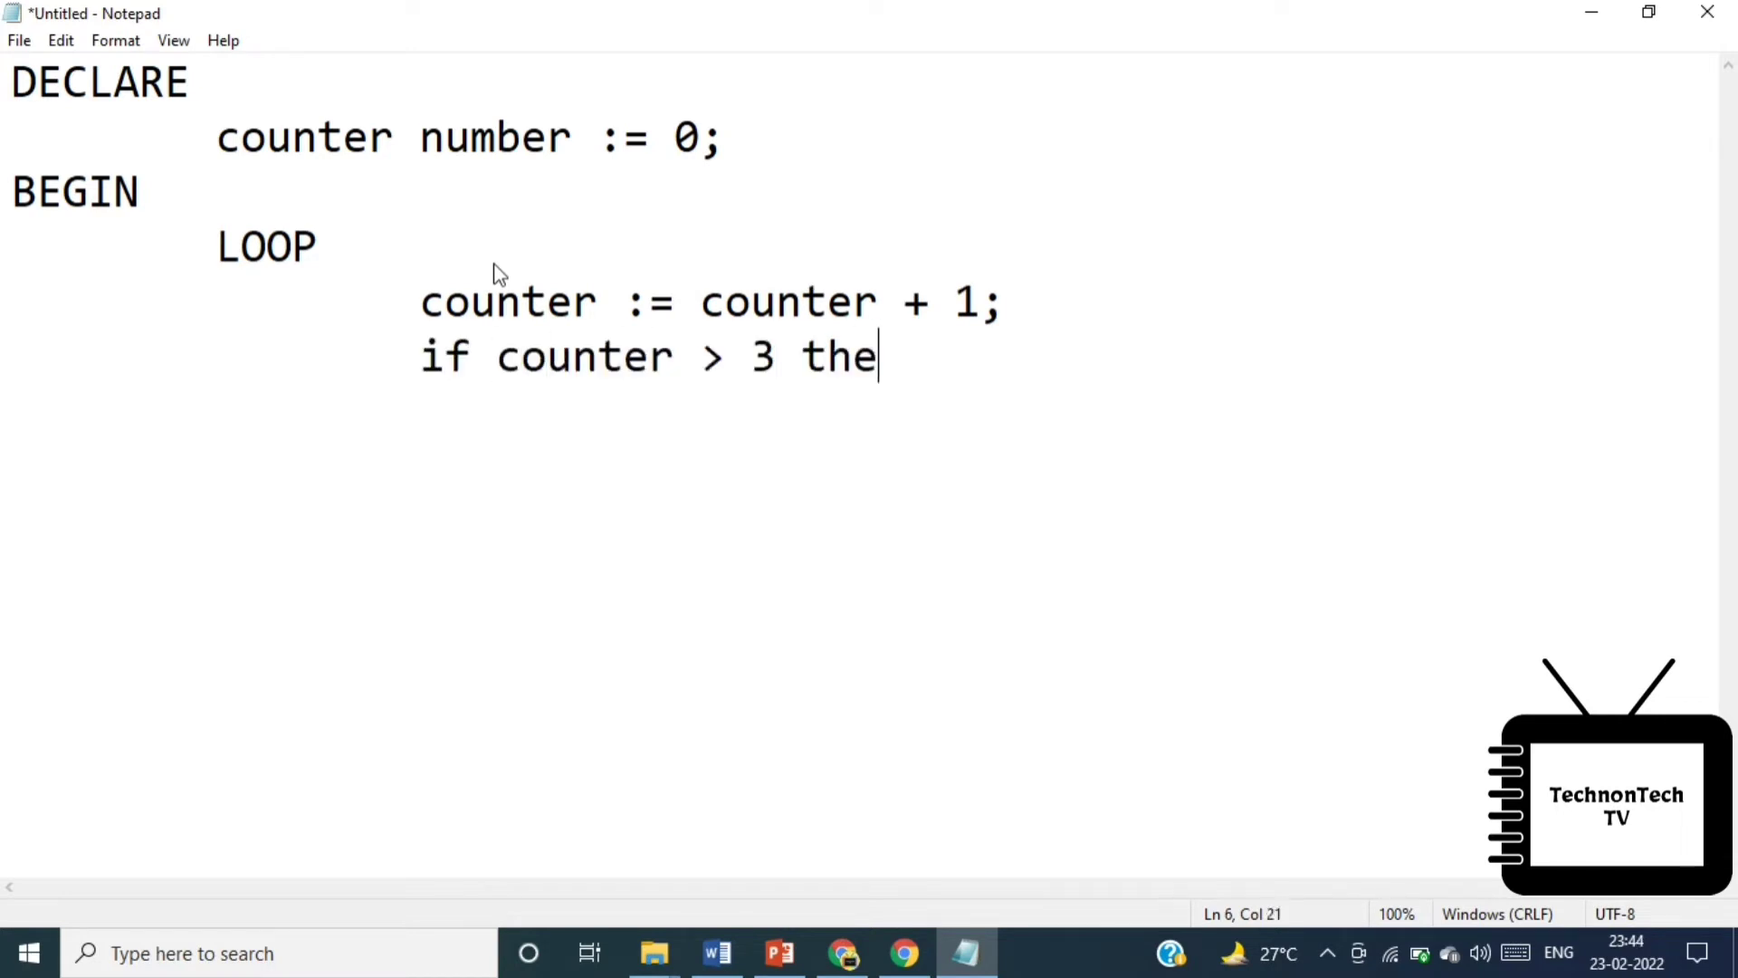
type("n")
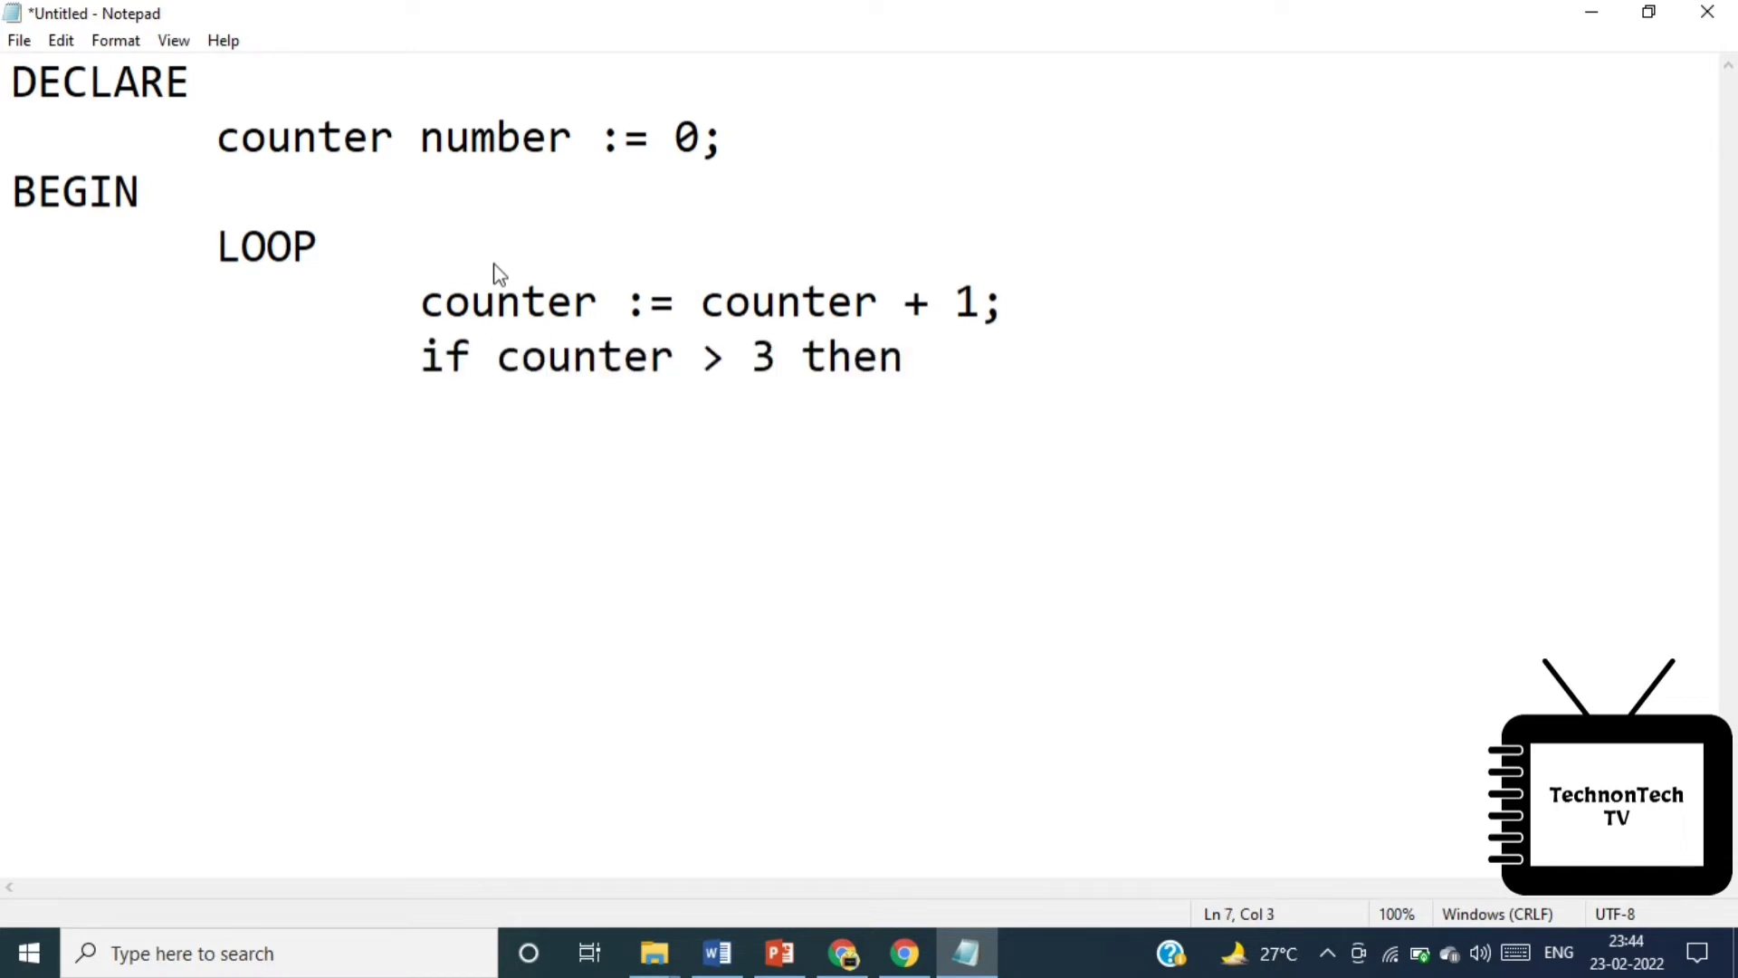
type("EXIT;")
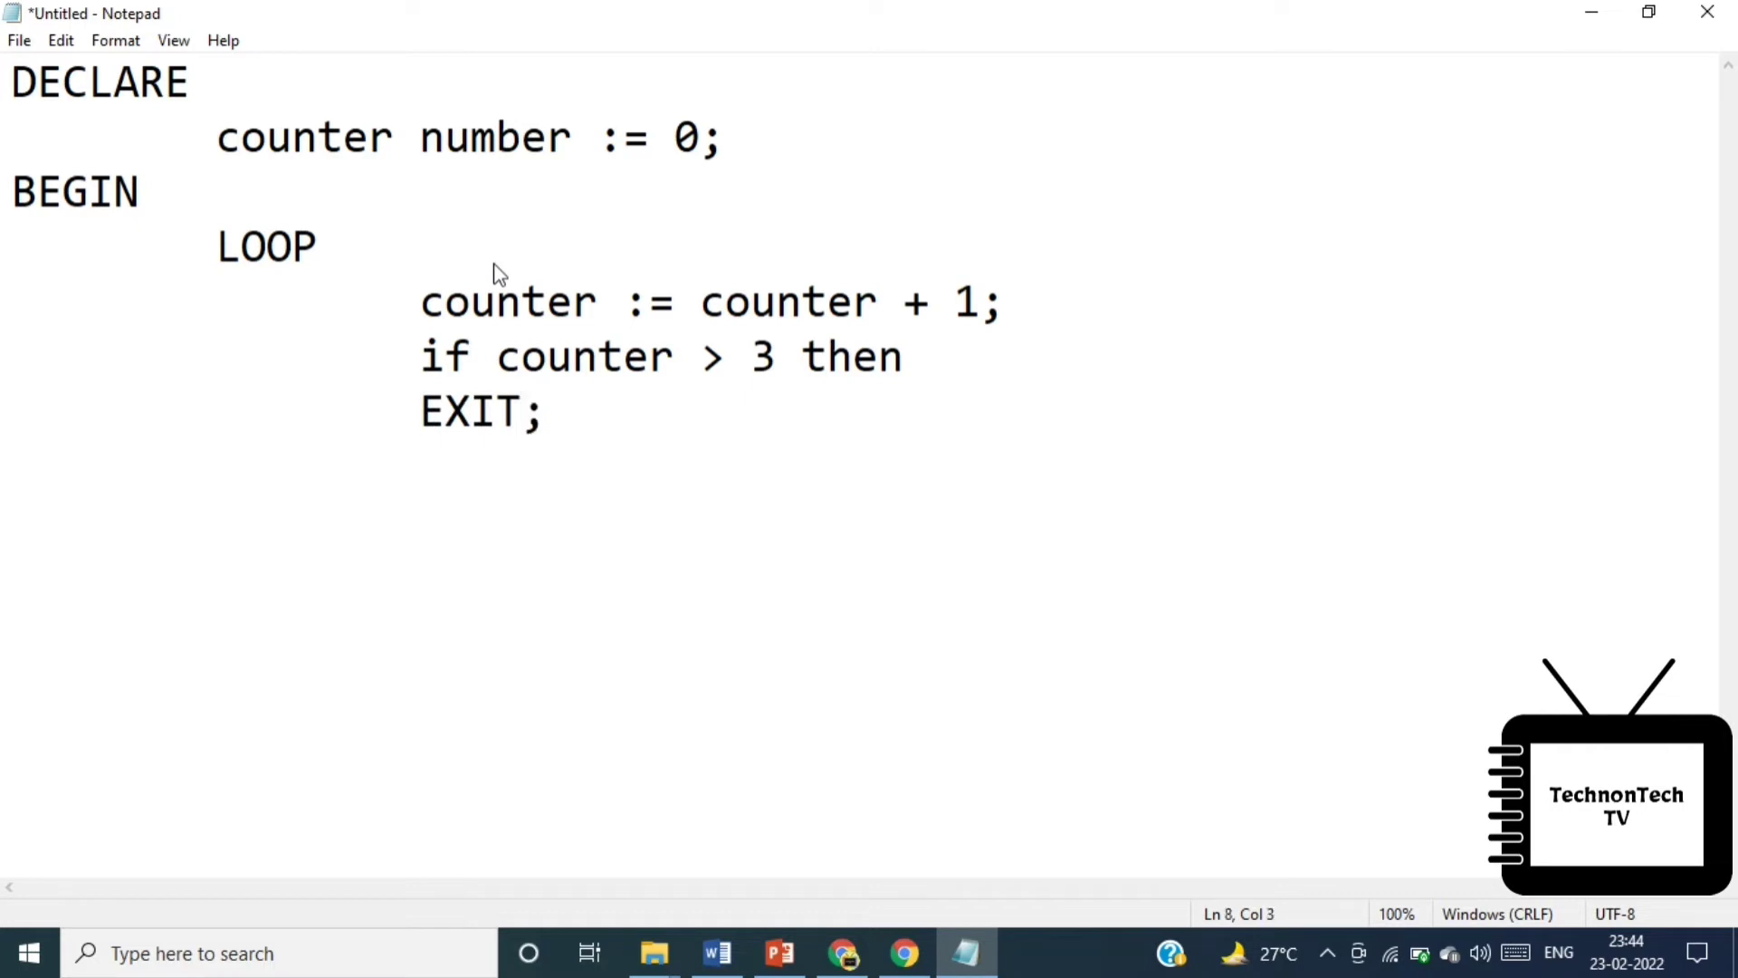
type("end if;")
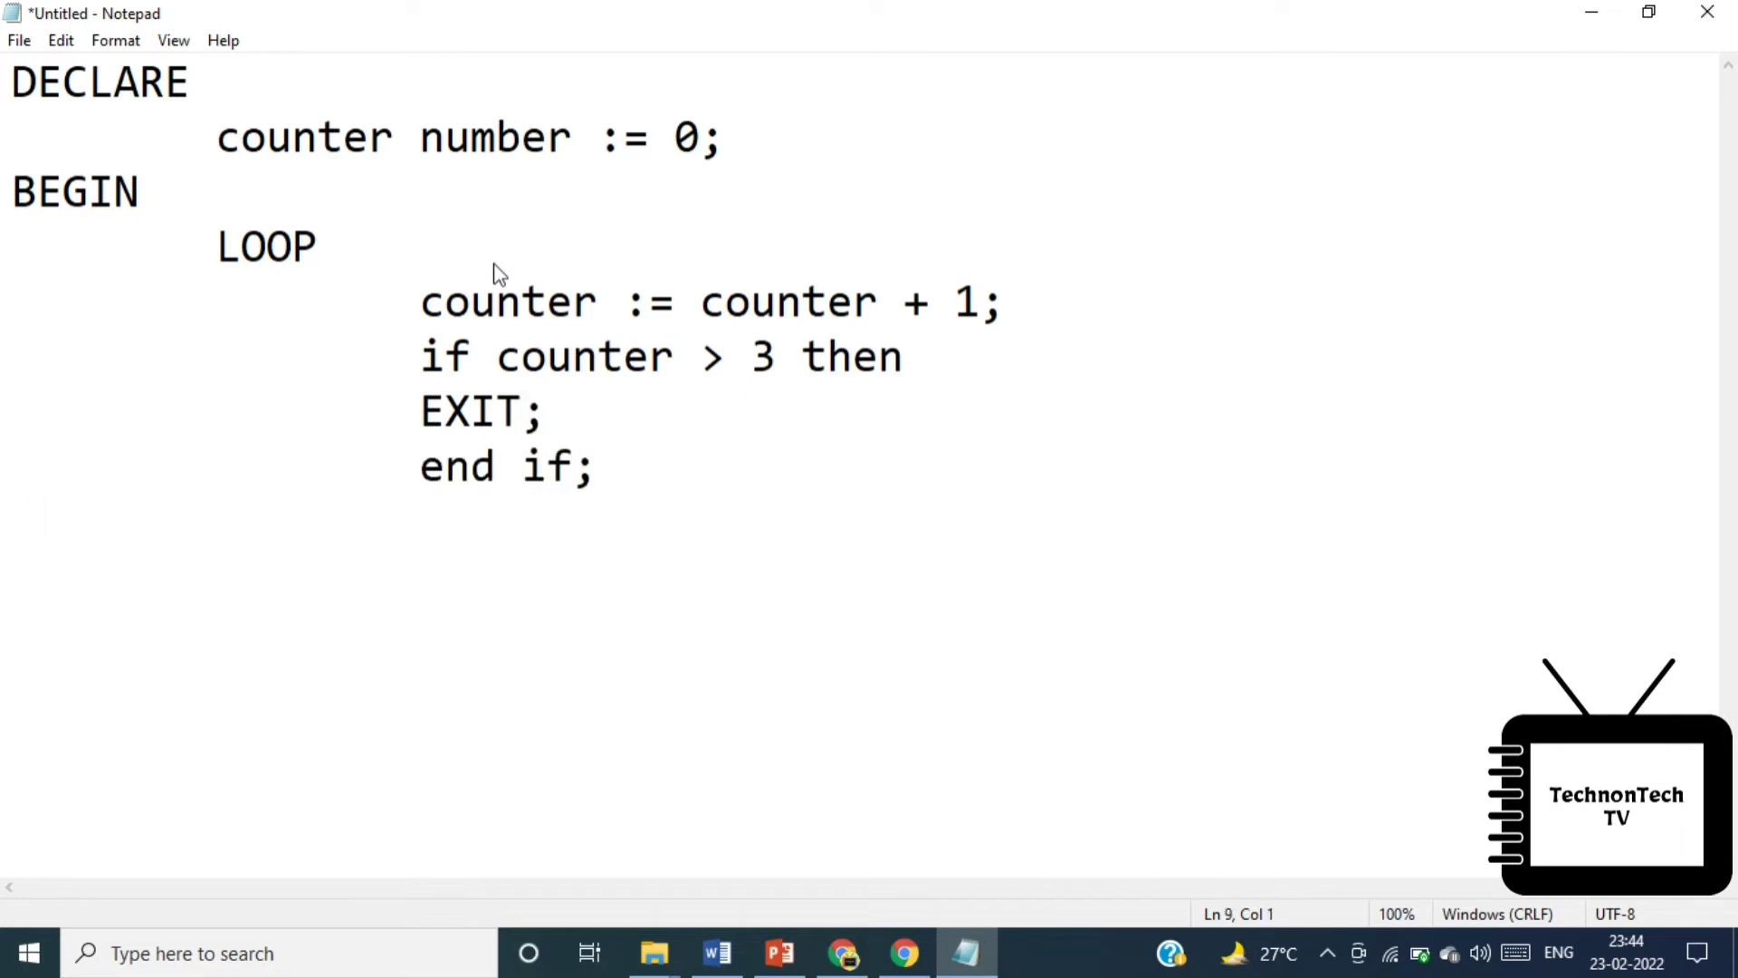
Add dbms_output.put_line('Inside loop: ' || counter) and a comment that control resumes after EXIT
type("dbms_output.put_")
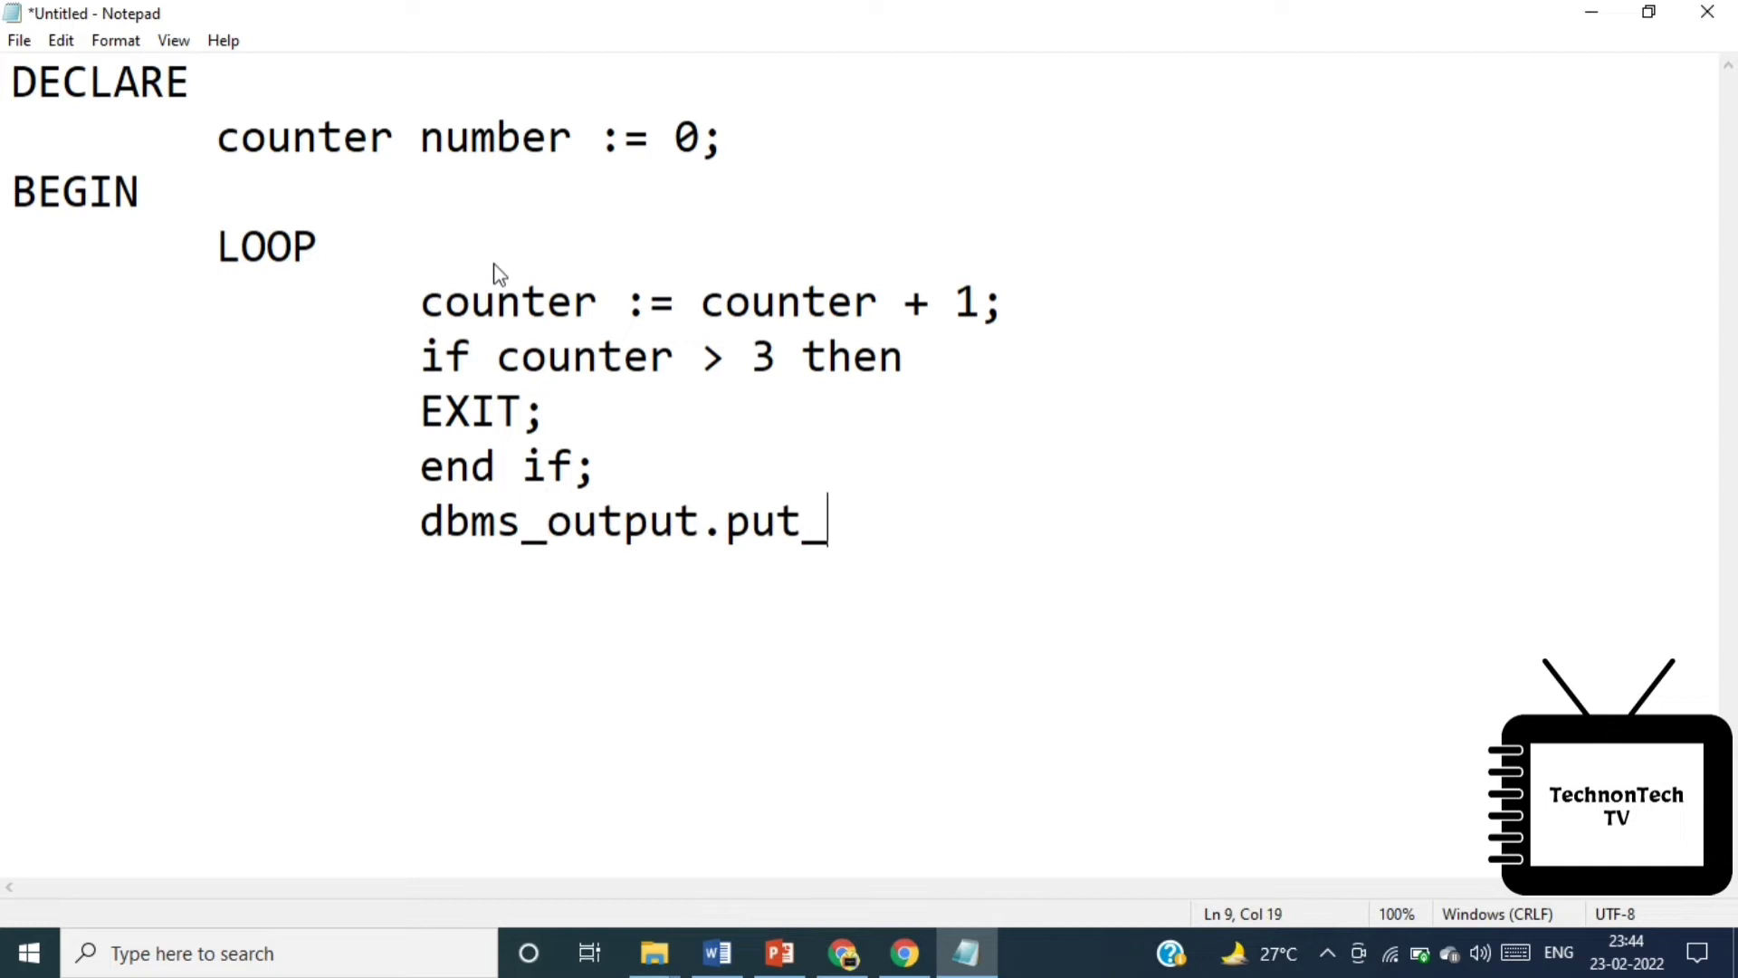
type("line('Inside l")
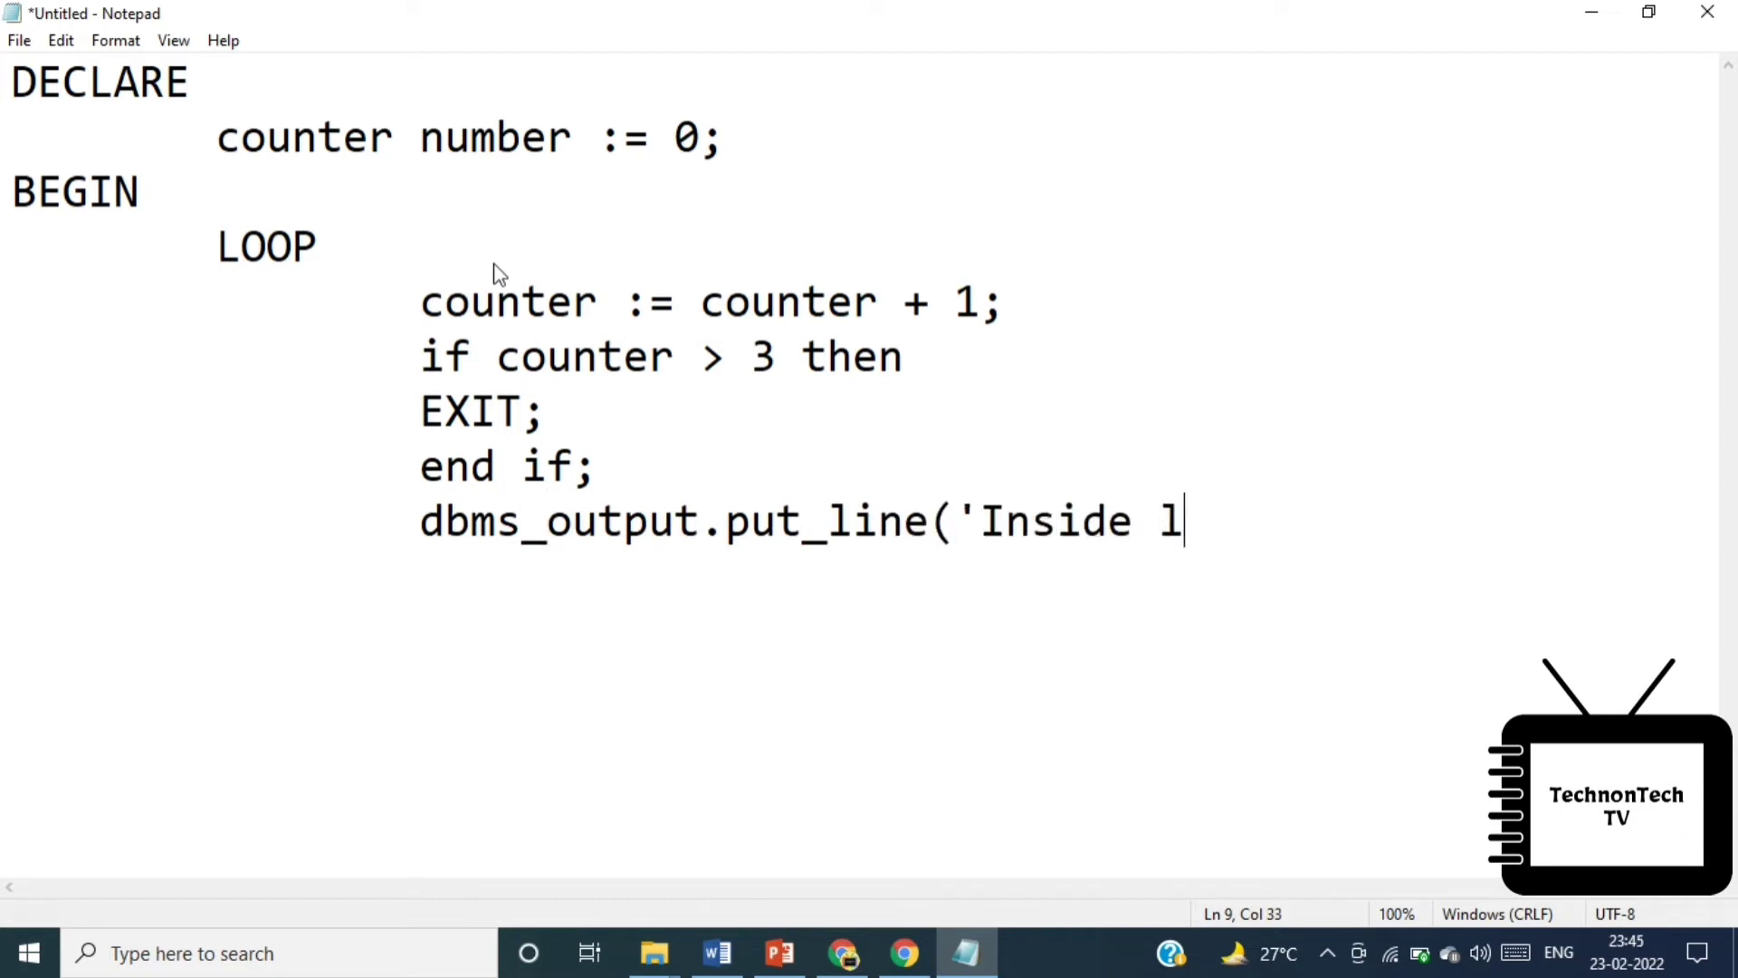
type("oop: '")
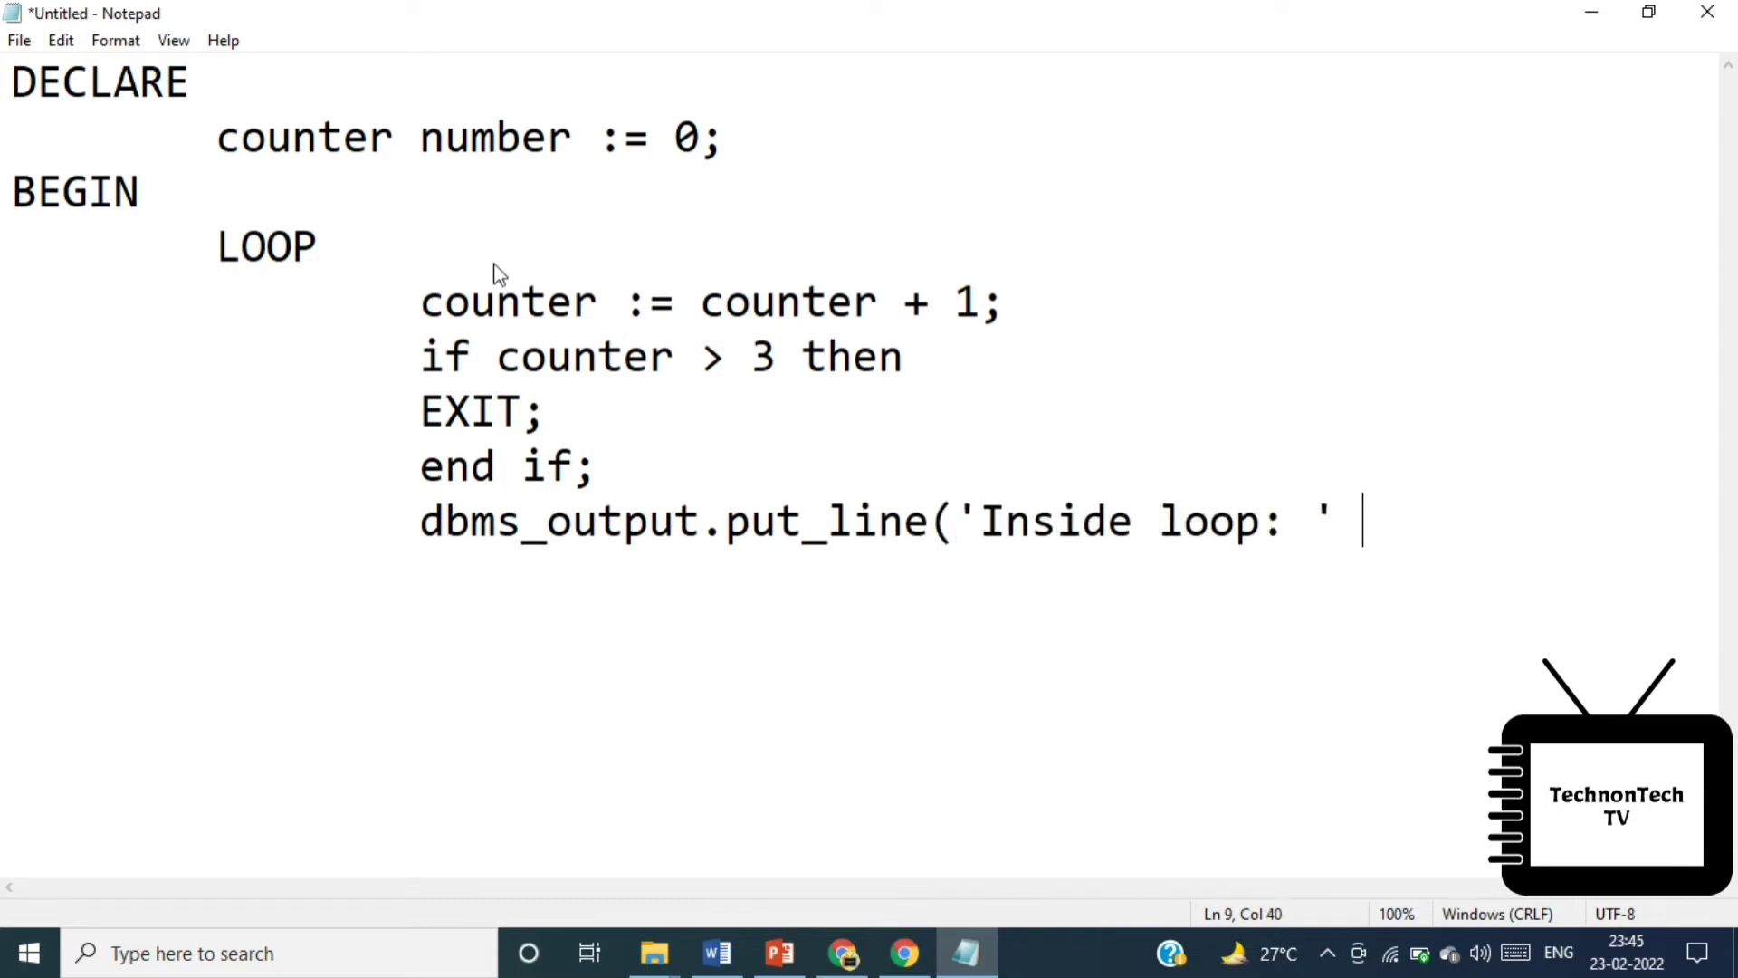
type("|| counter)")
type("END LOOP")
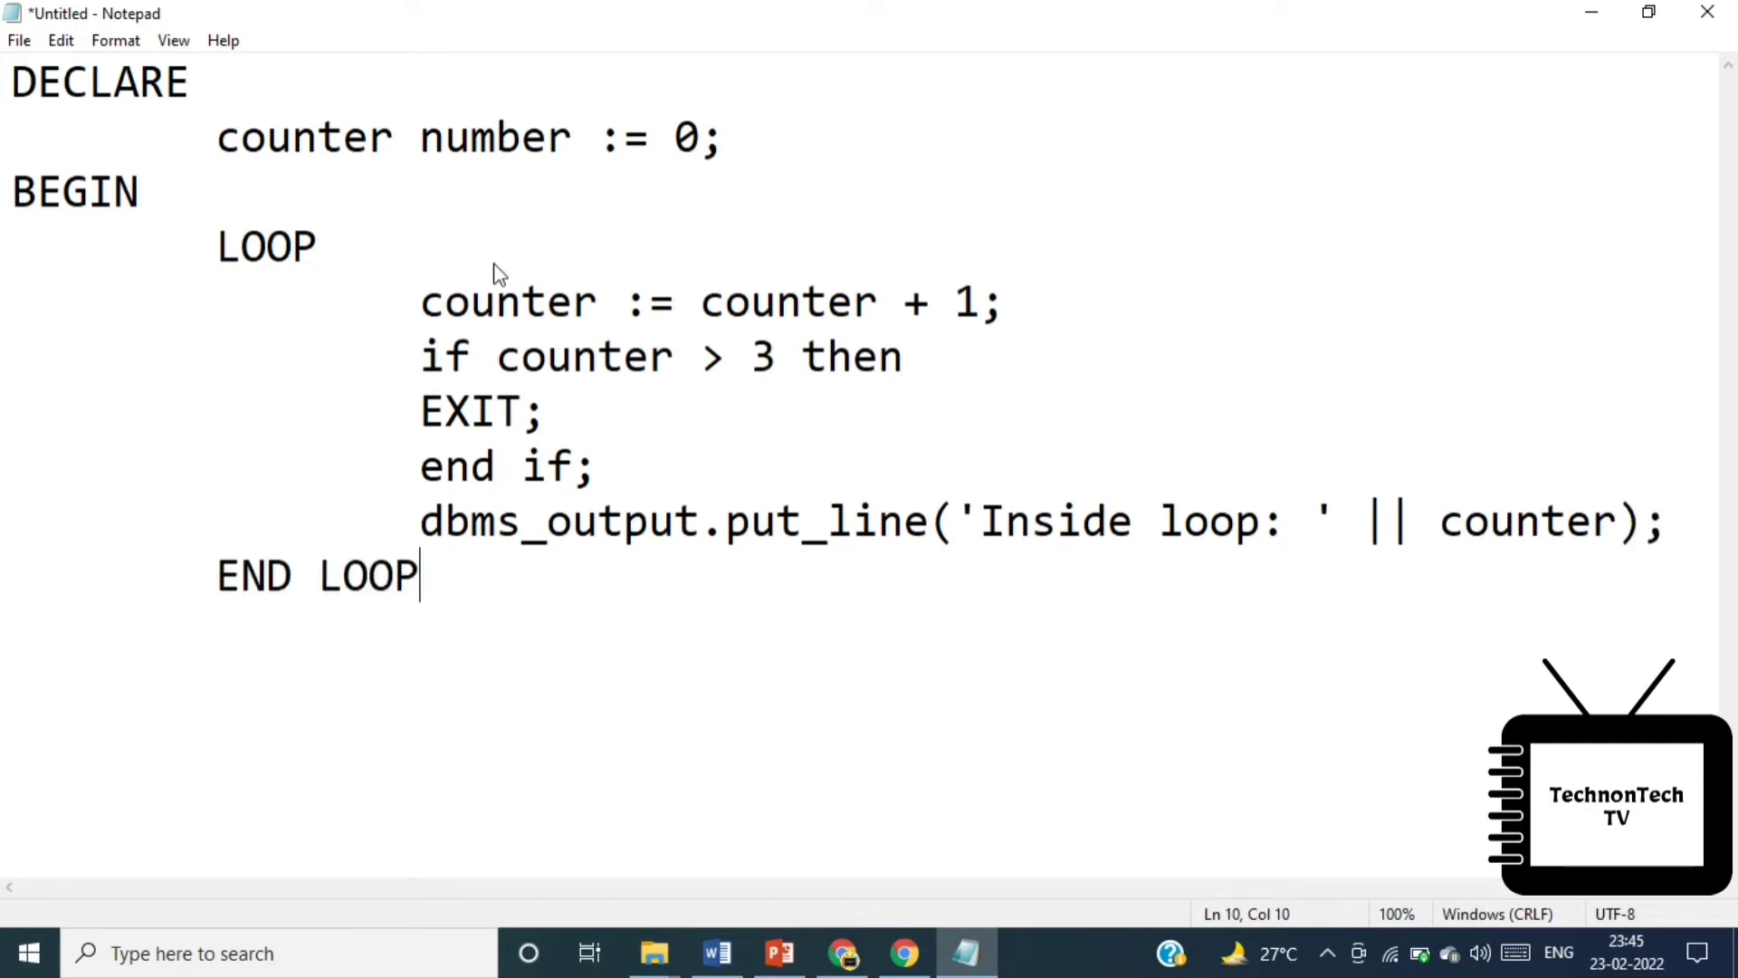
type(";")
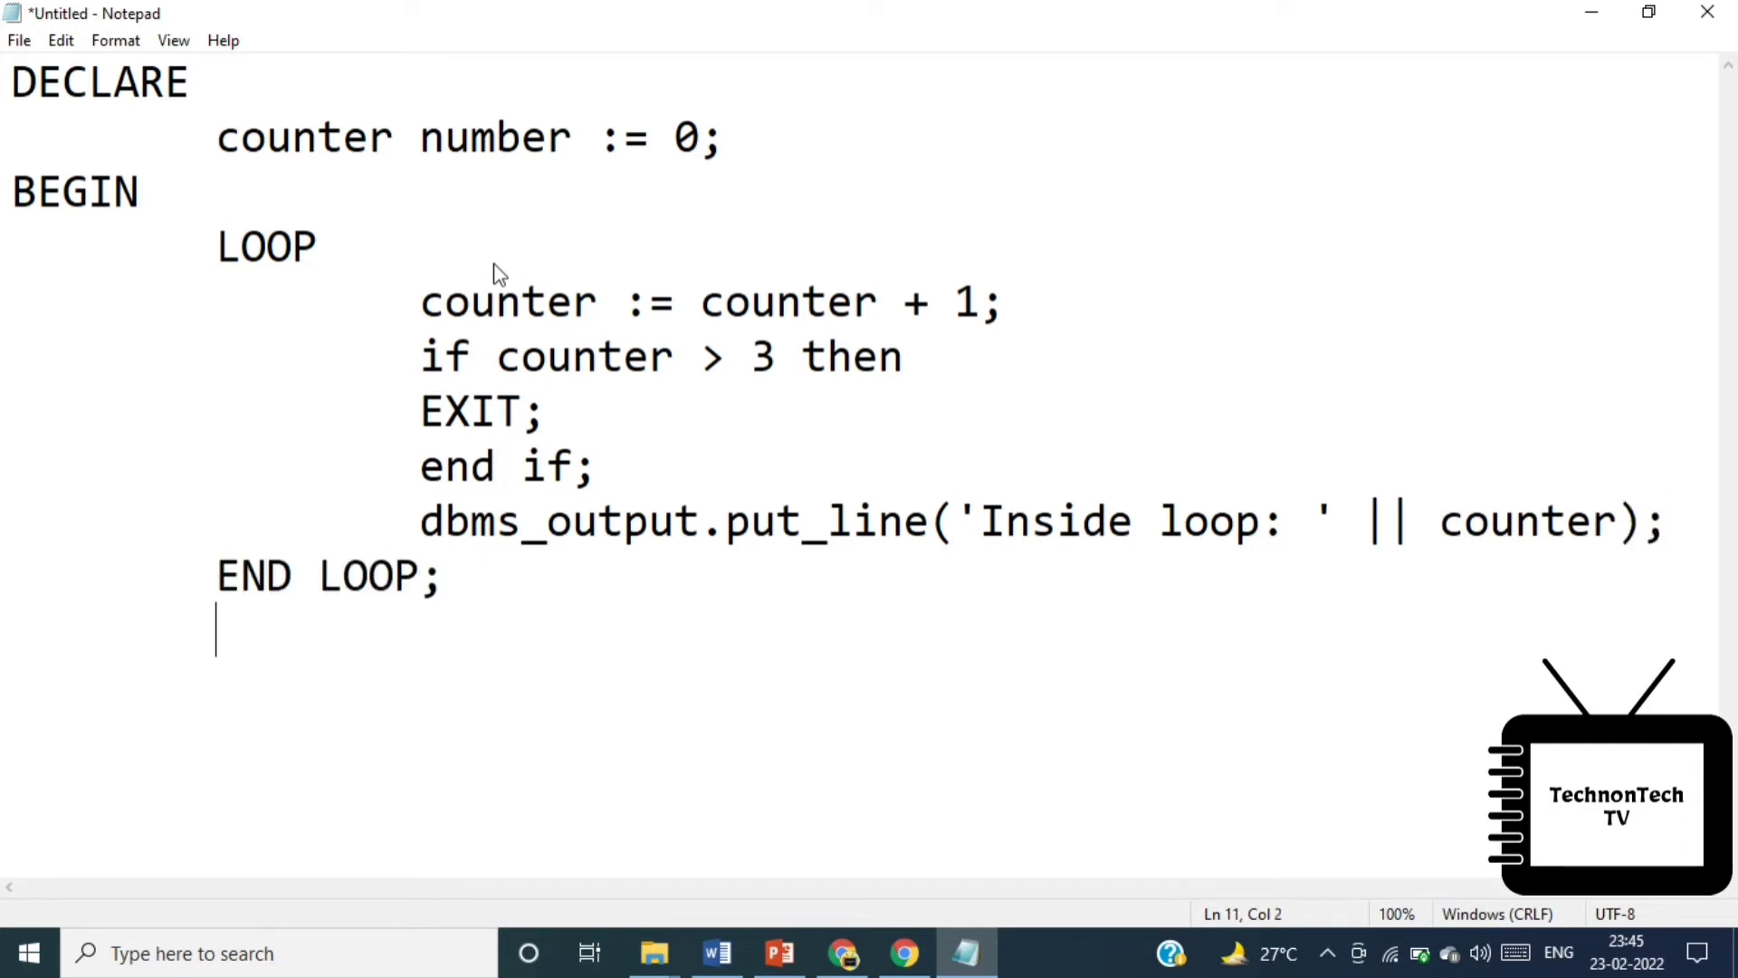
type("--control resum")
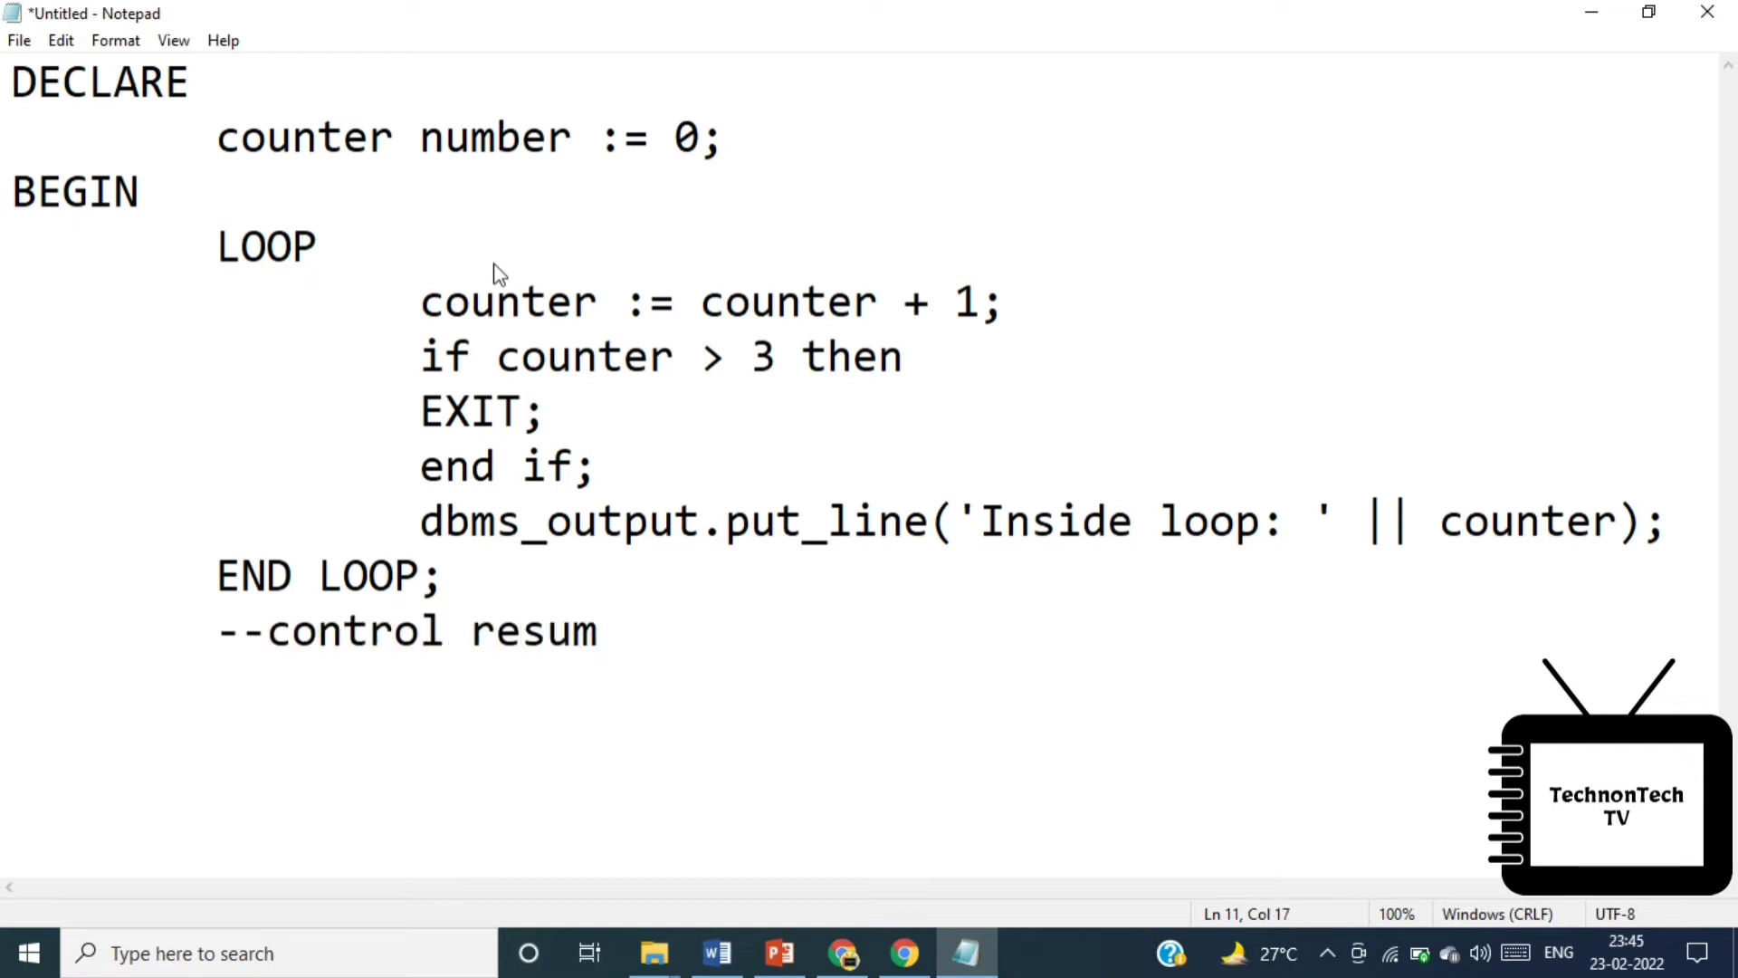
type("es here after EXIT")
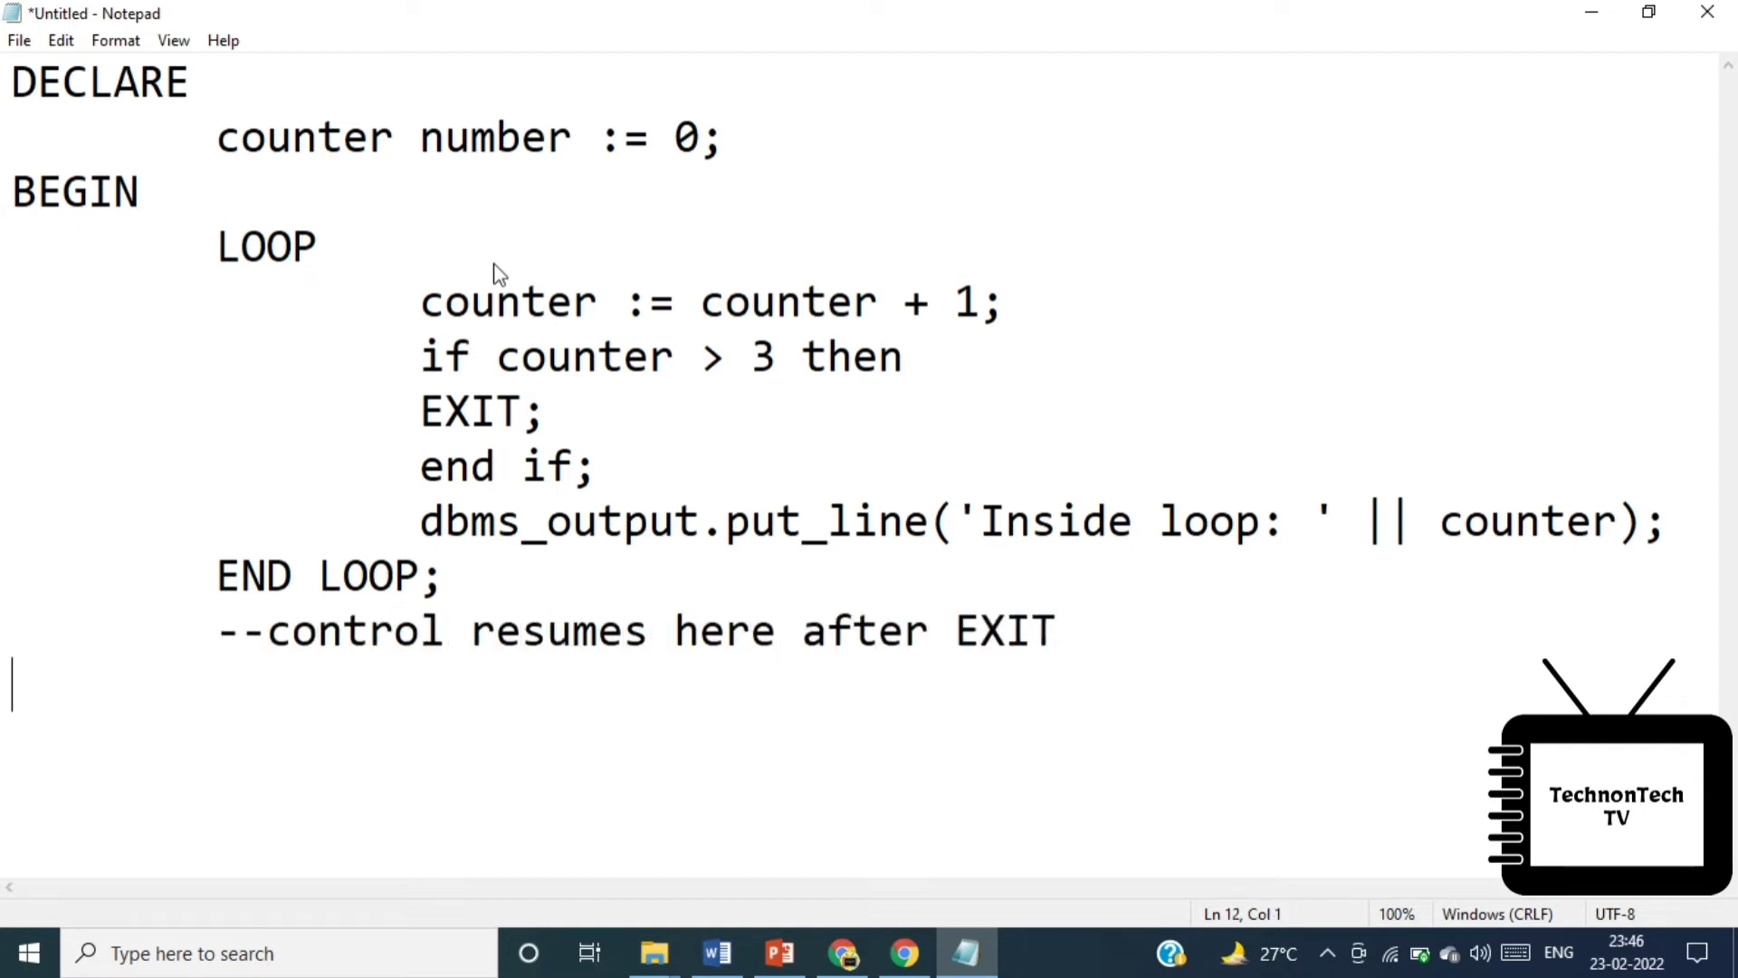
Finish with the After loop output line and END;, then save the script as demo.sql
left_click_drag(418, 521, 1662, 522)
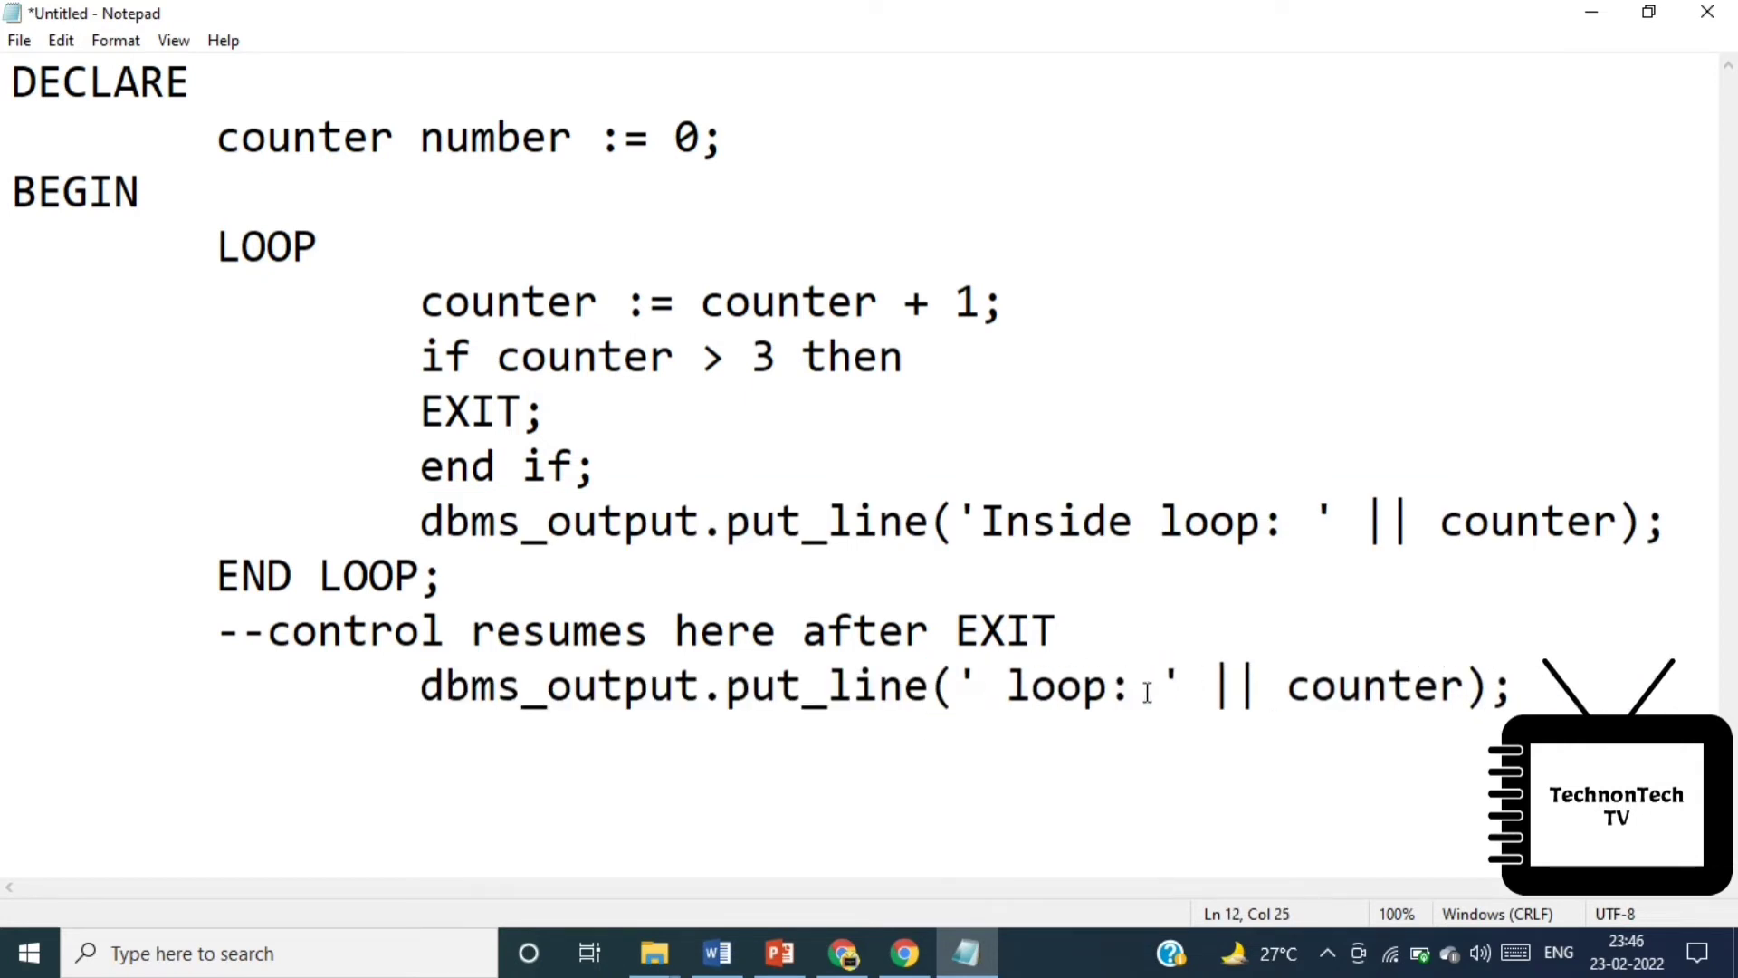
type("After")
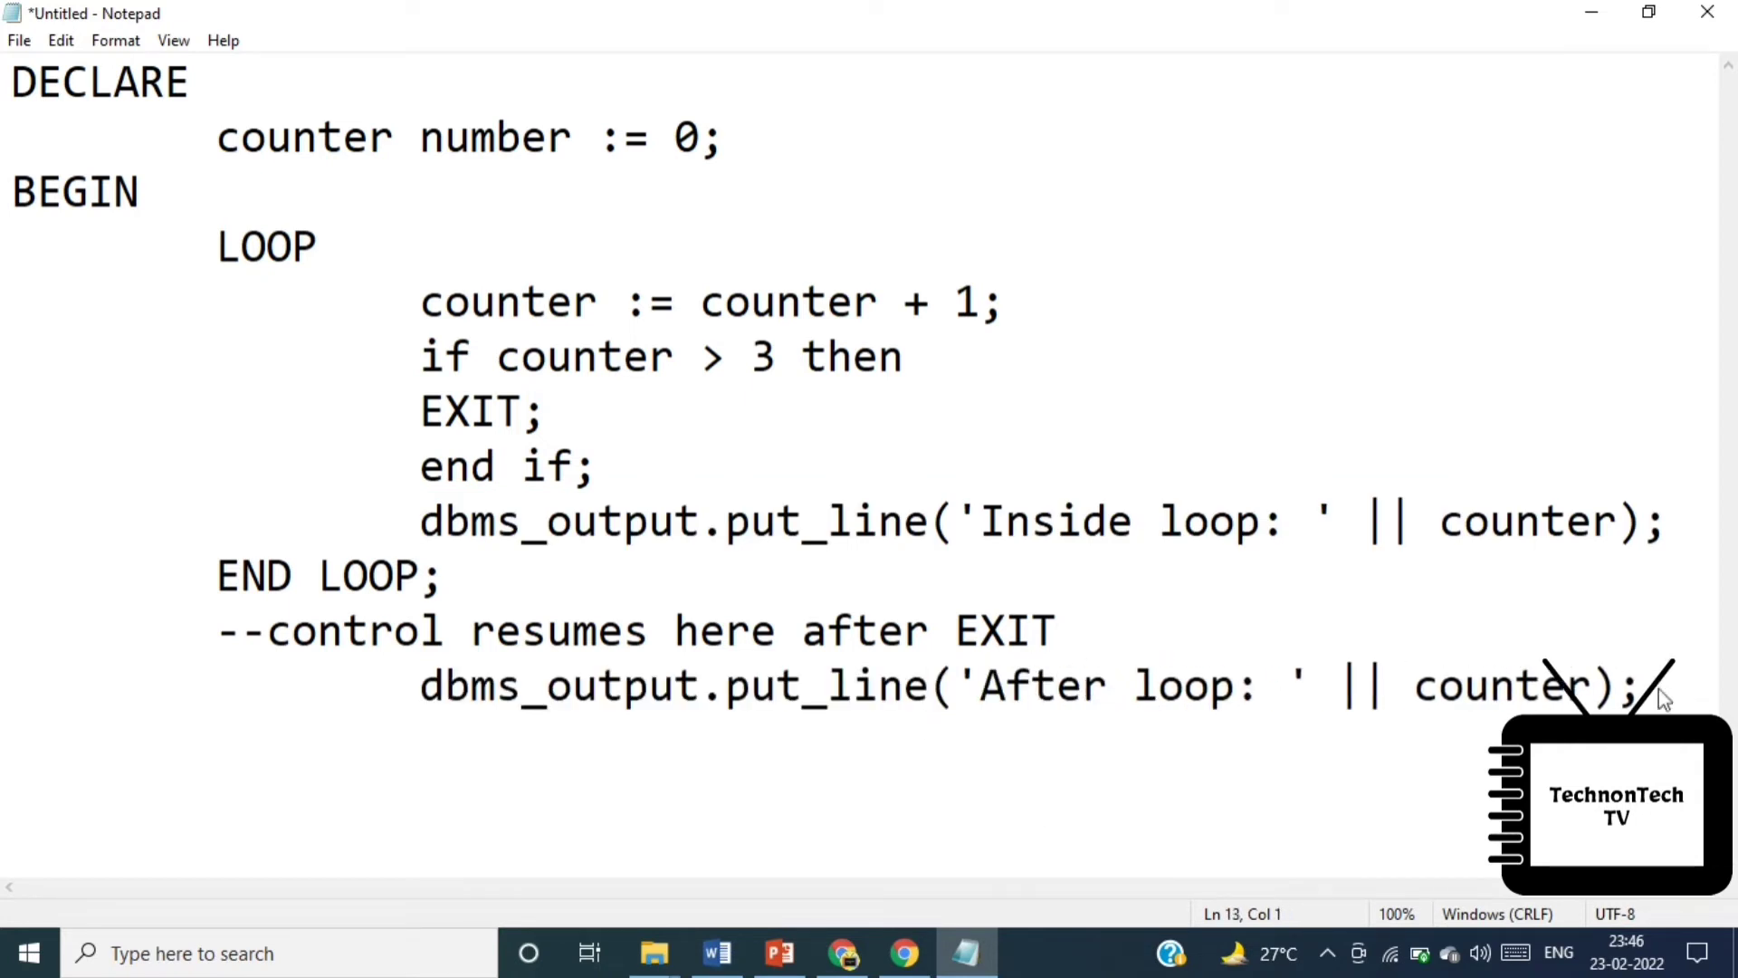
type("END;")
type("demo.sql")
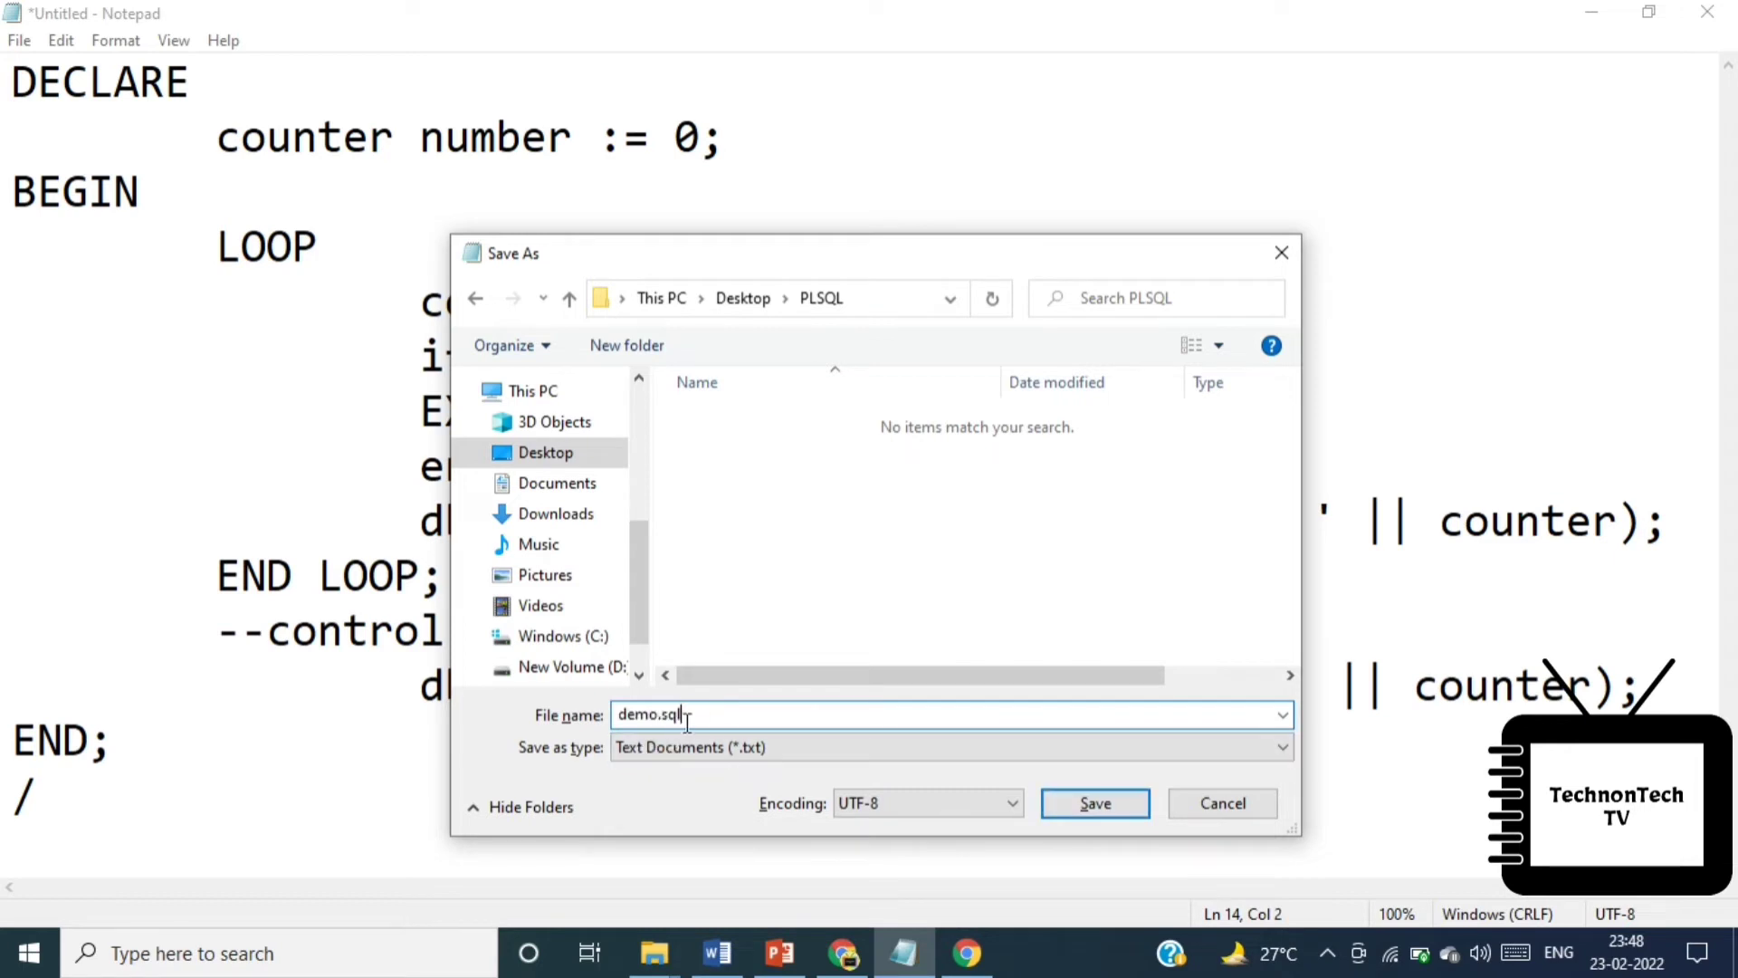
left_click(1094, 802)
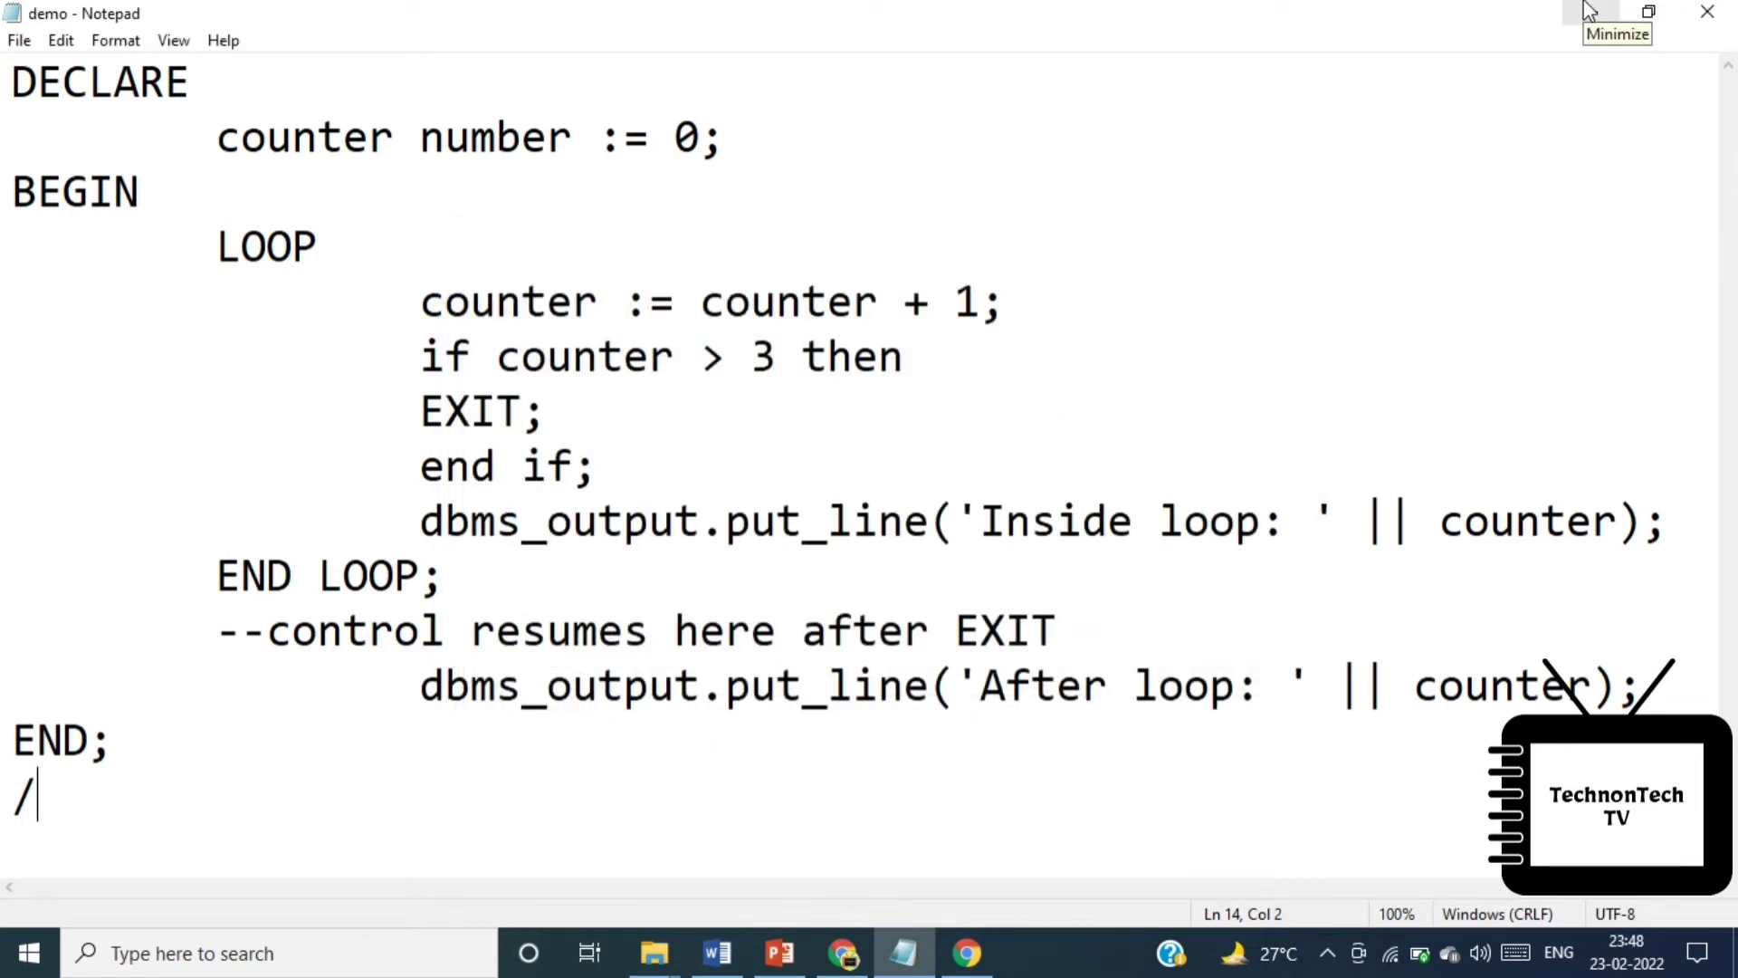
Launch SQL*Plus, dismiss the shortcut error and log in as technontechtv
left_click(1617, 13)
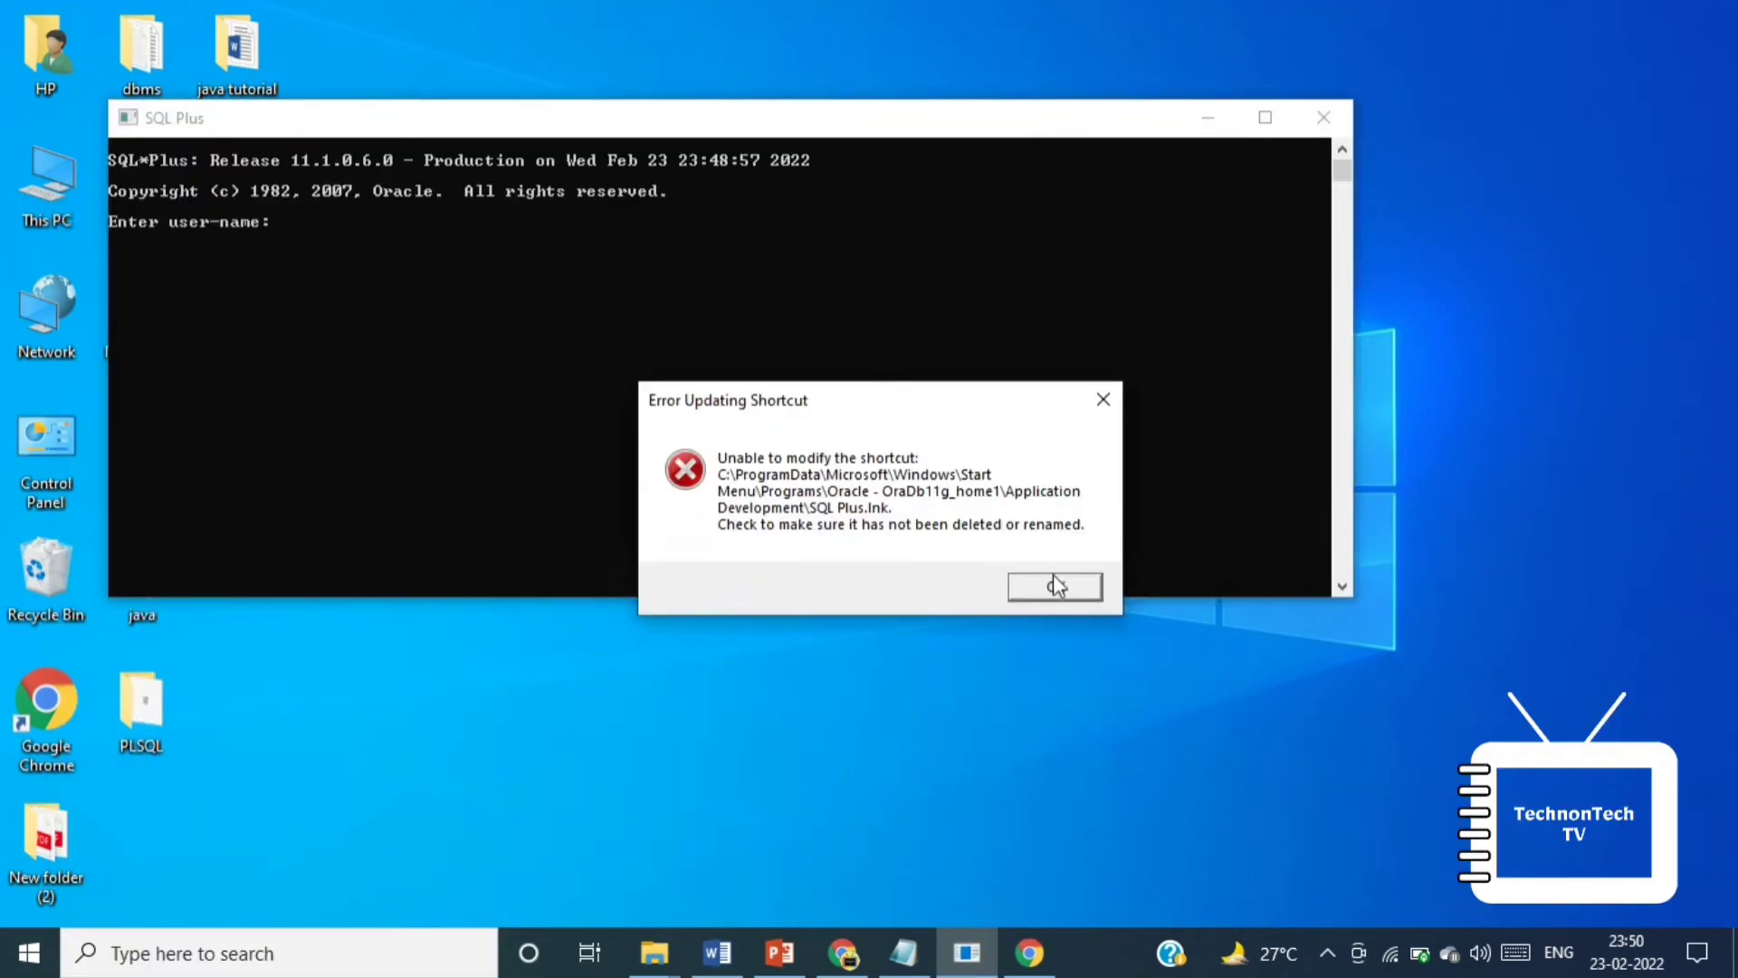
left_click(1053, 585)
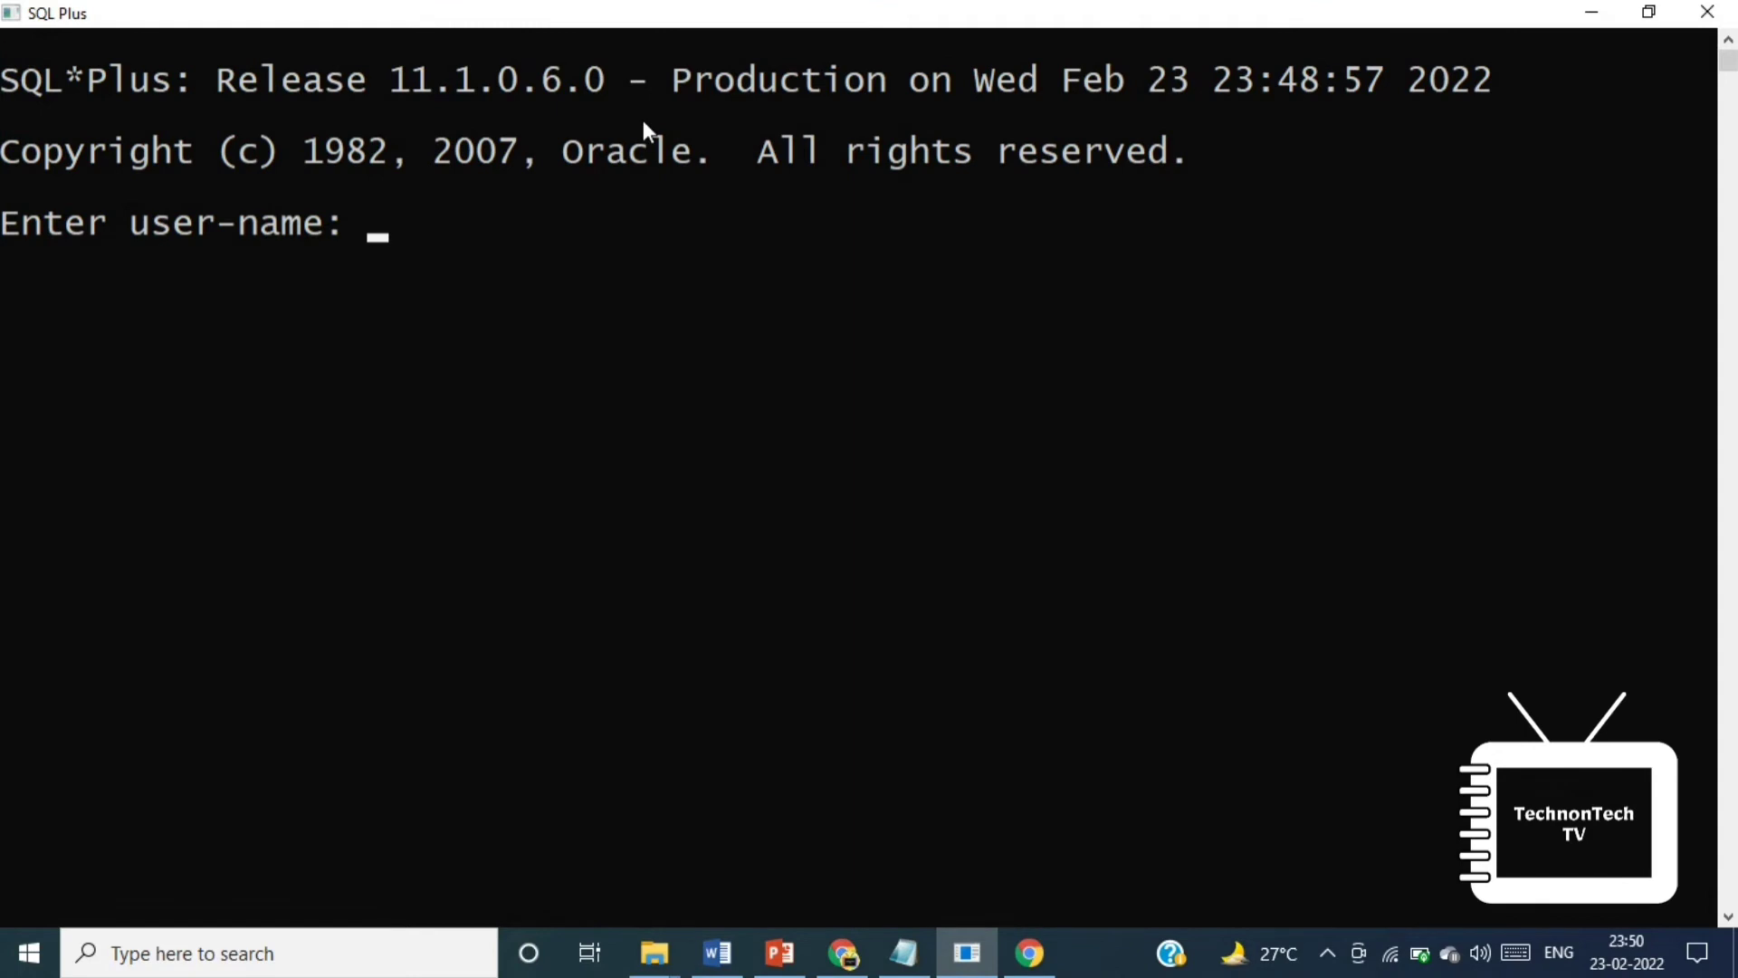
type("technontechtv")
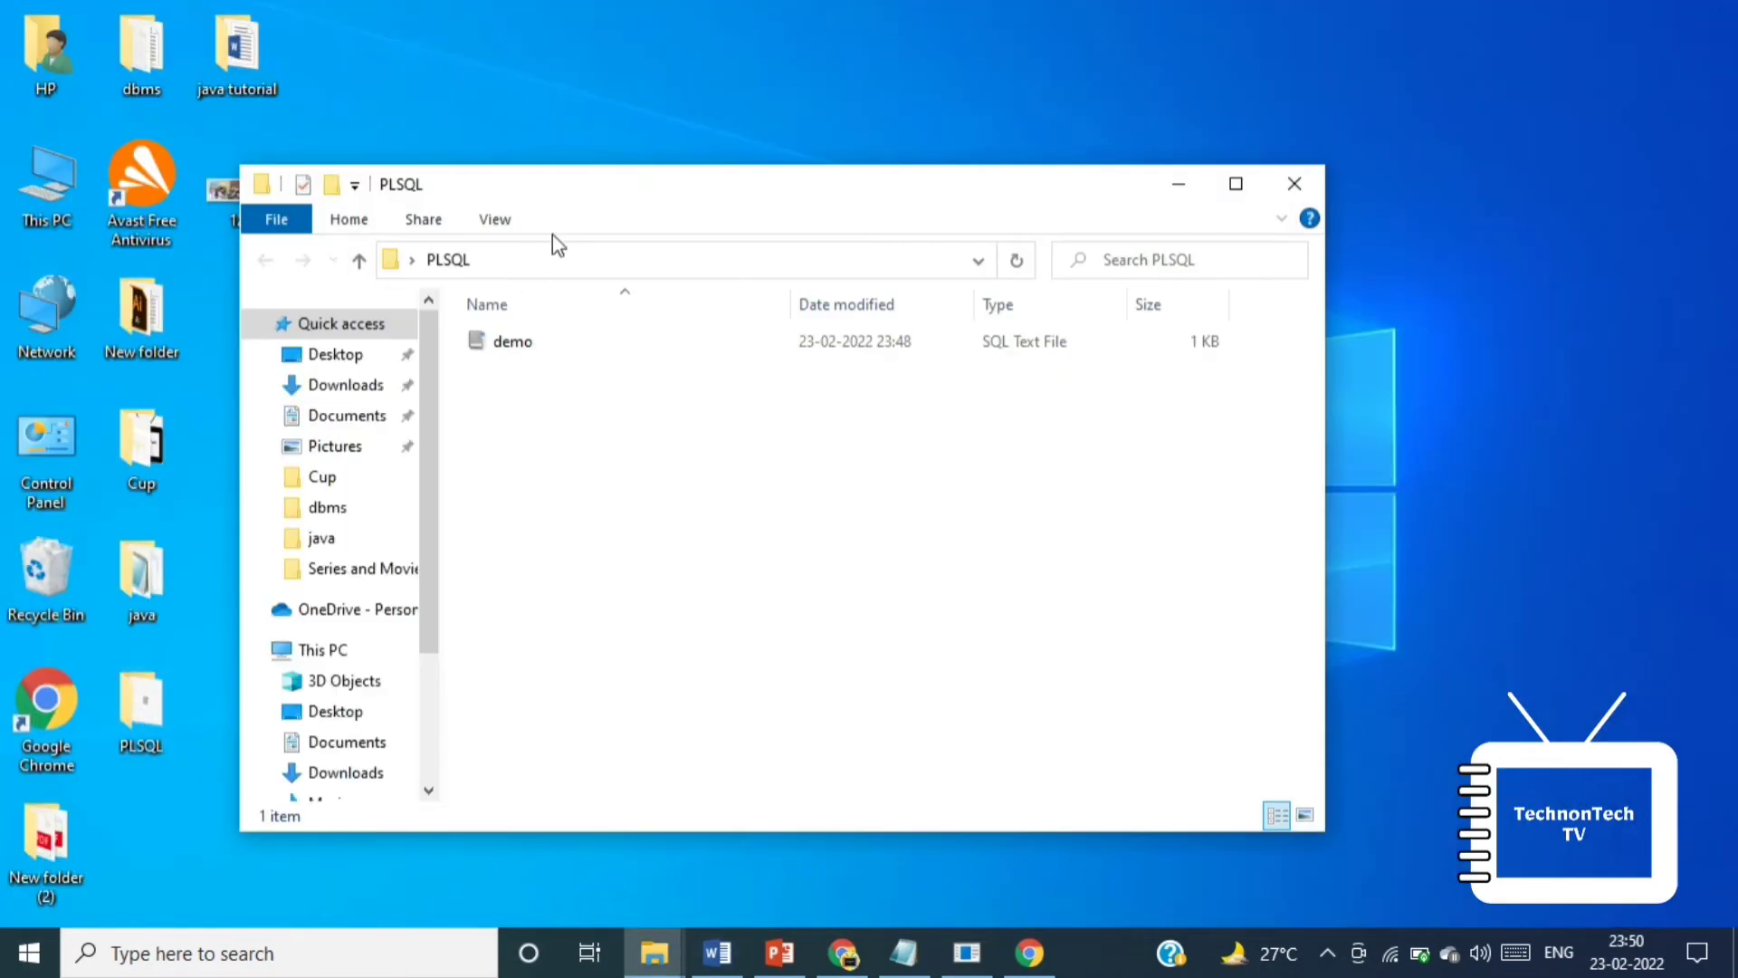
left_click(965, 954)
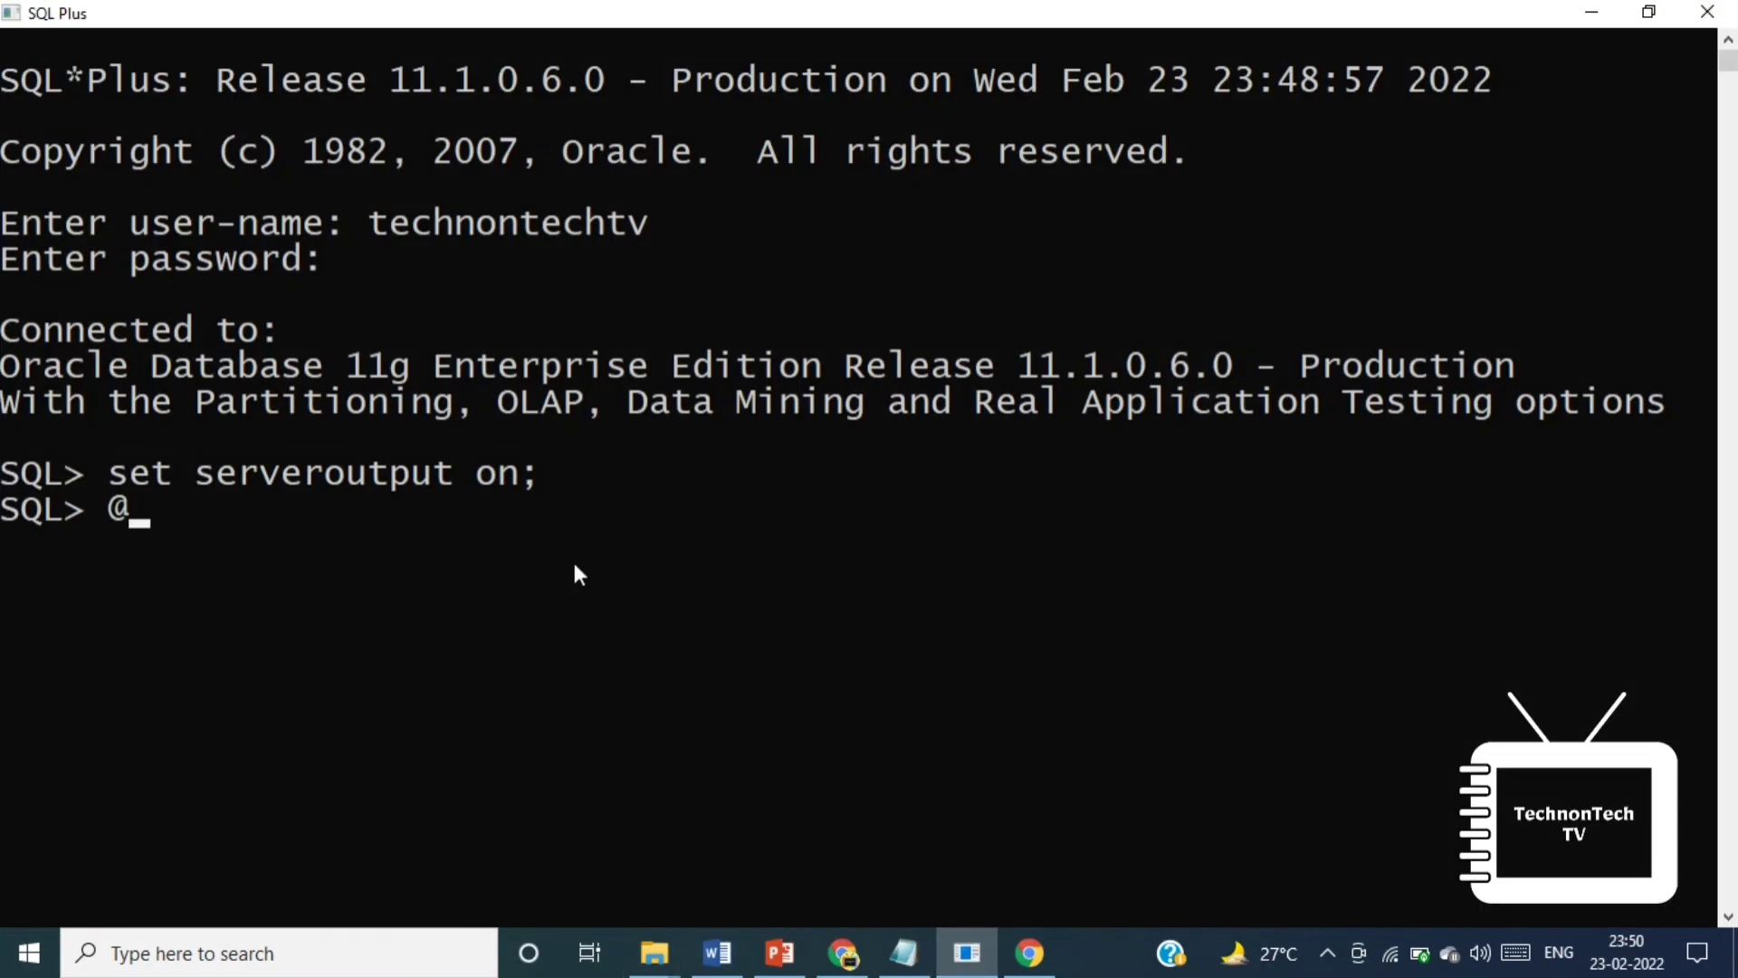
Run @C:\Users\HP\Desktop\PLSQL\demo.sql, printing Inside loop 1–3 and After loop 4
type("C:\\Users\\HP\\Desktop\\PLSQL")
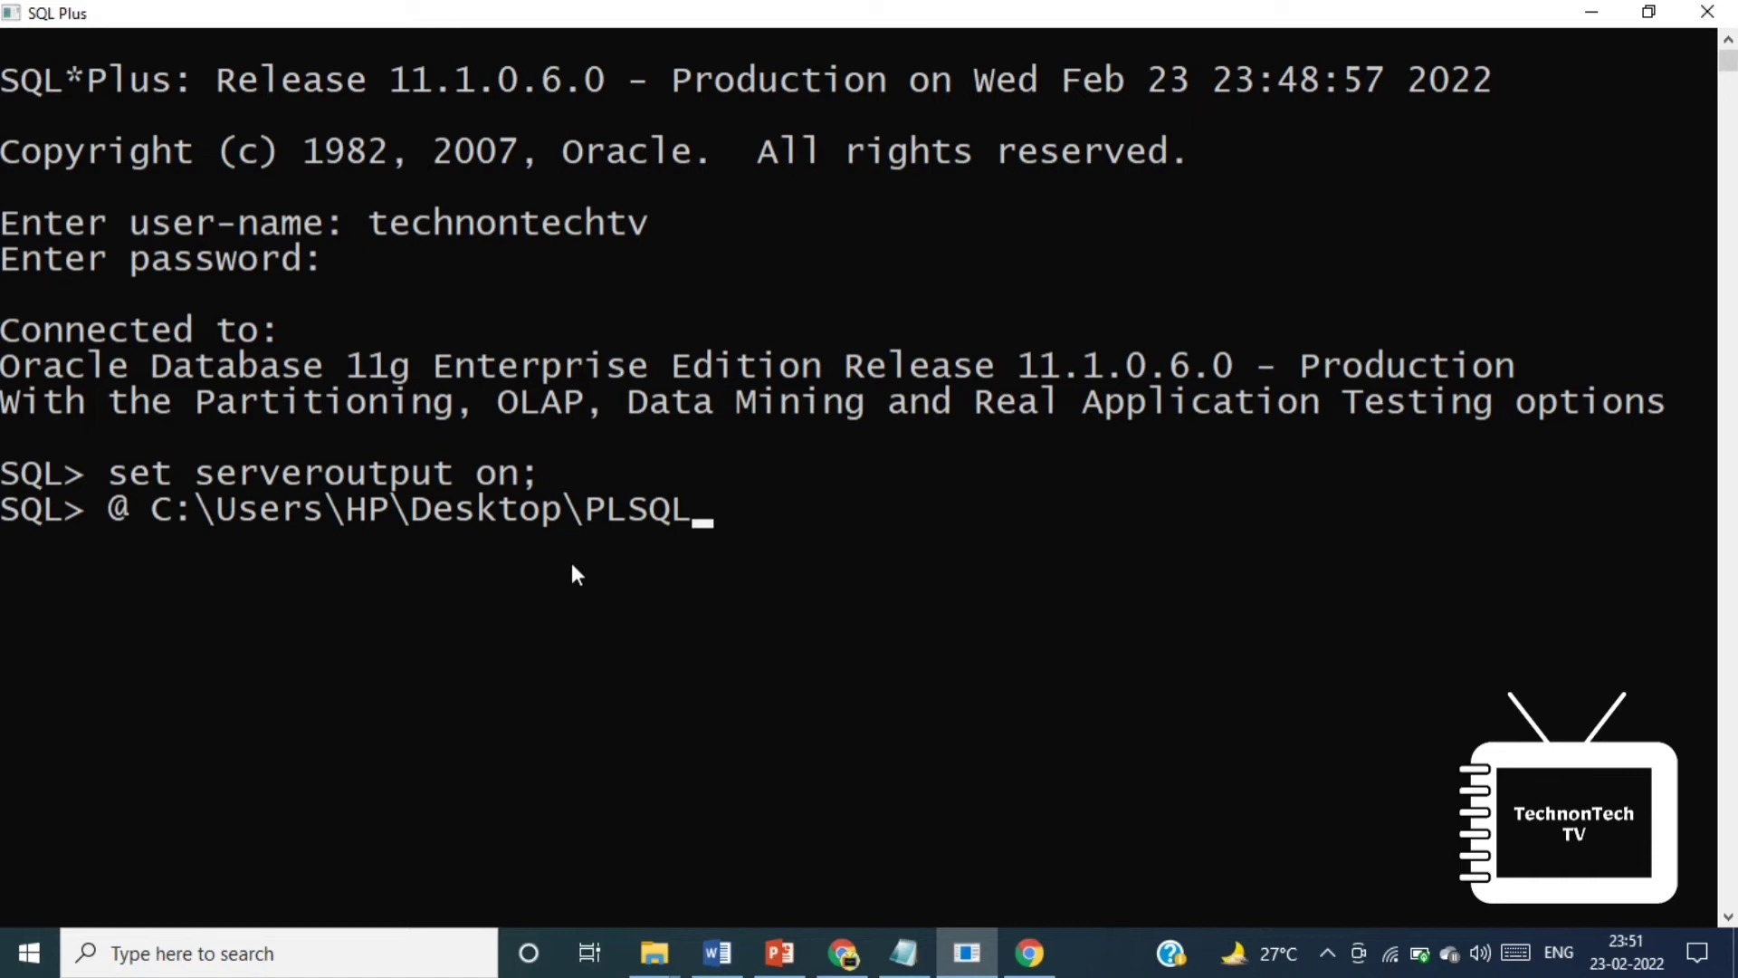
type("\\")
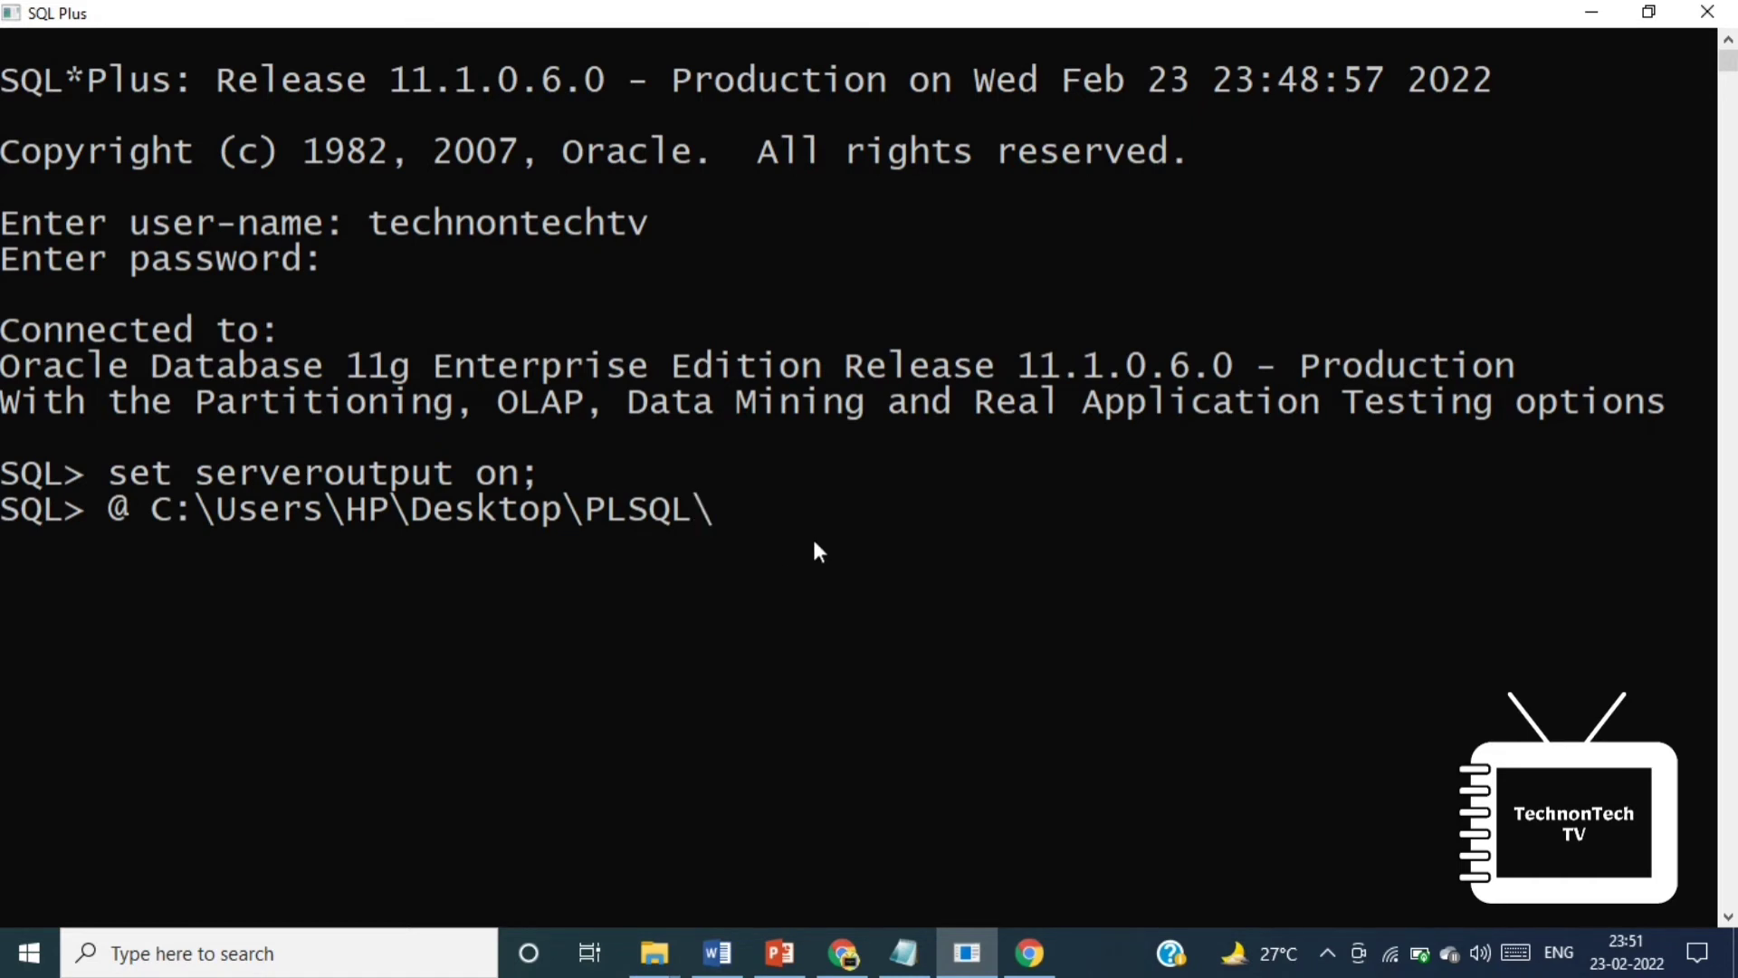
type("demo.sql")
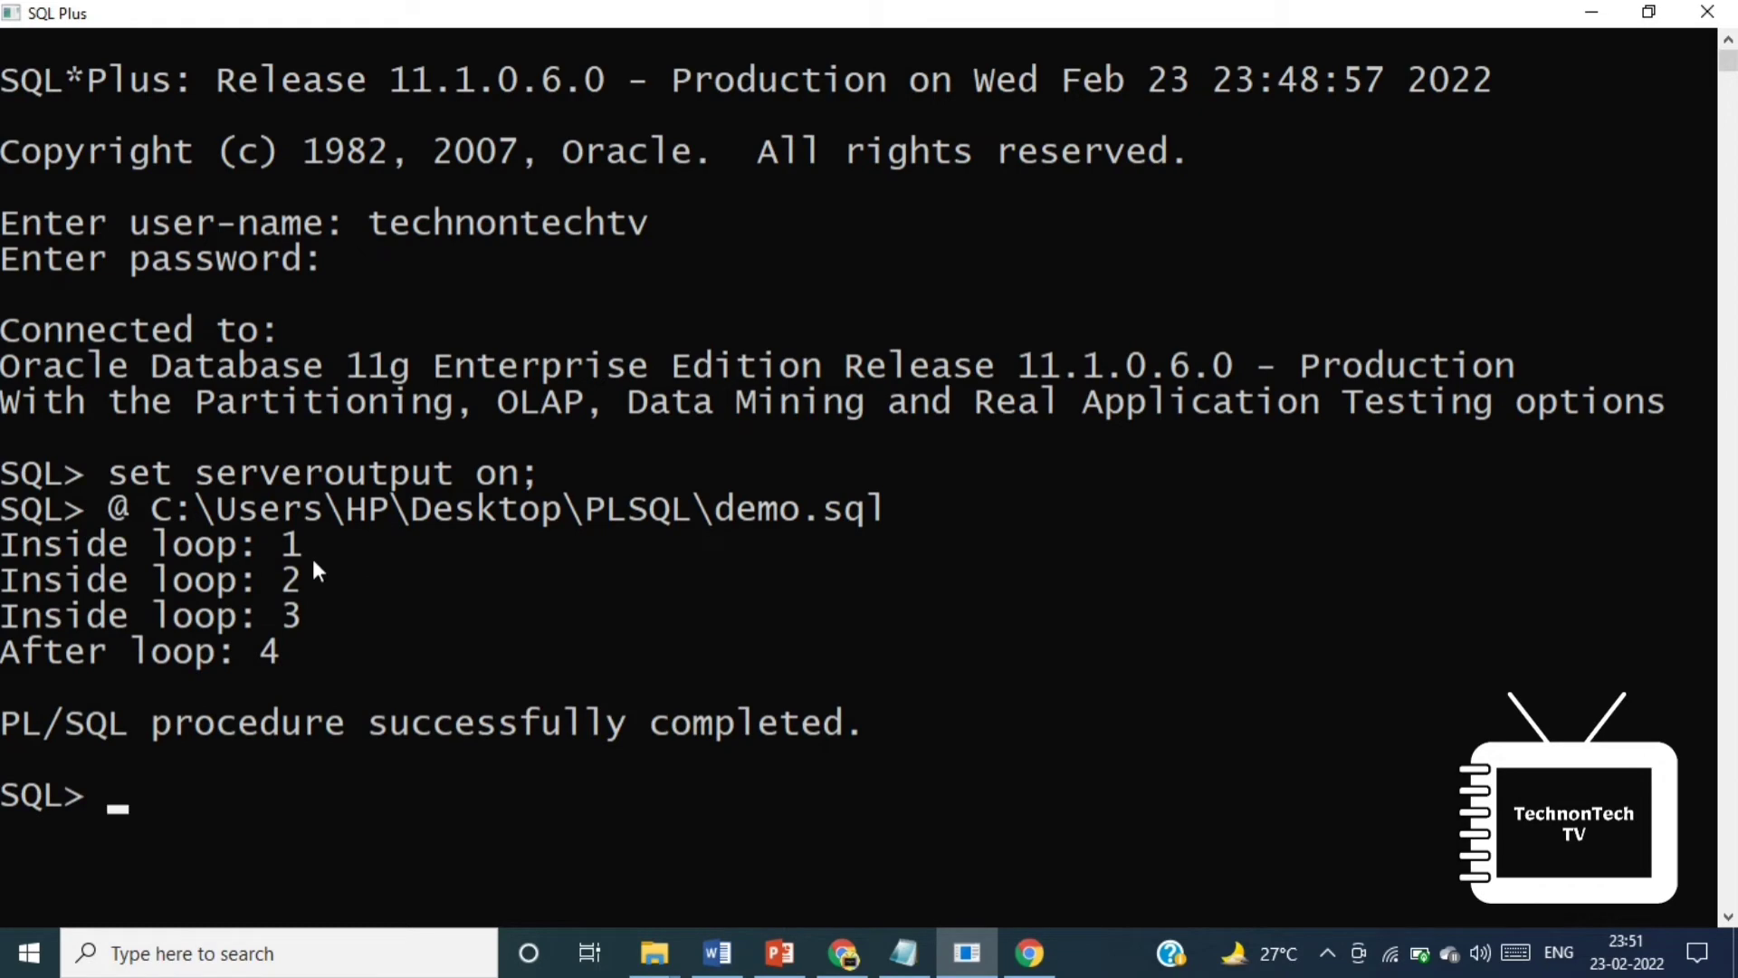
mouse_move(258, 683)
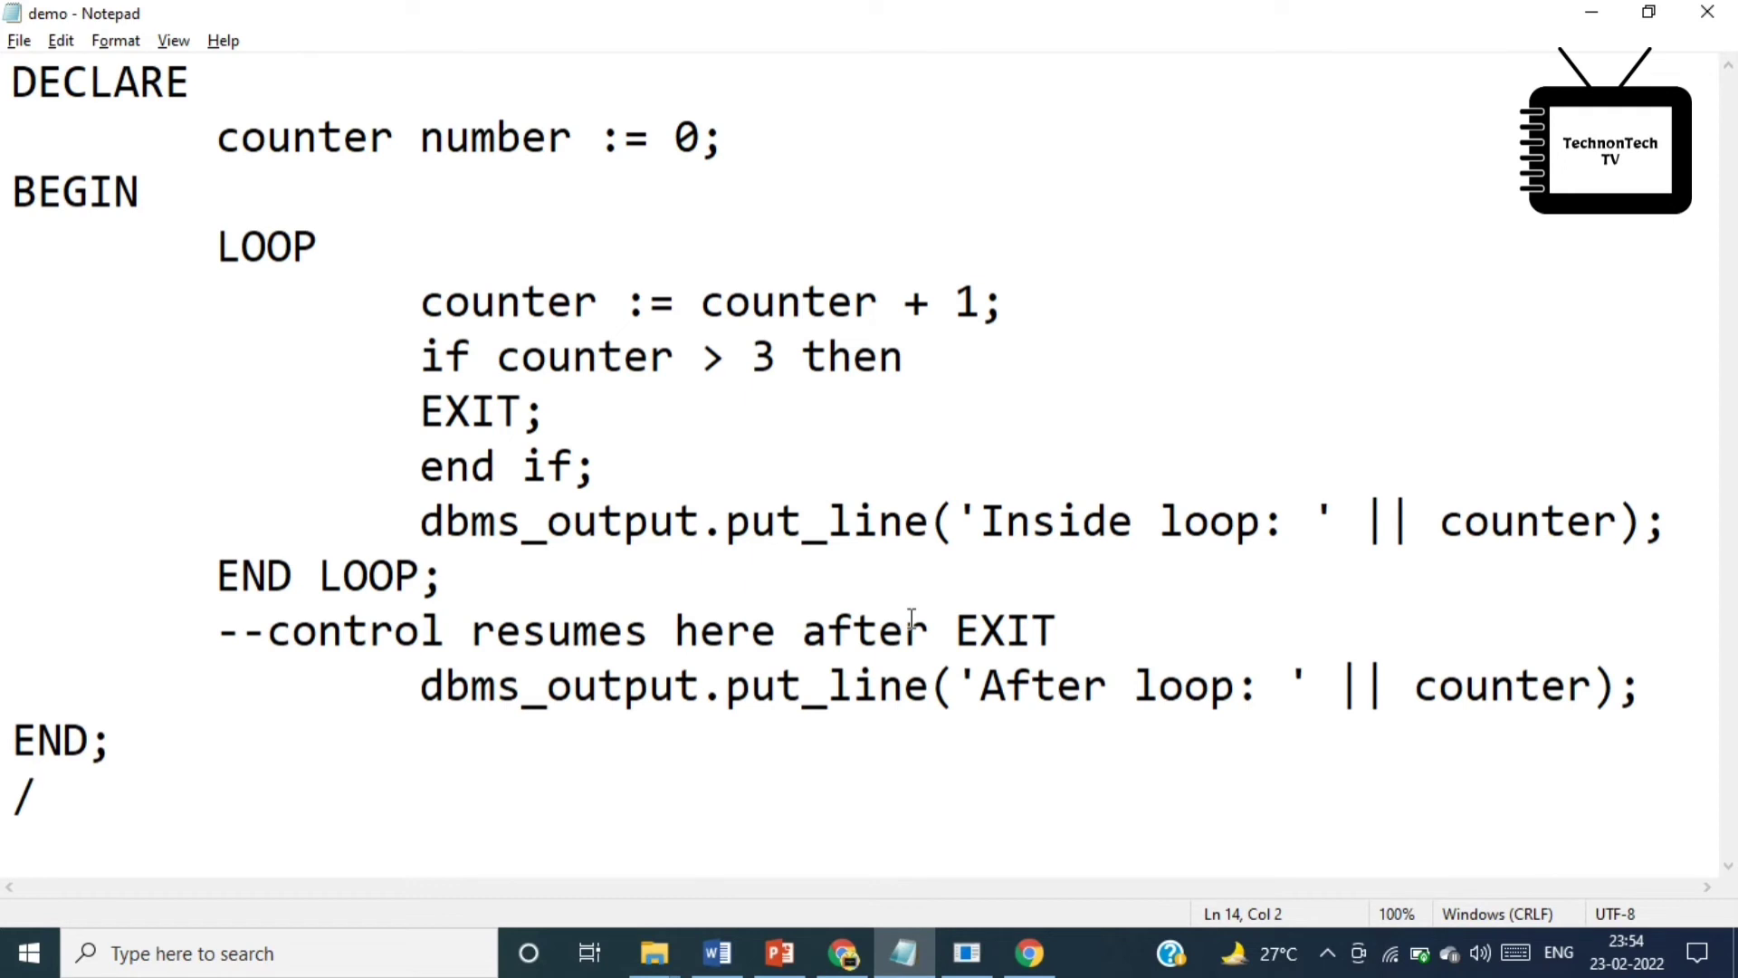
mouse_move(441, 349)
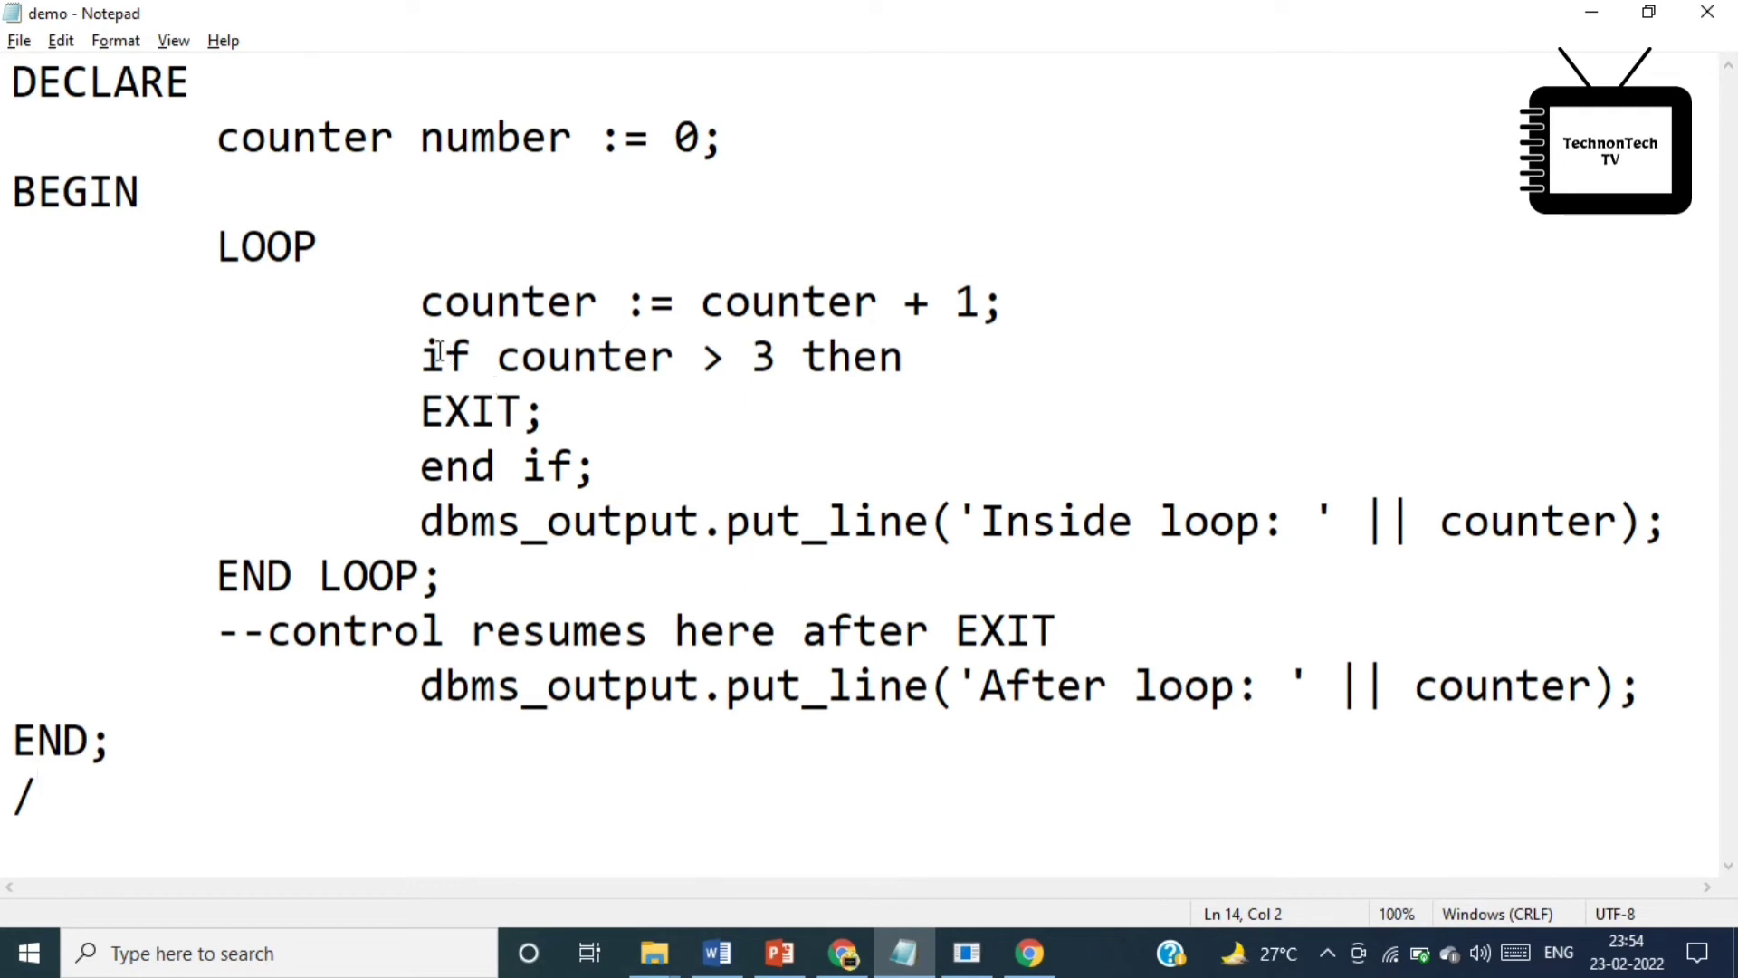
Remove the standalone EXIT line from the IF block inside the loop
left_click_drag(422, 356, 595, 467)
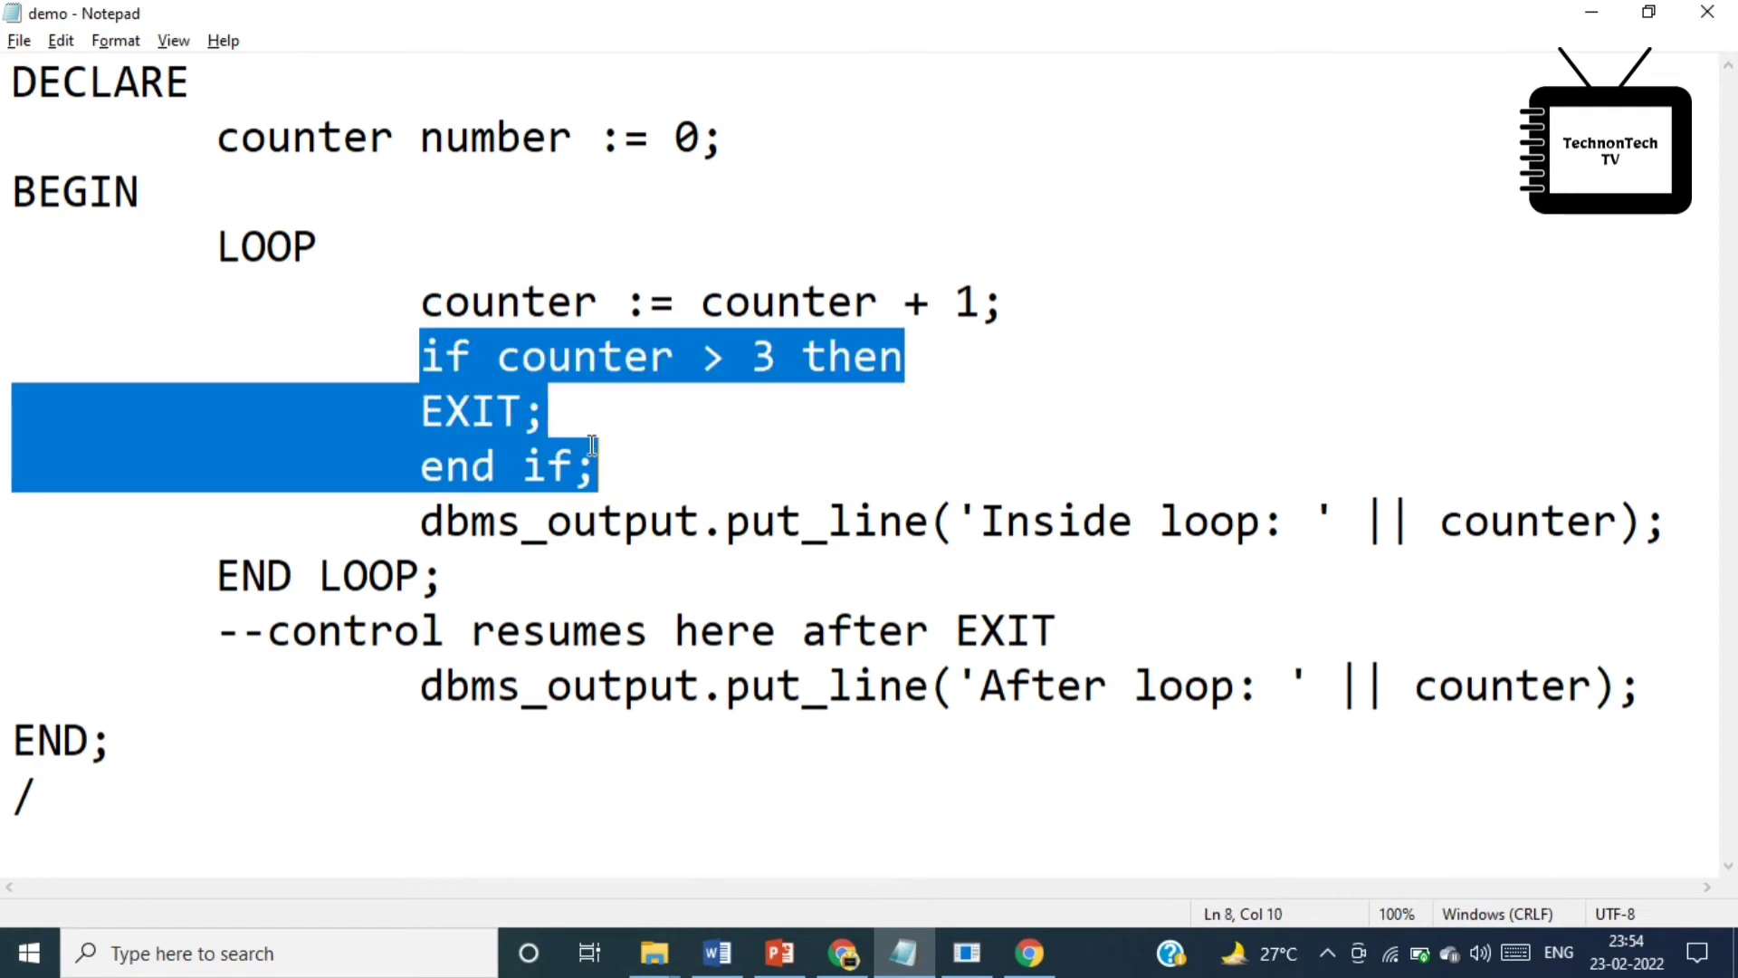
mouse_move(605, 453)
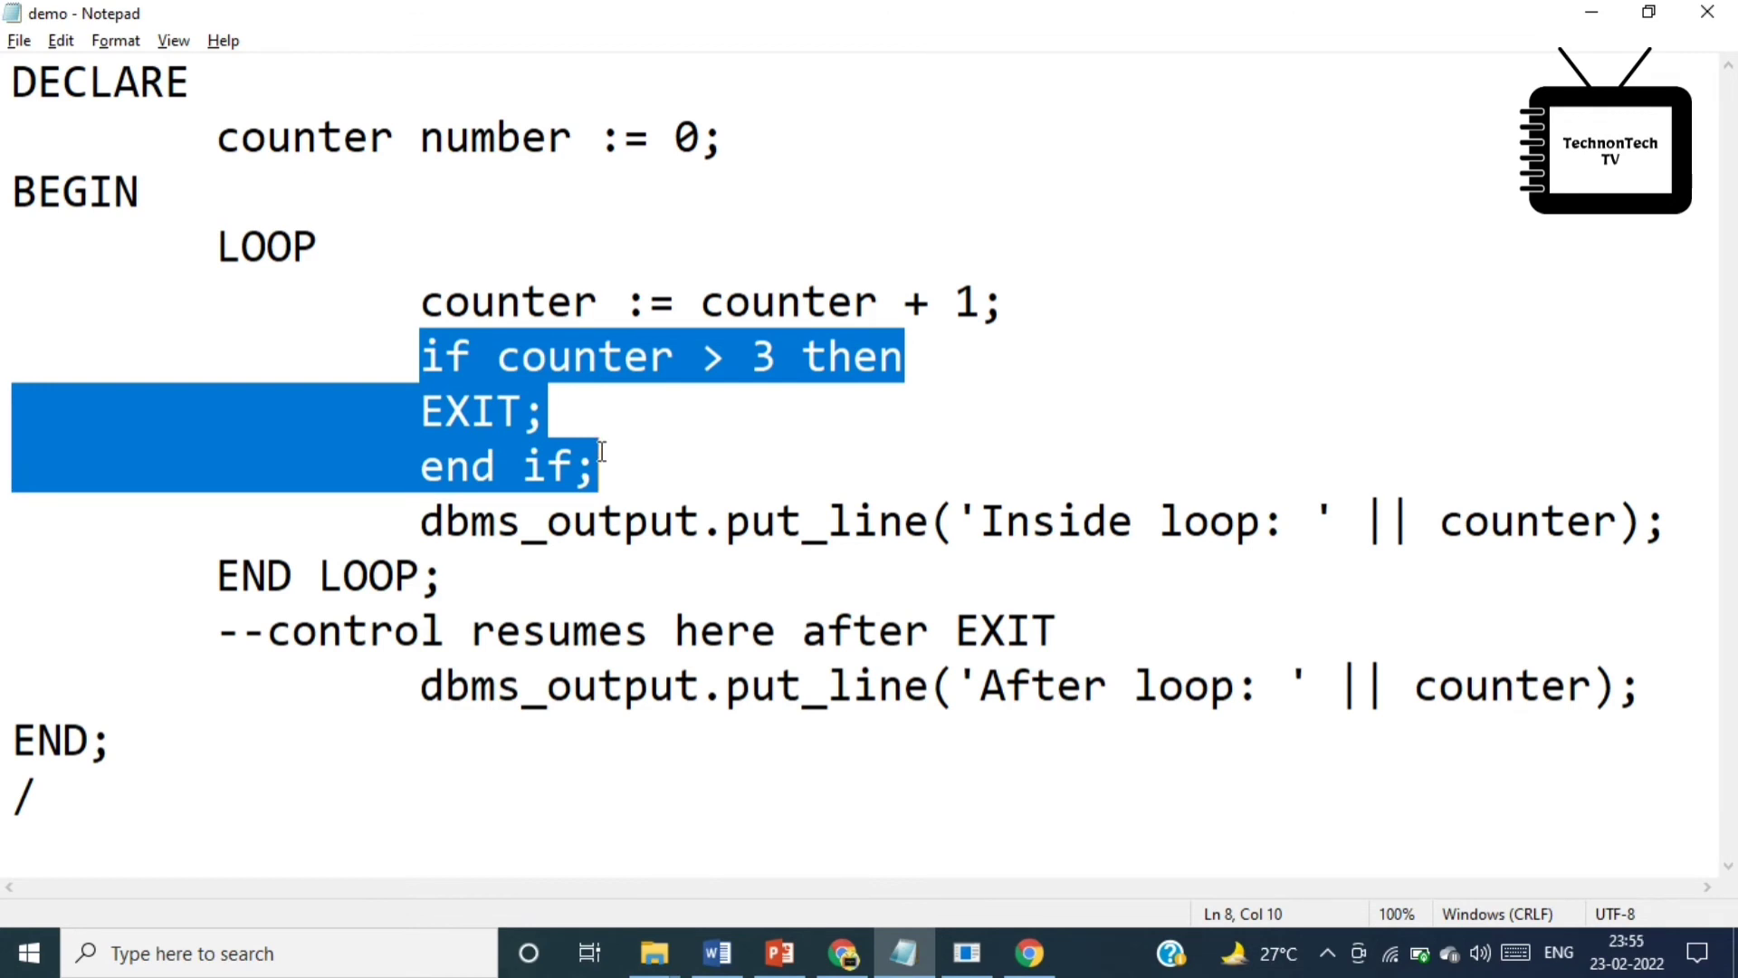
left_click(547, 411)
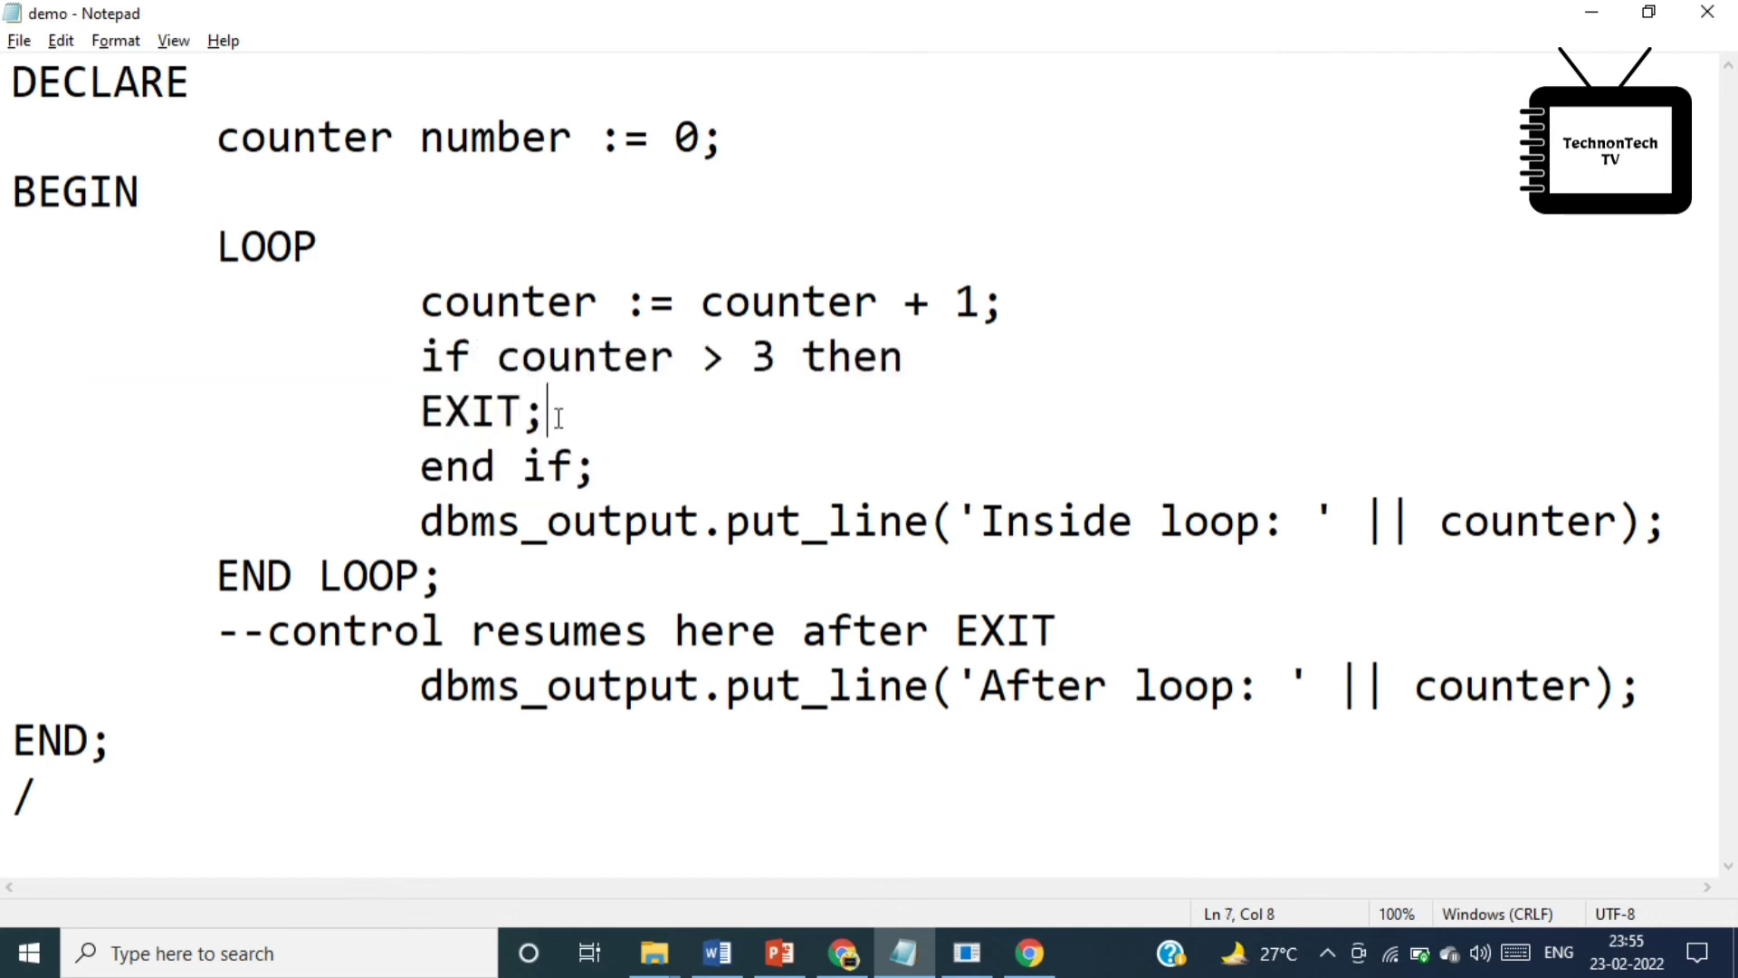
double_click(471, 411)
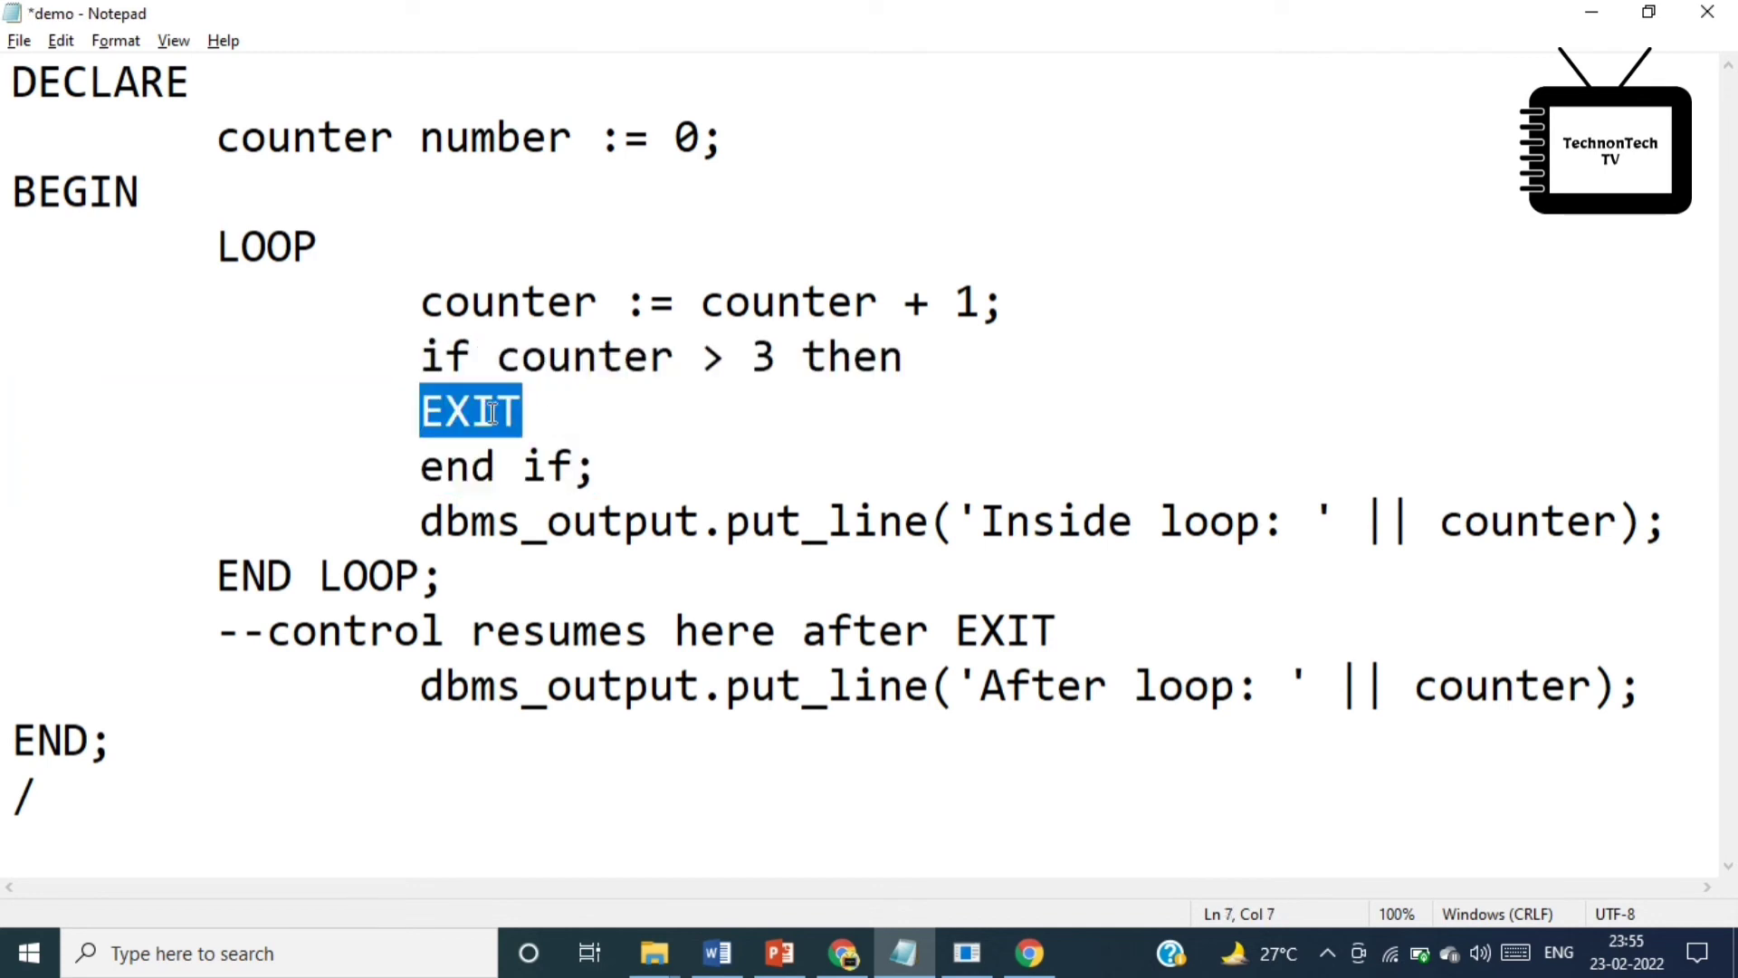
key("Delete")
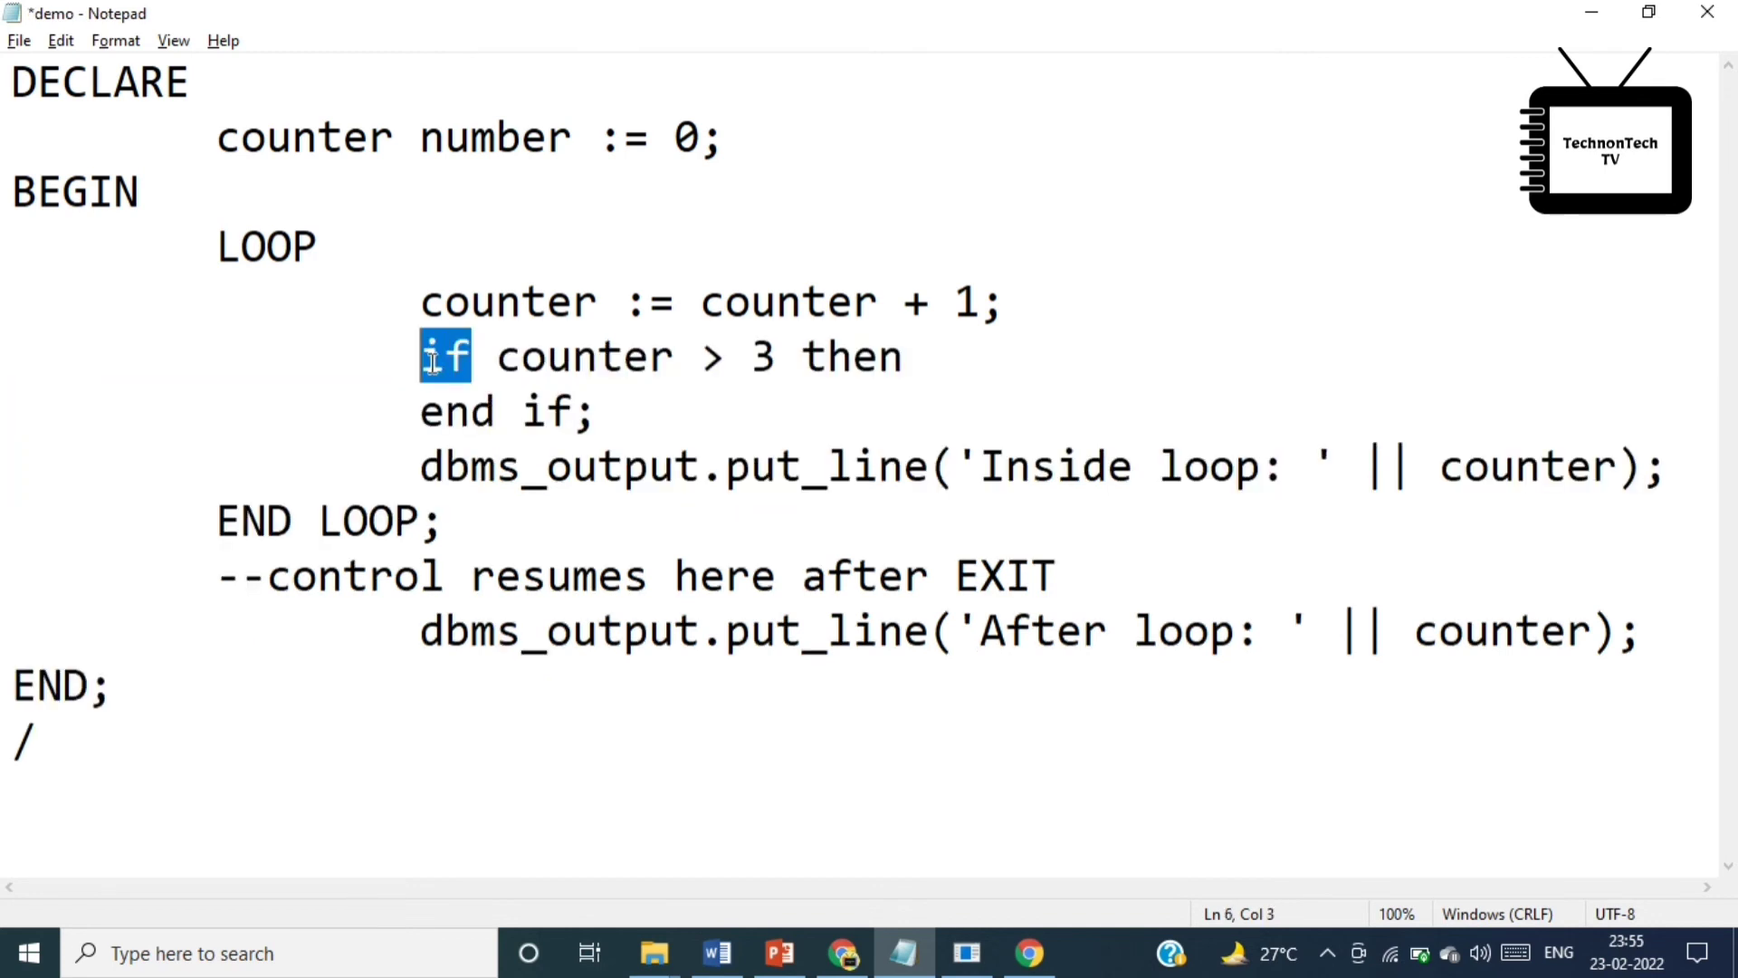
Rewrite the condition line as EXIT WHEN counter > 3; replacing the if/then wording
type("EXI")
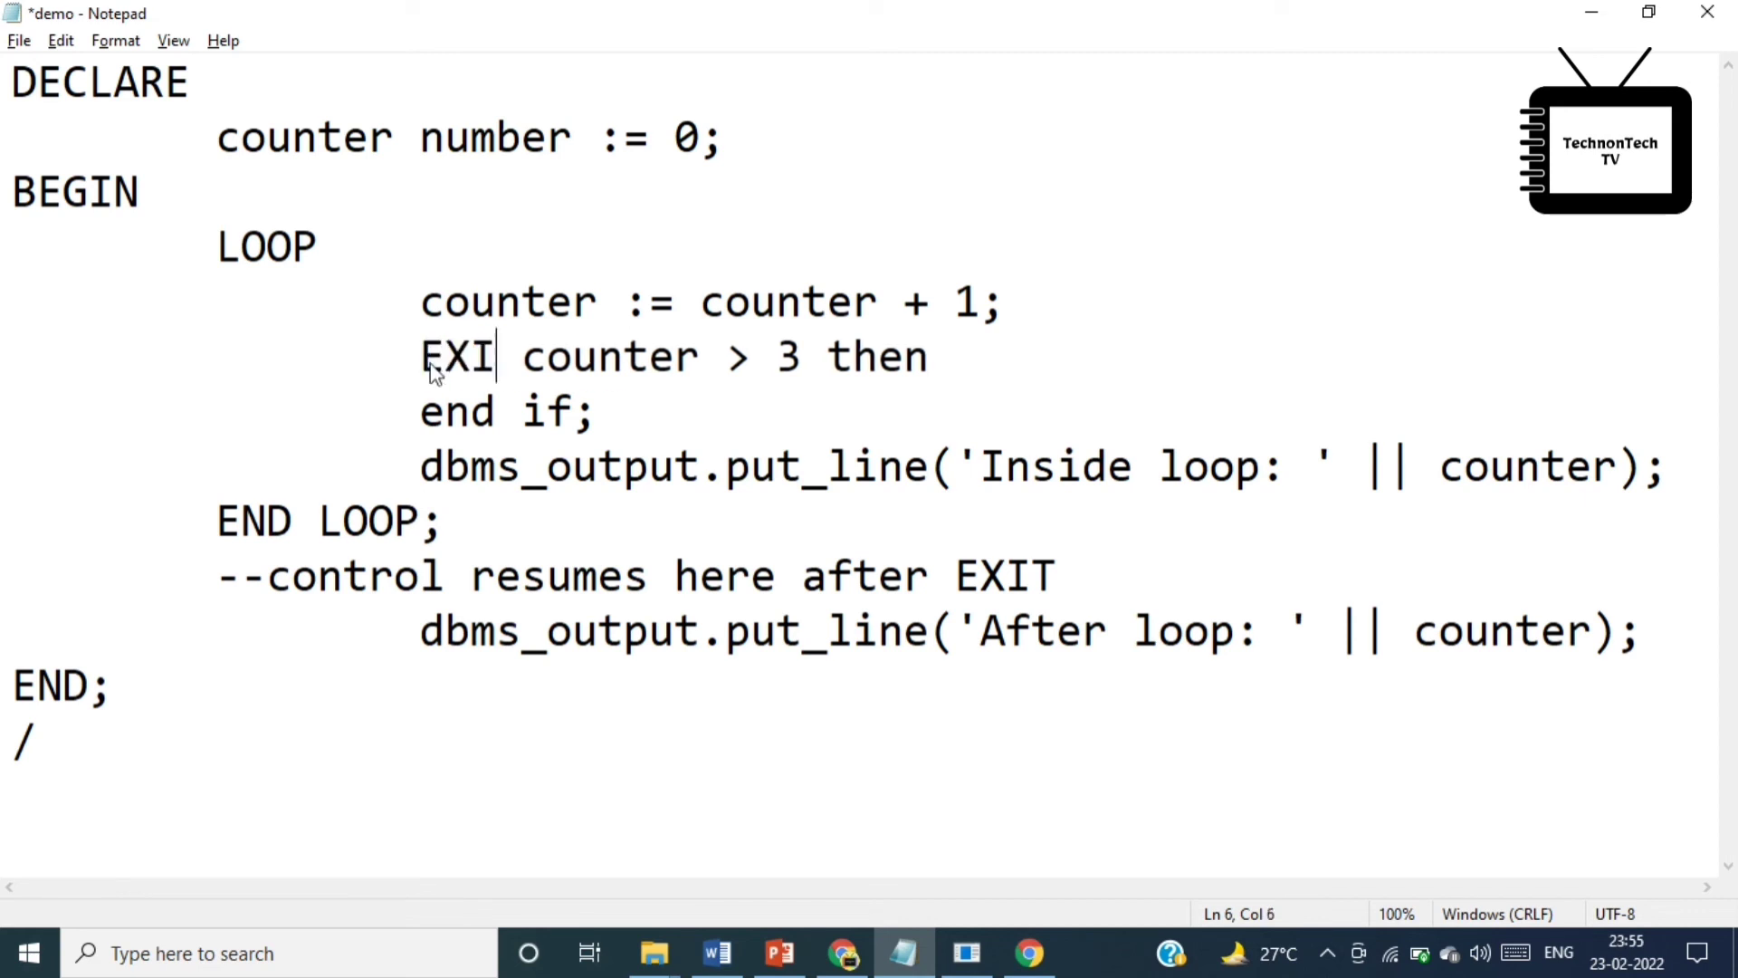
type("T WHEN")
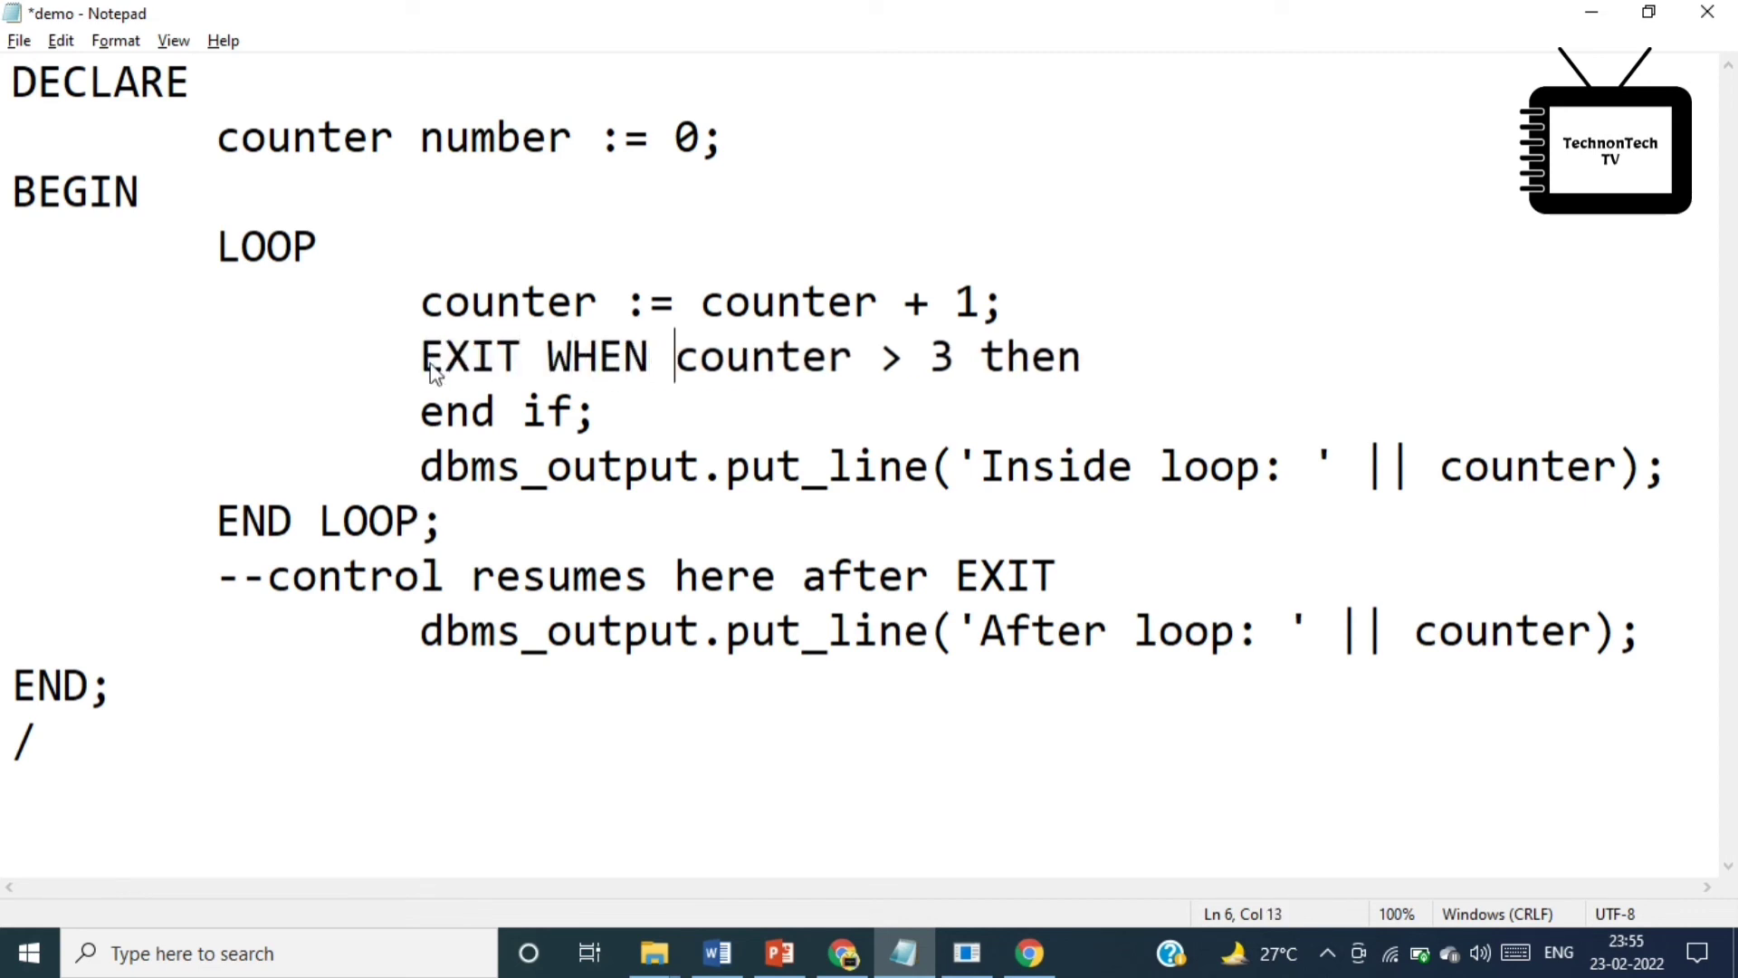
double_click(1030, 357)
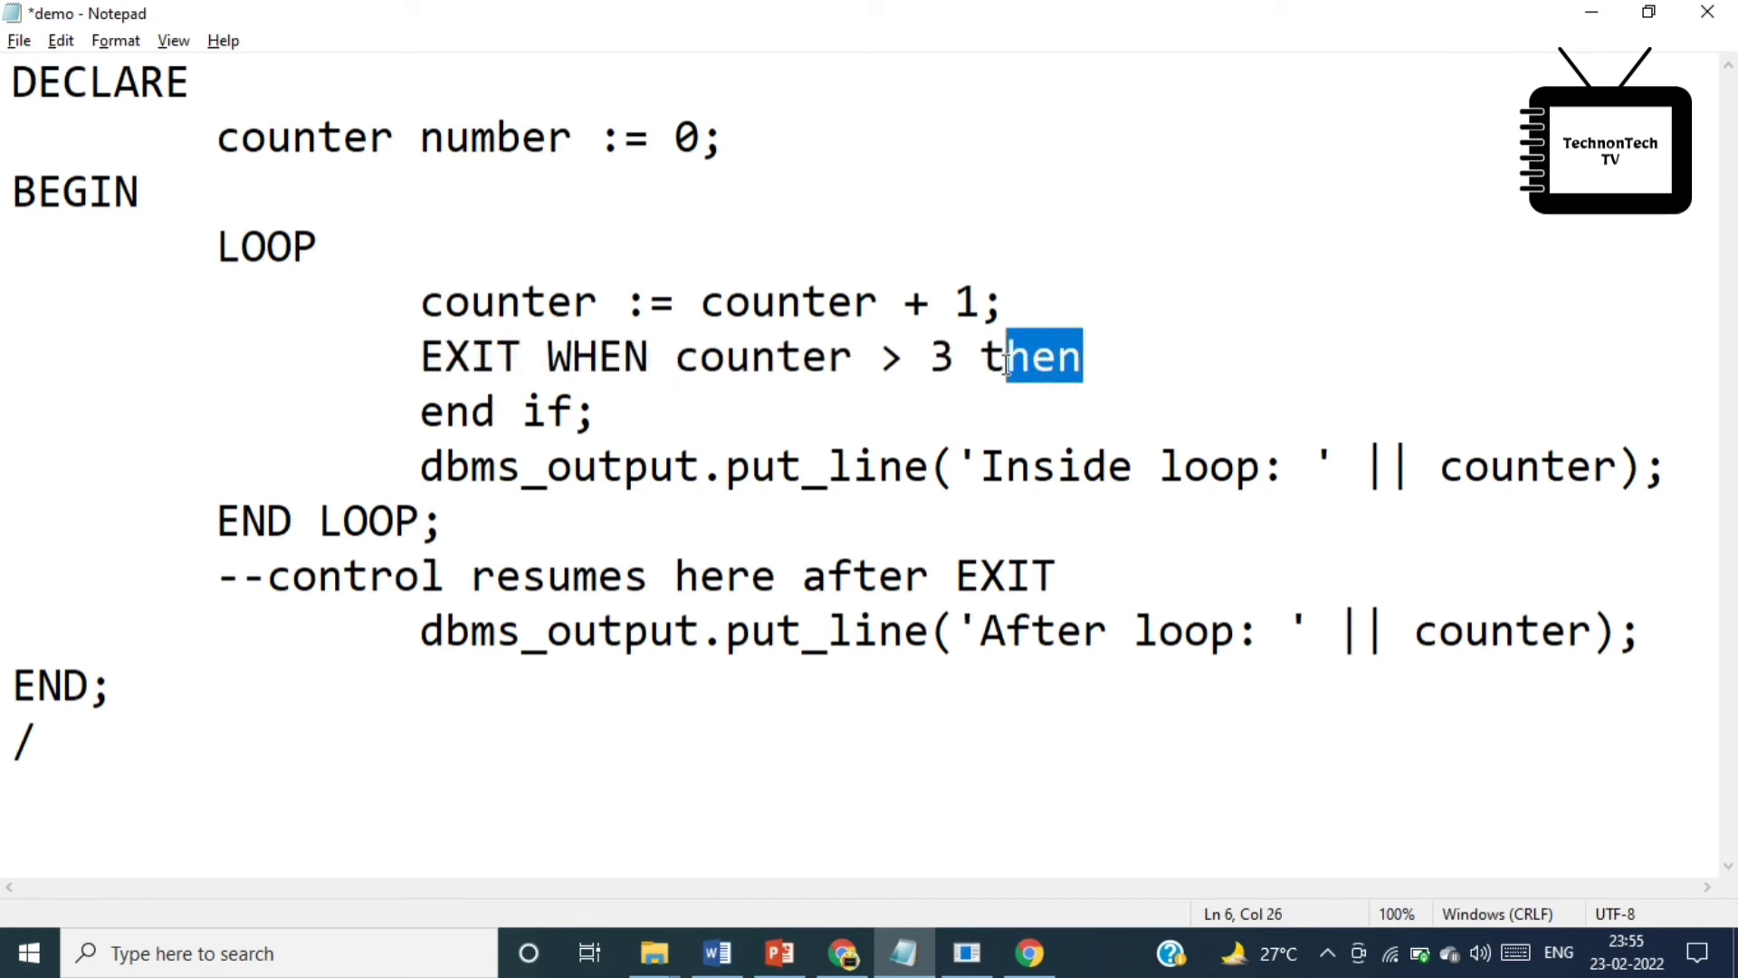
type(";")
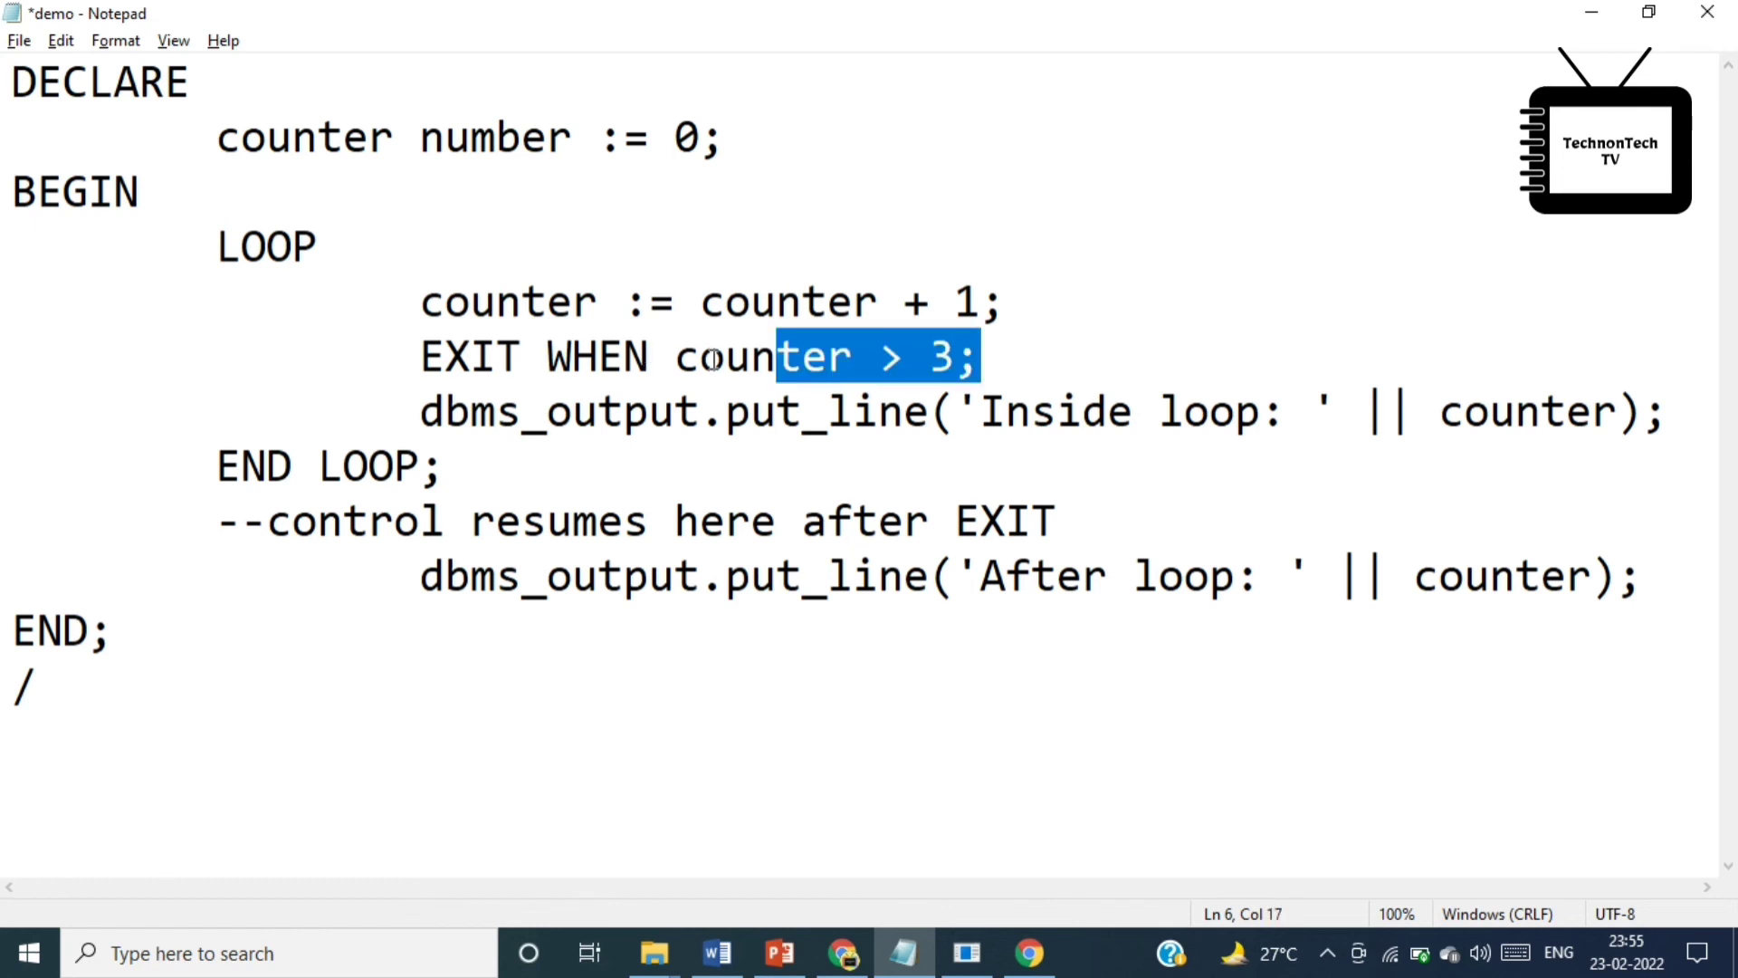
left_click(979, 357)
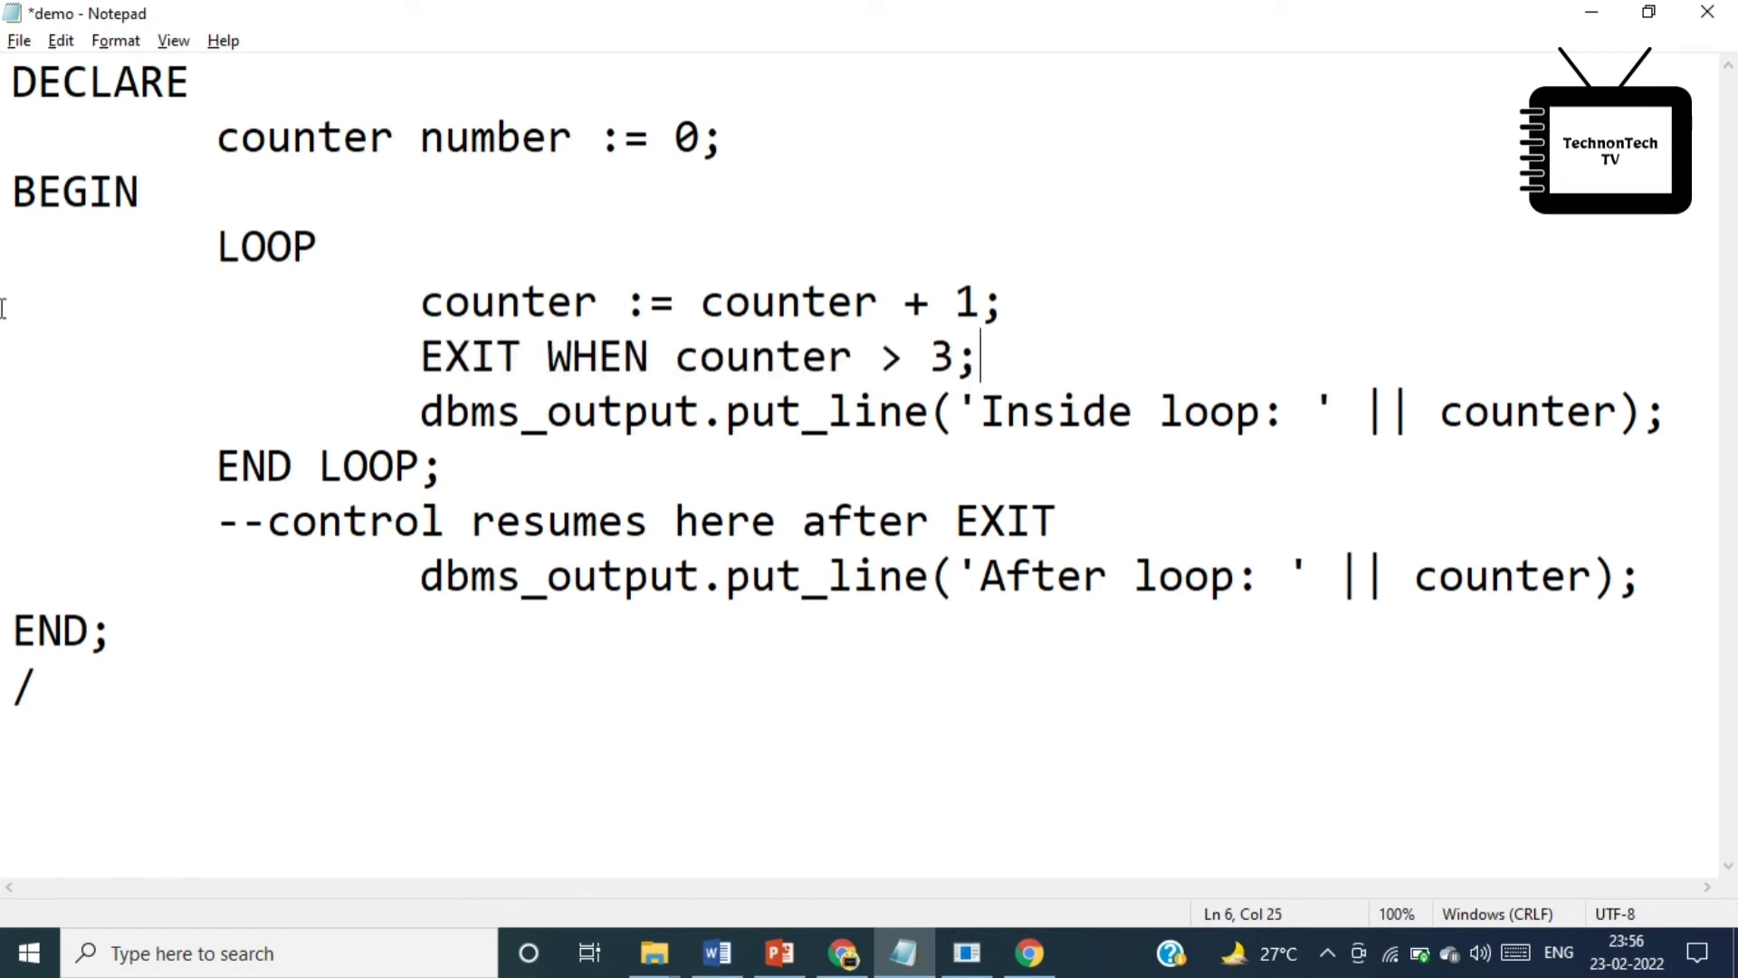
Rerun demo.sql in SQL*Plus, again printing Inside loop 1–3 and After loop 4
left_click(964, 953)
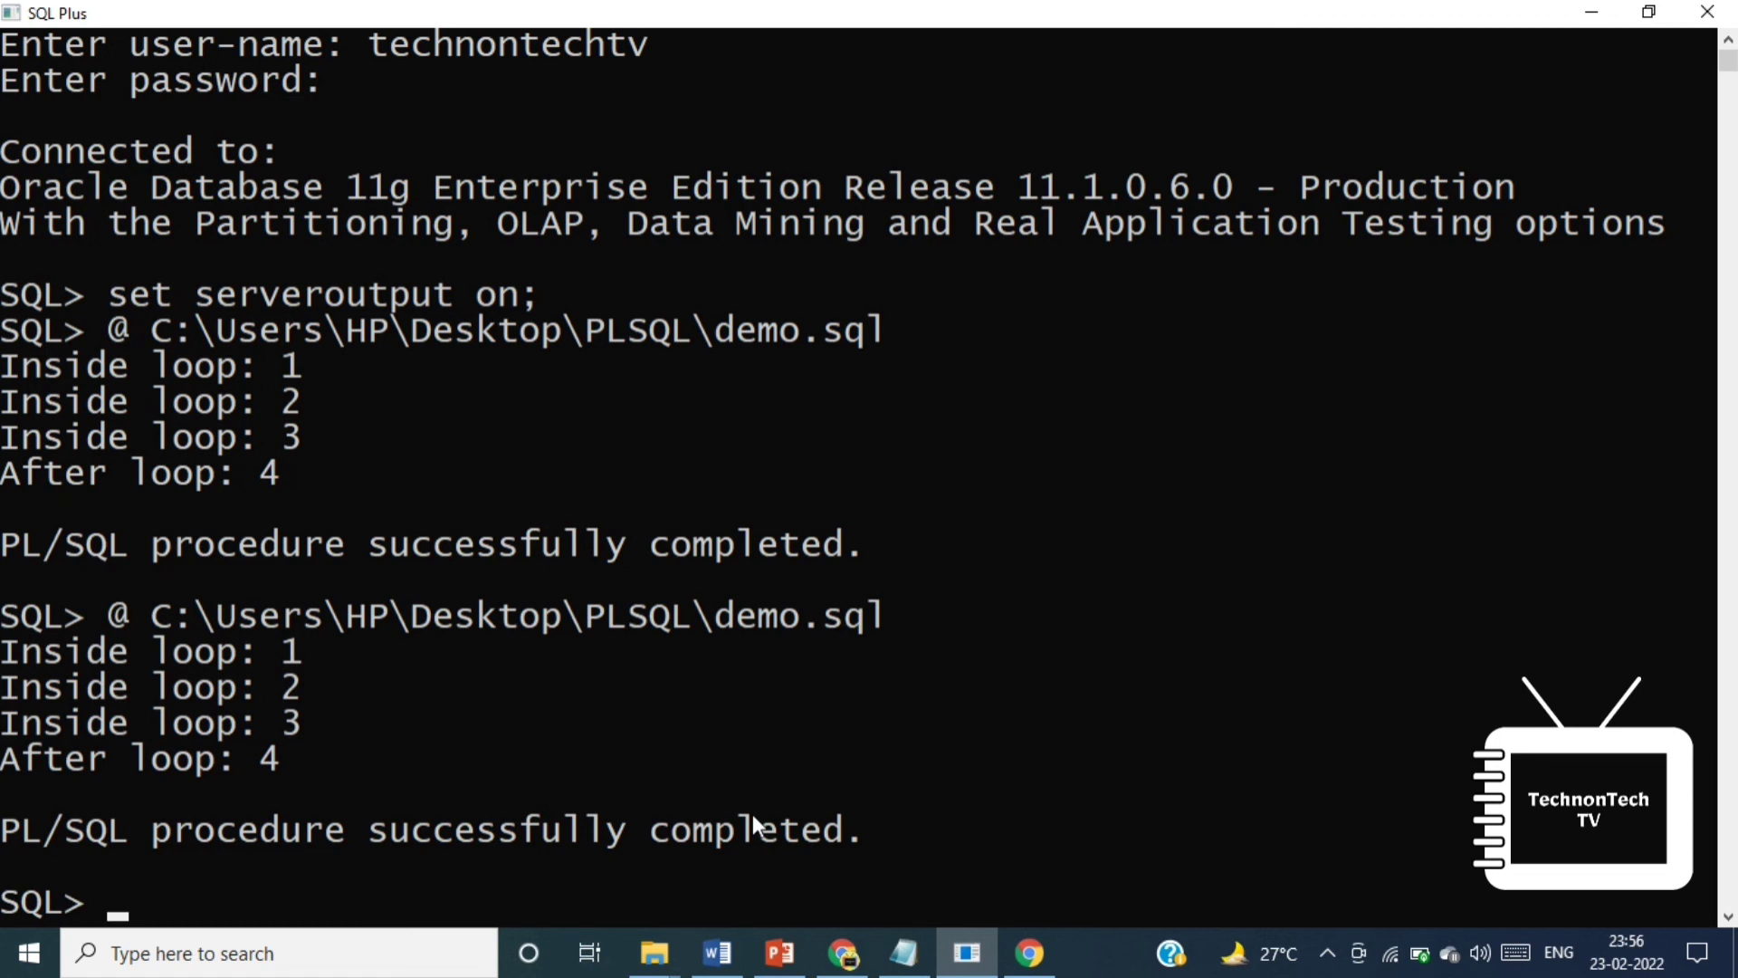
mouse_move(1039, 826)
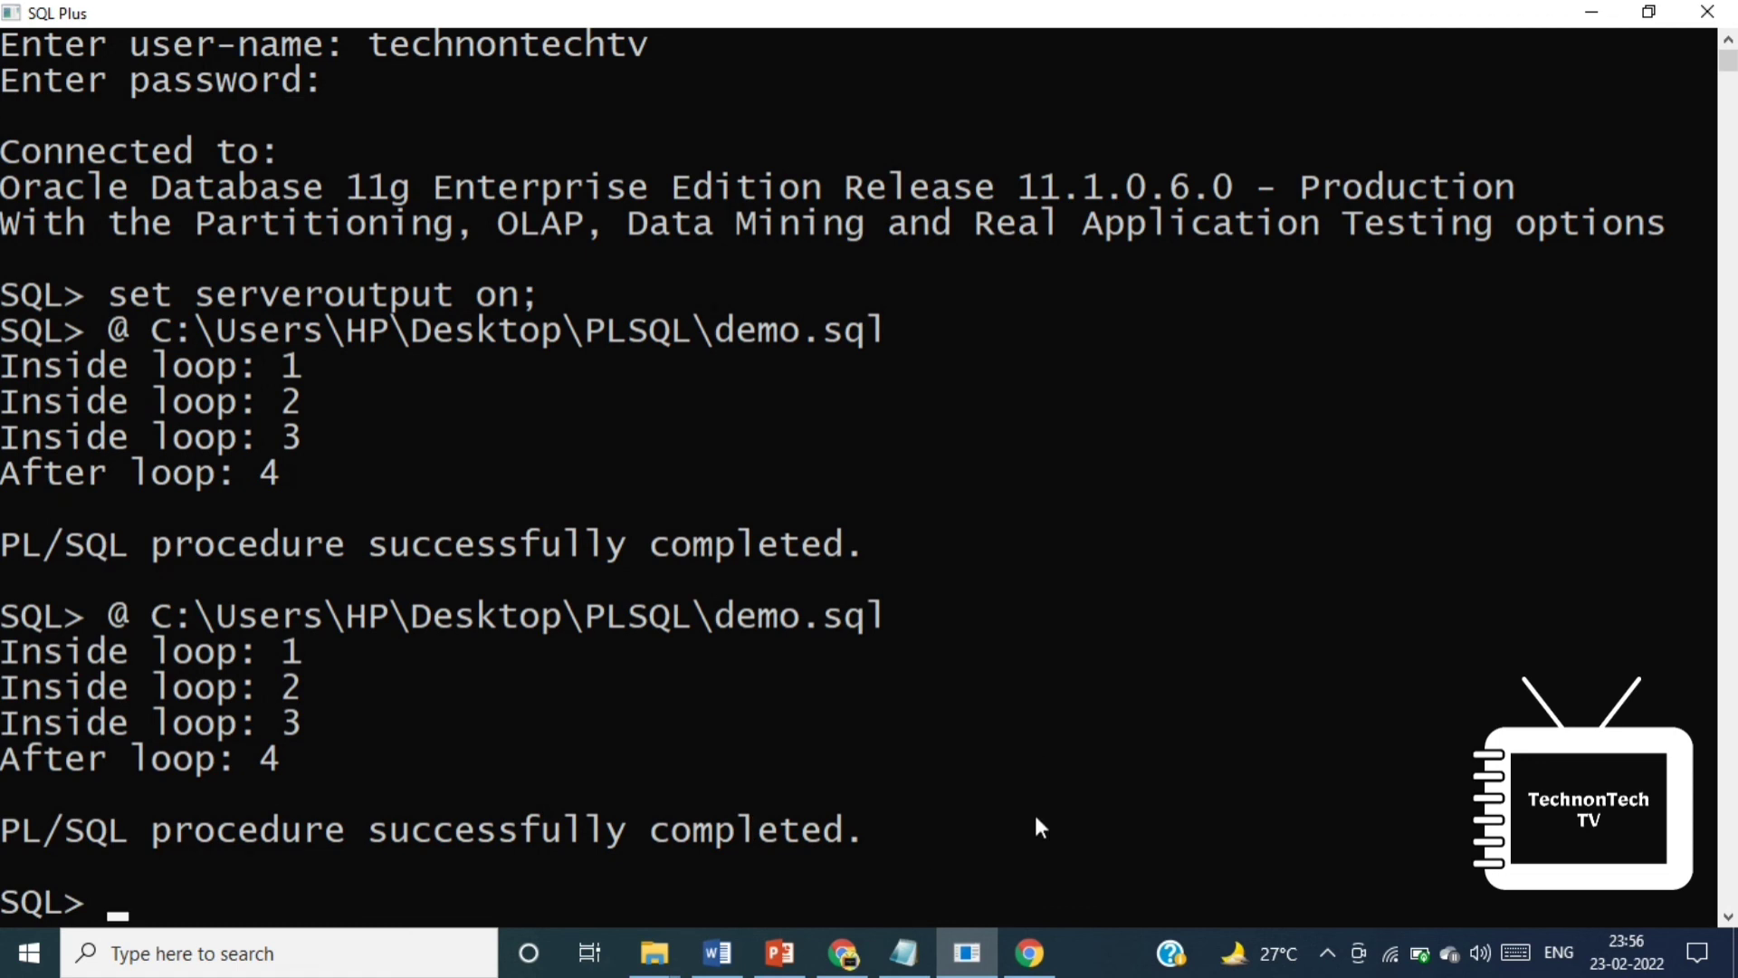